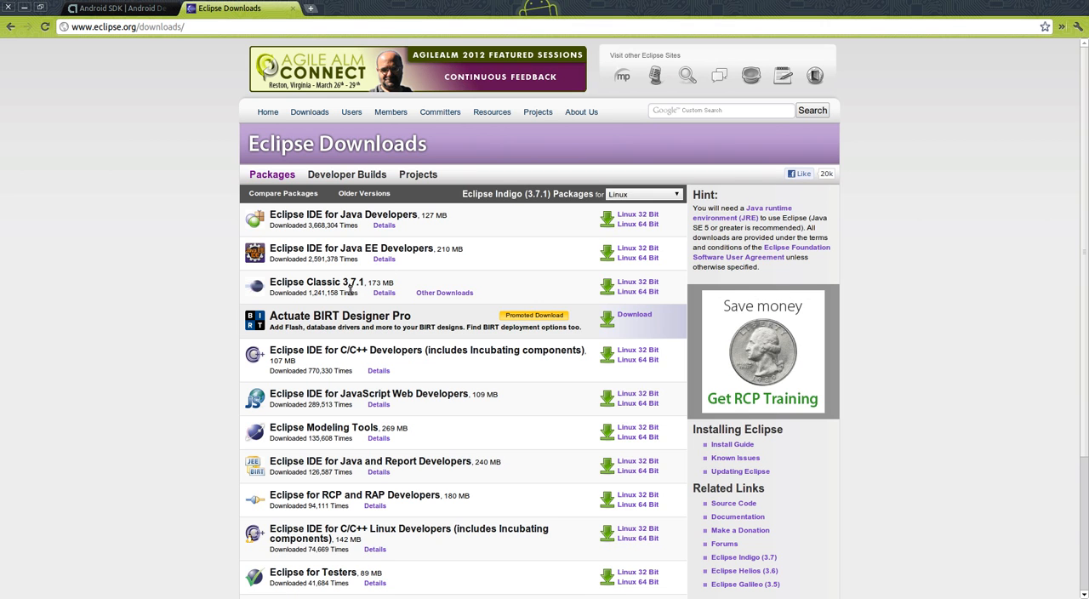
mouse_move(688, 289)
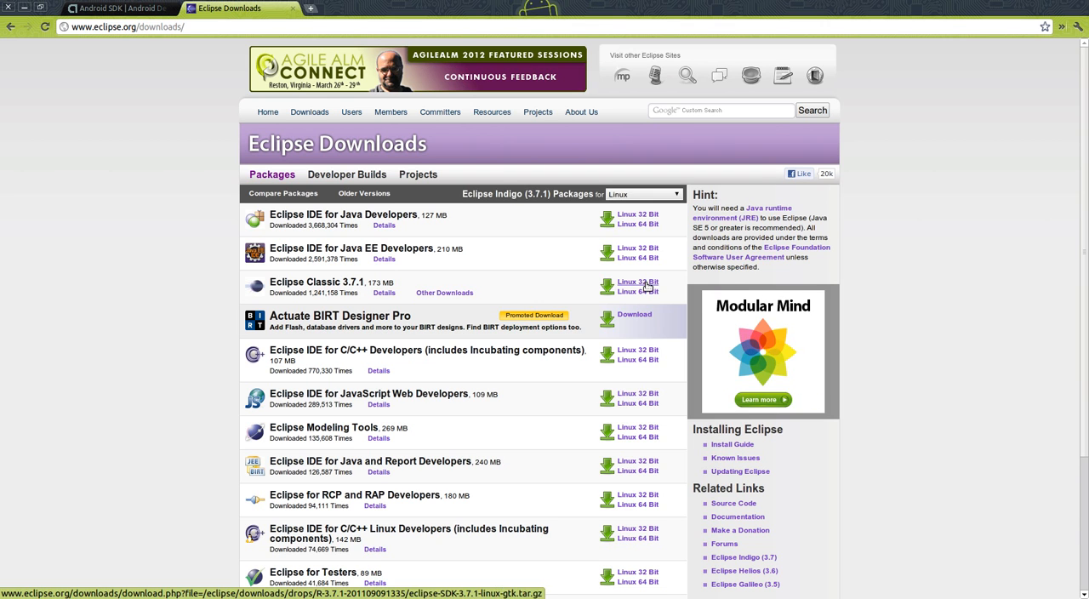
Pick Eclipse Classic 3.7.1 Linux 32 Bit and download via the Indiana University mirror
click(634, 282)
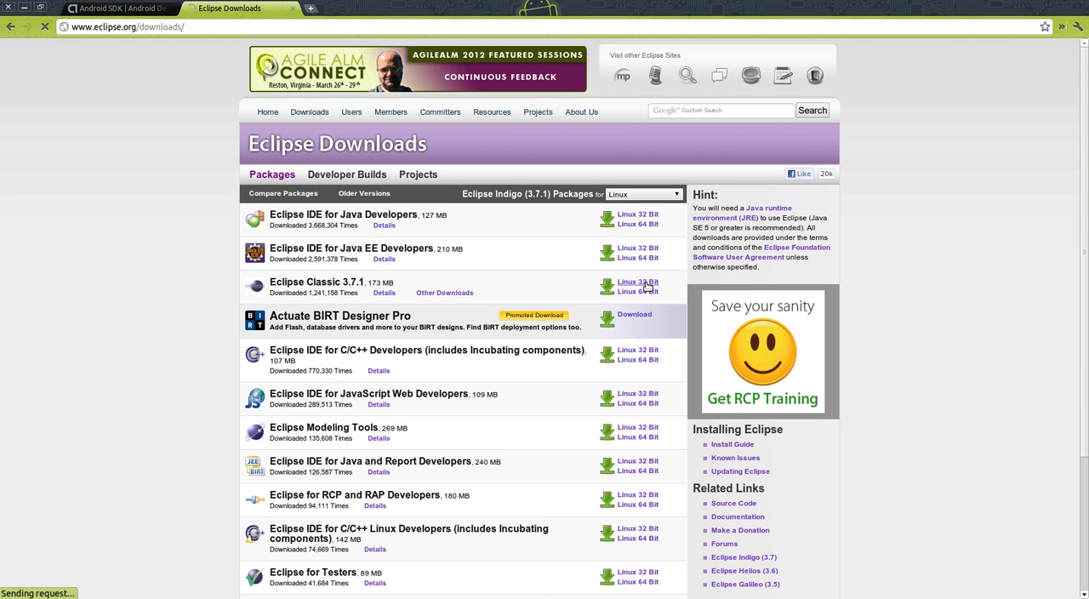
click(634, 282)
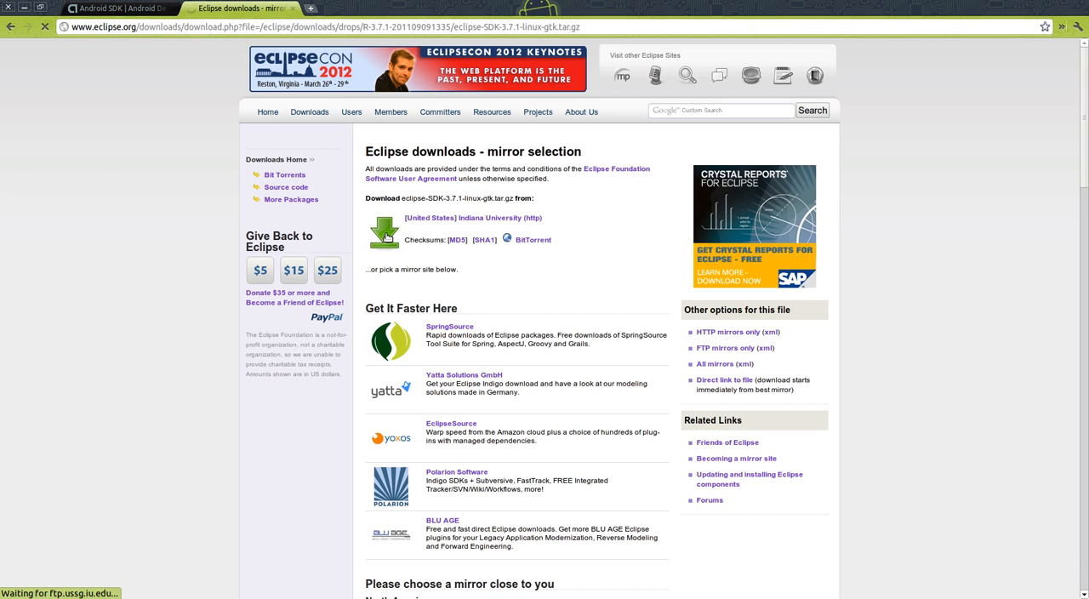
click(385, 231)
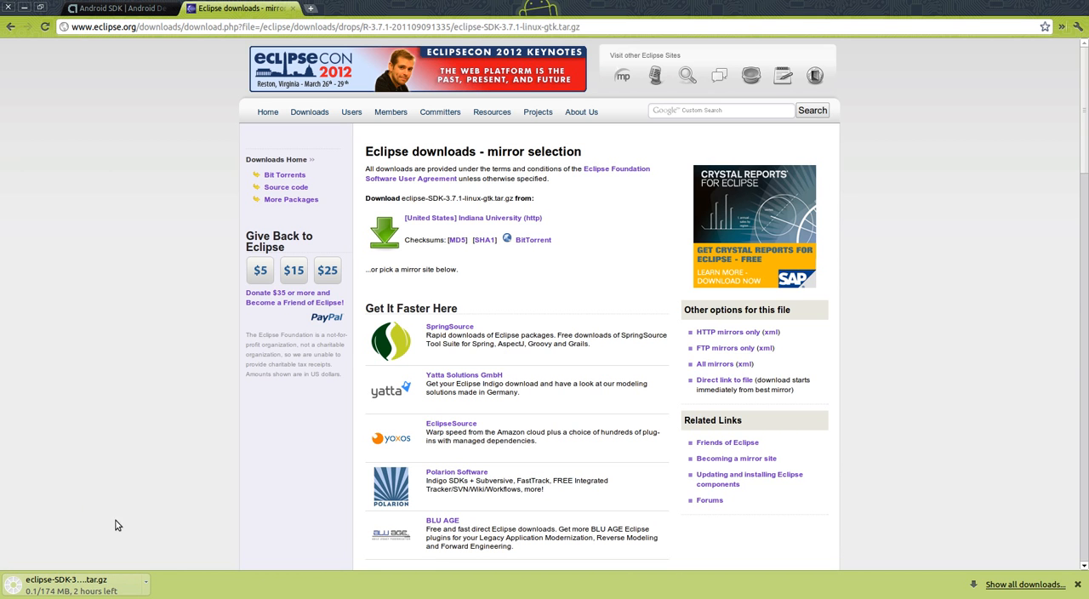
Download android-sdk_r16-linux.tgz and open the ADT 16.0.1 plugin instructions page
click(119, 8)
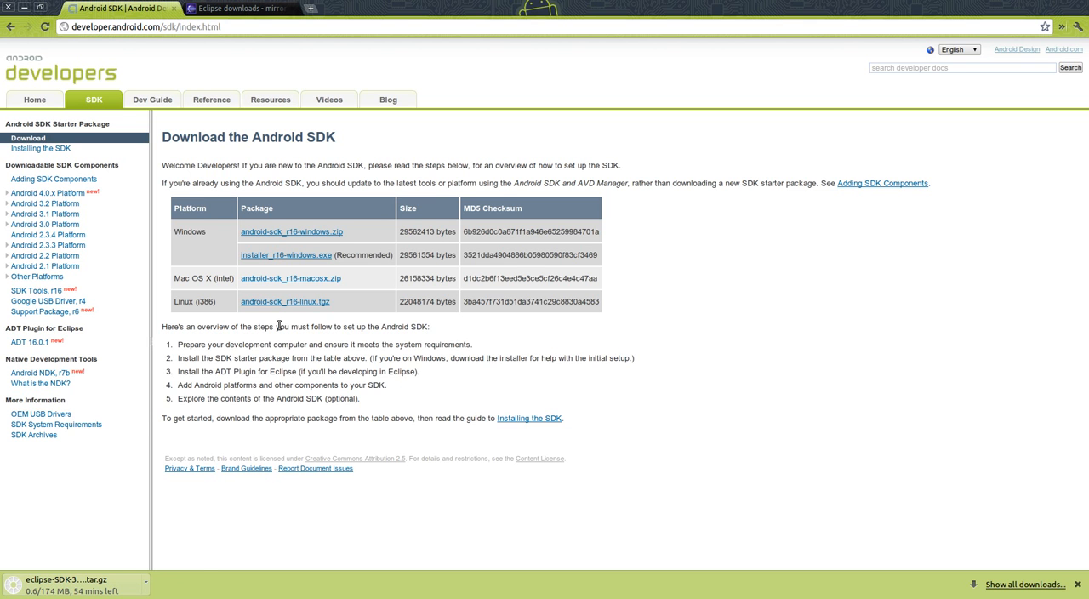
mouse_move(284, 302)
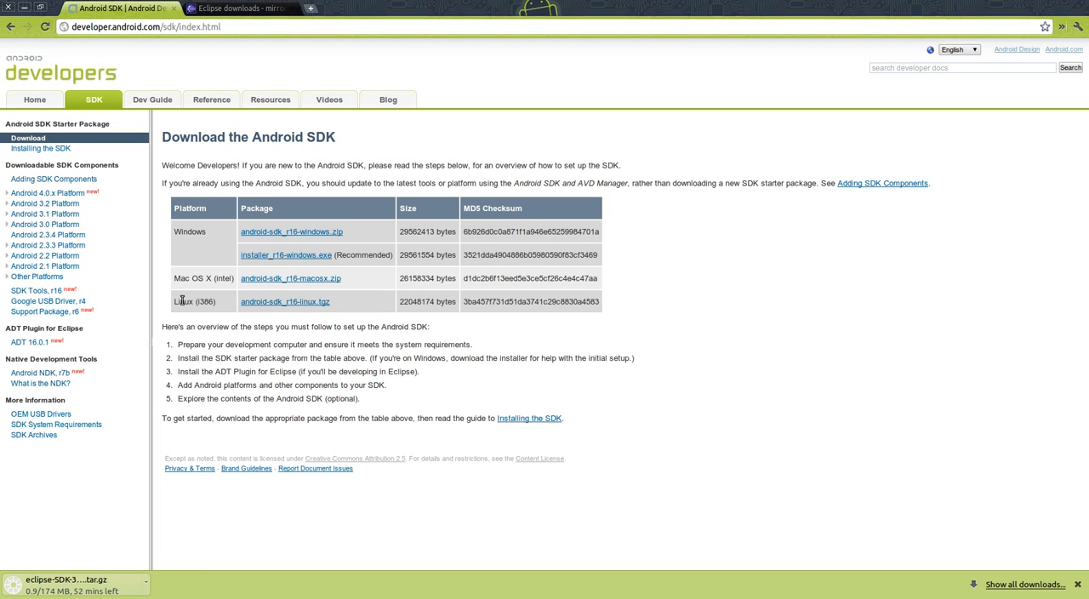
mouse_move(341, 307)
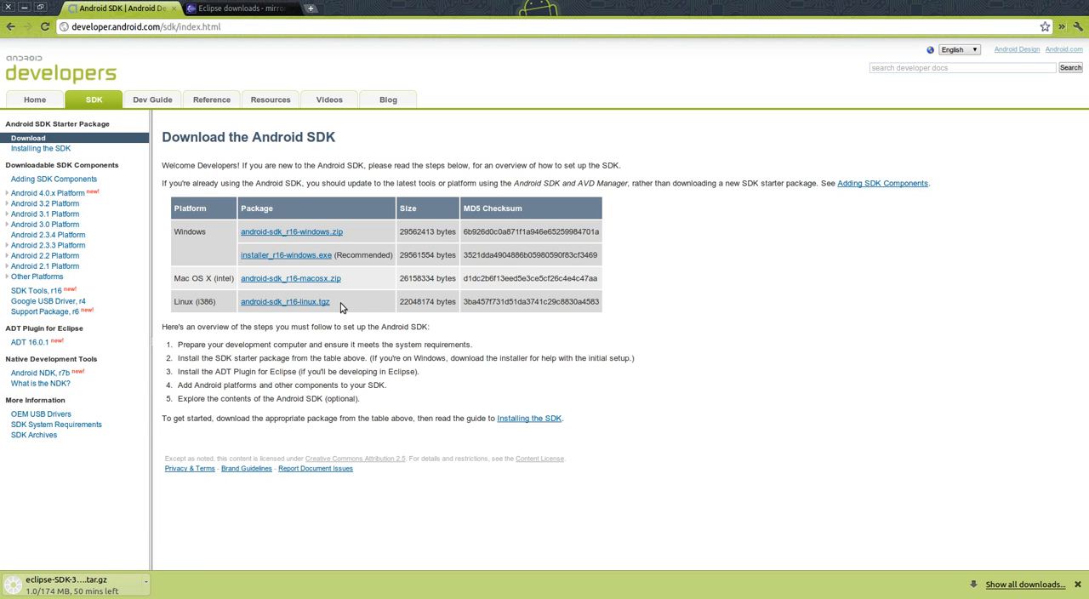
mouse_move(302, 301)
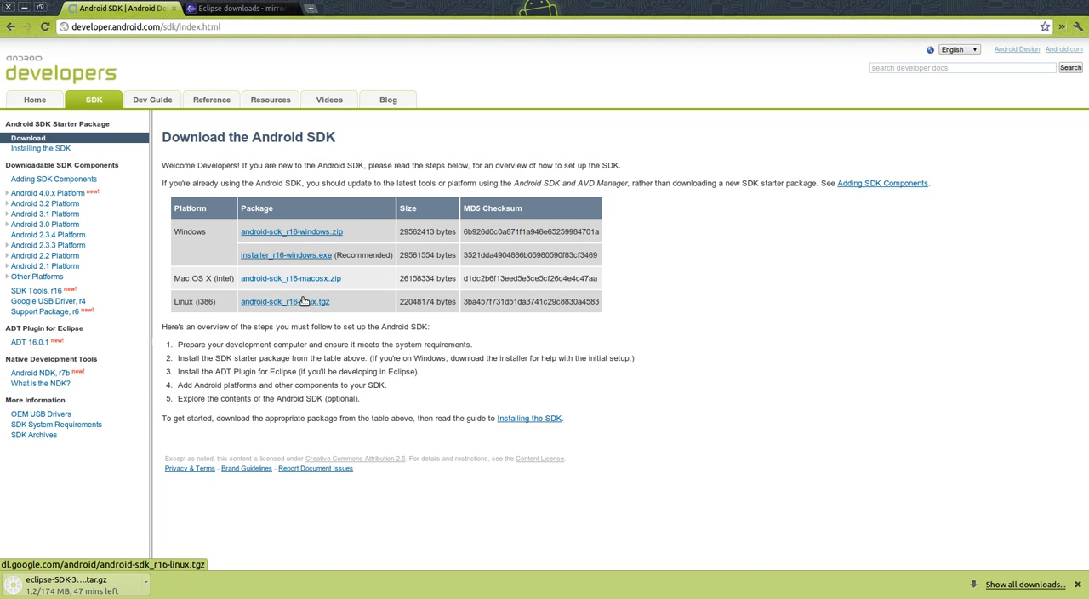
click(285, 301)
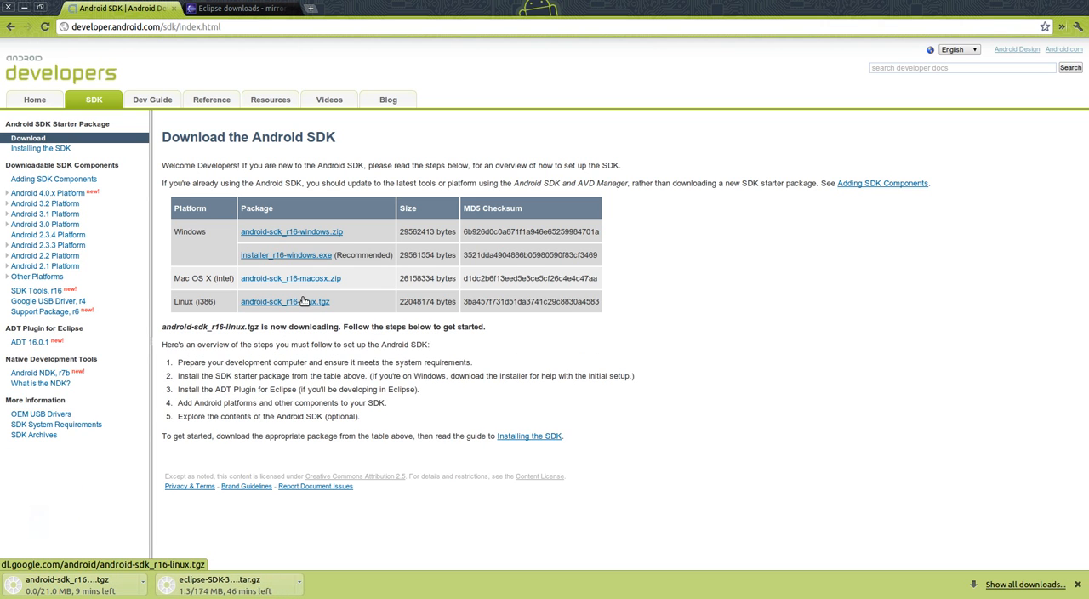
mouse_move(137, 580)
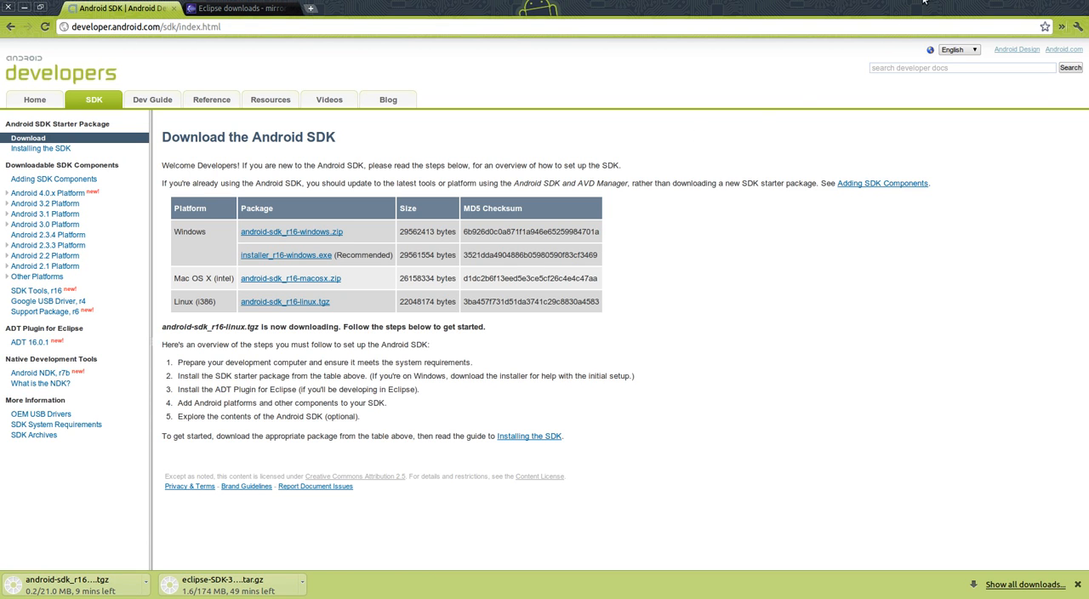
click(923, 4)
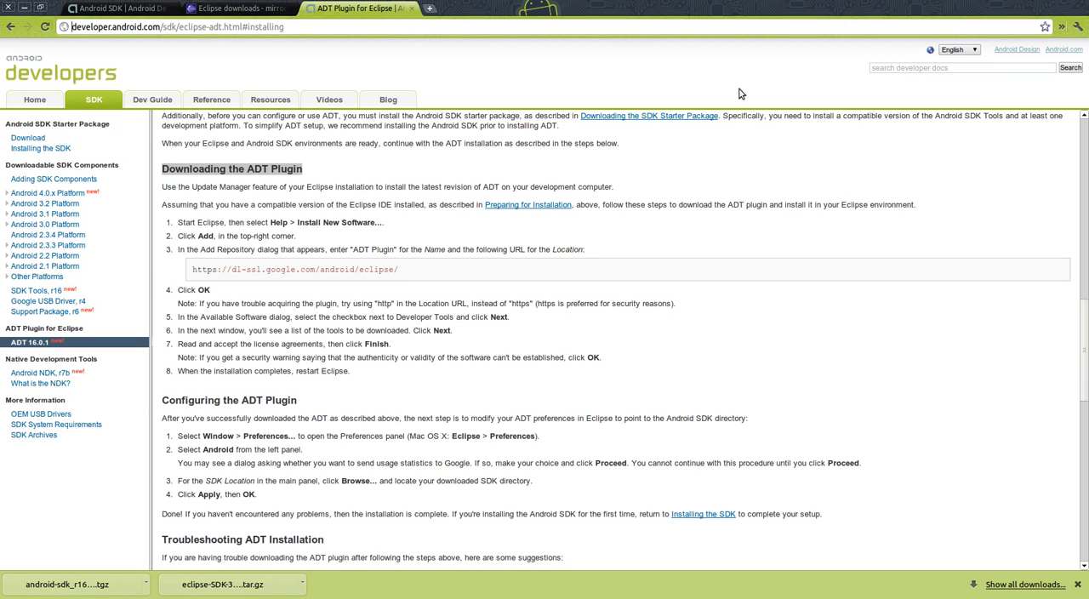
mouse_move(706, 180)
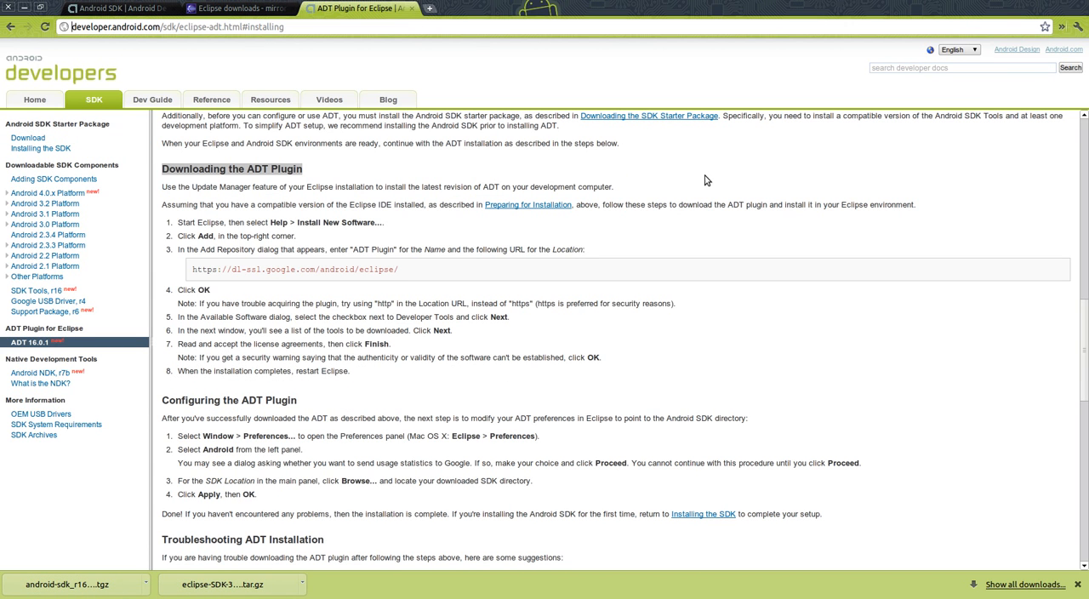
mouse_move(600, 324)
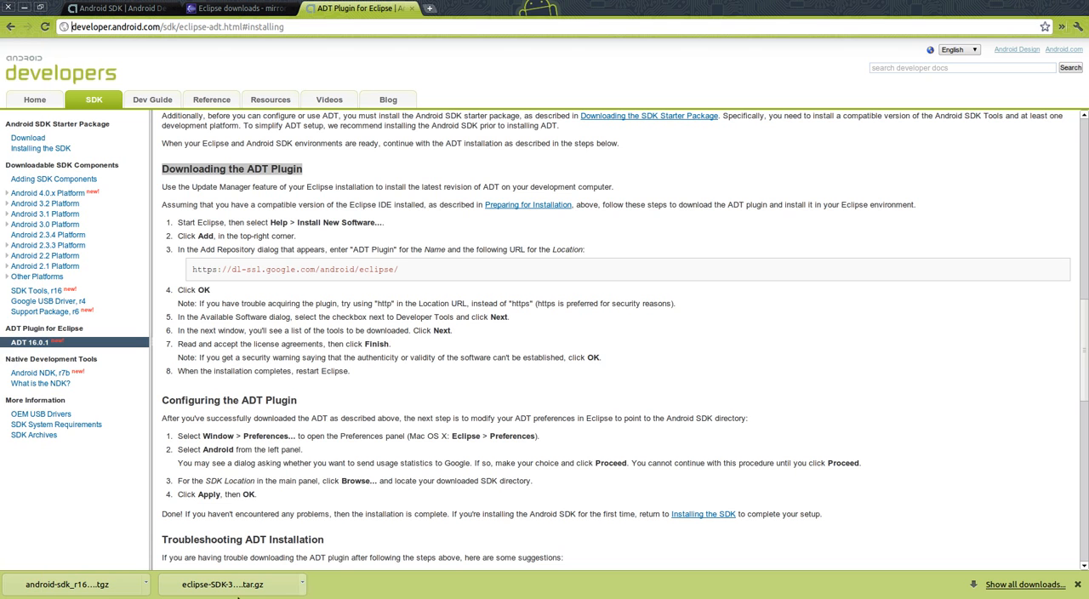
Open the options menu for the eclipse-SDK download in the download bar
click(302, 585)
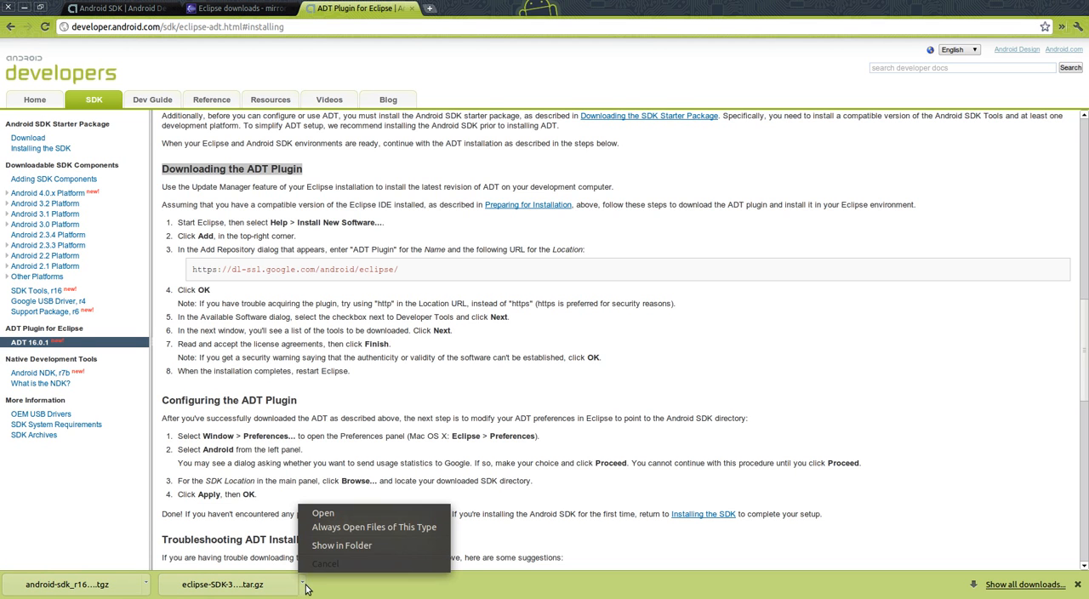
mouse_move(373, 527)
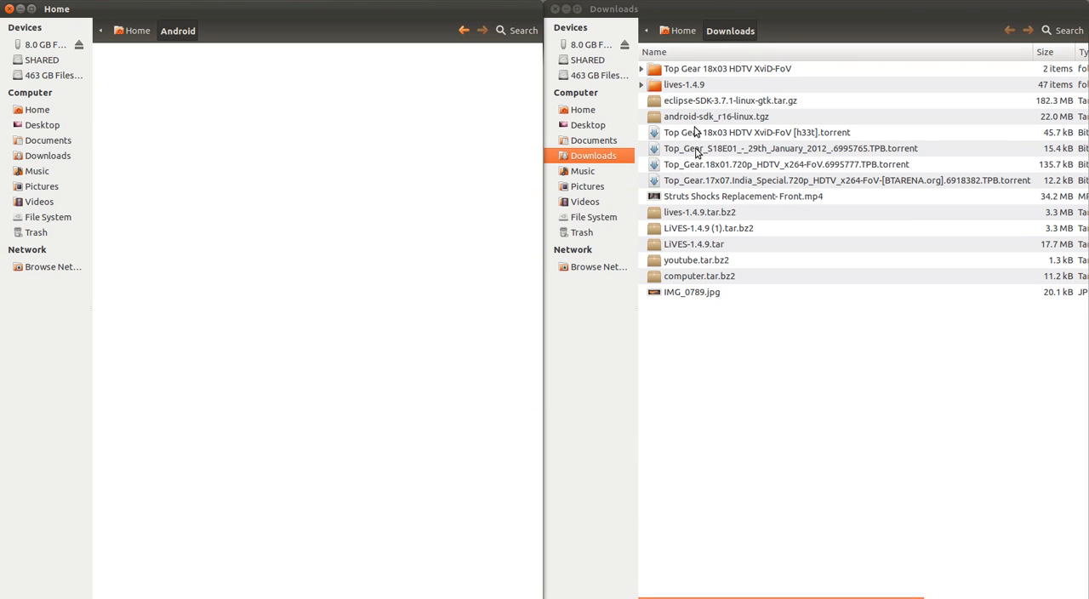
mouse_move(706, 200)
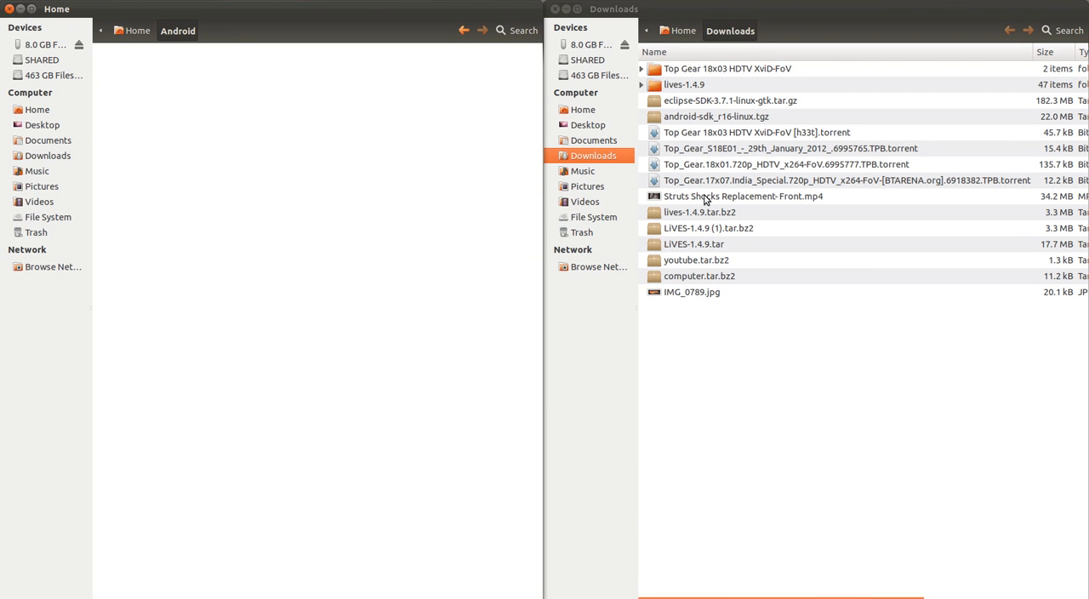
mouse_move(790, 81)
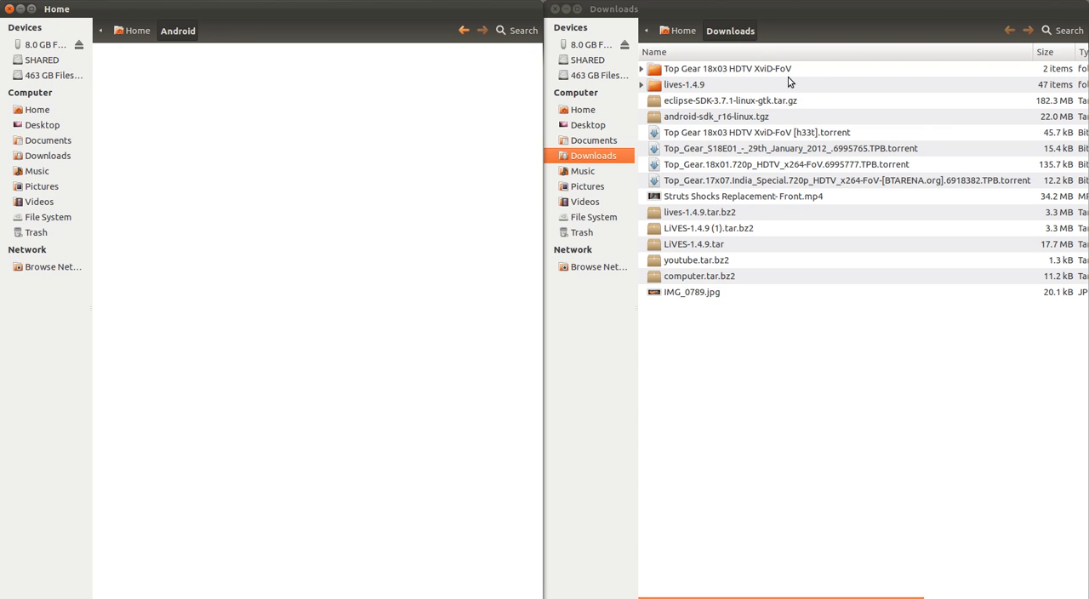
Sort Downloads by Type, select the SDK archives, and move the Eclipse archive out of Android
click(728, 69)
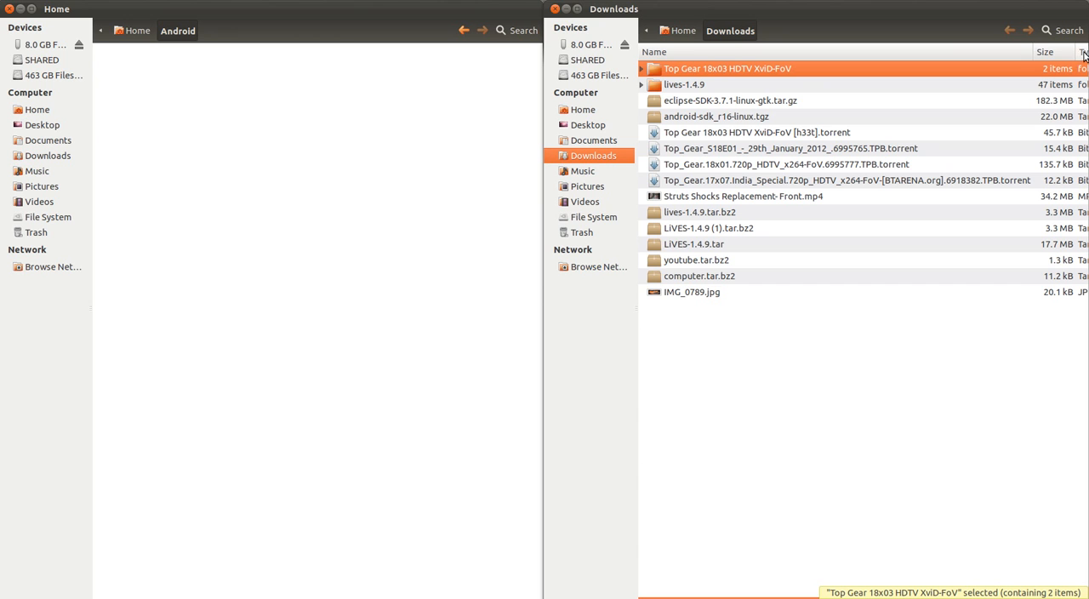
mouse_move(923, 234)
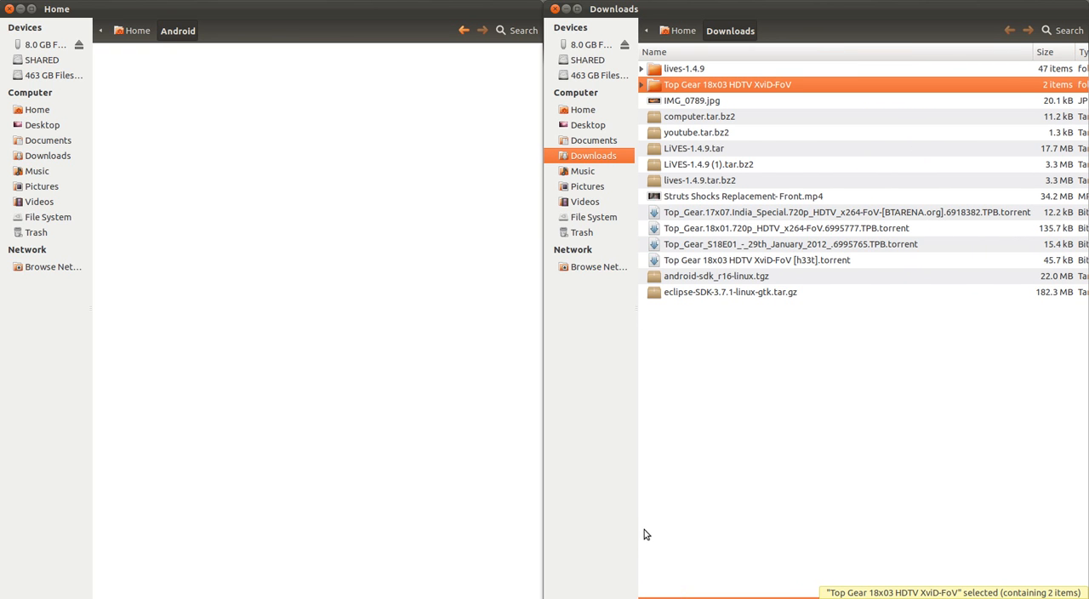
mouse_move(667, 312)
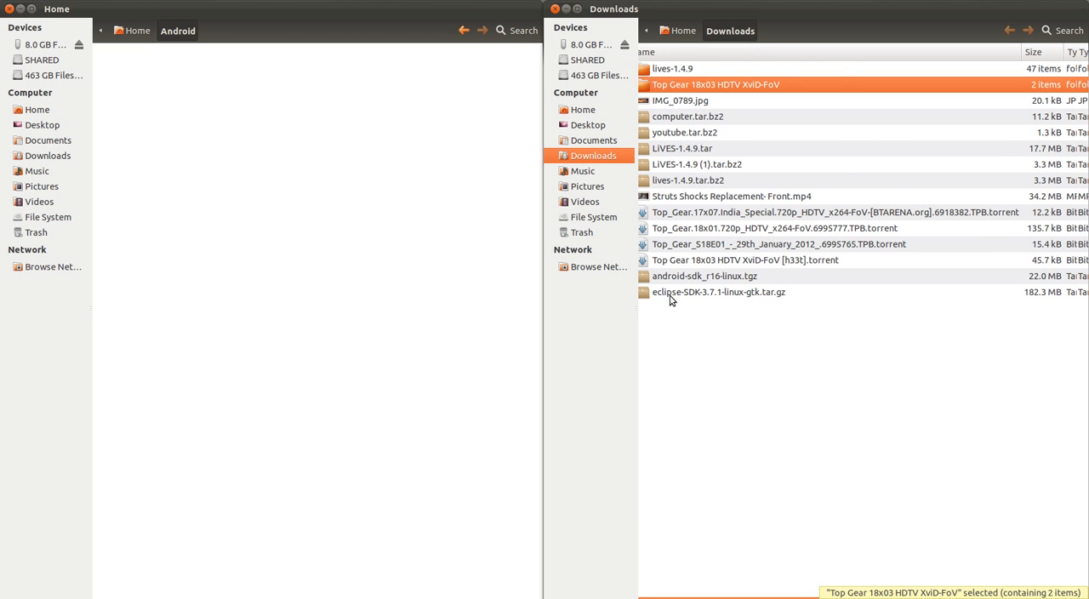
click(719, 292)
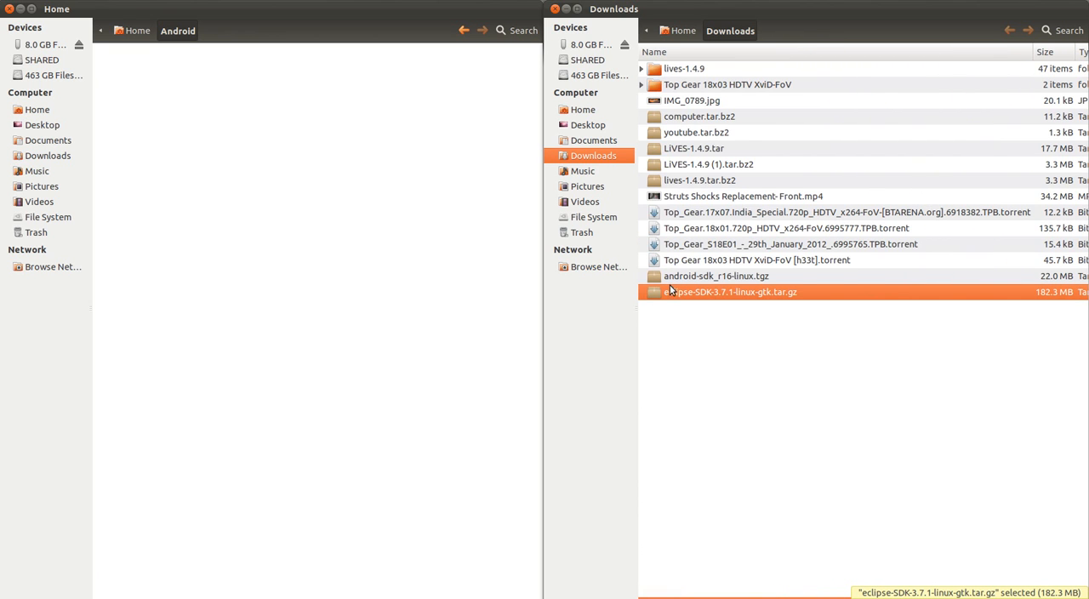
mouse_move(348, 237)
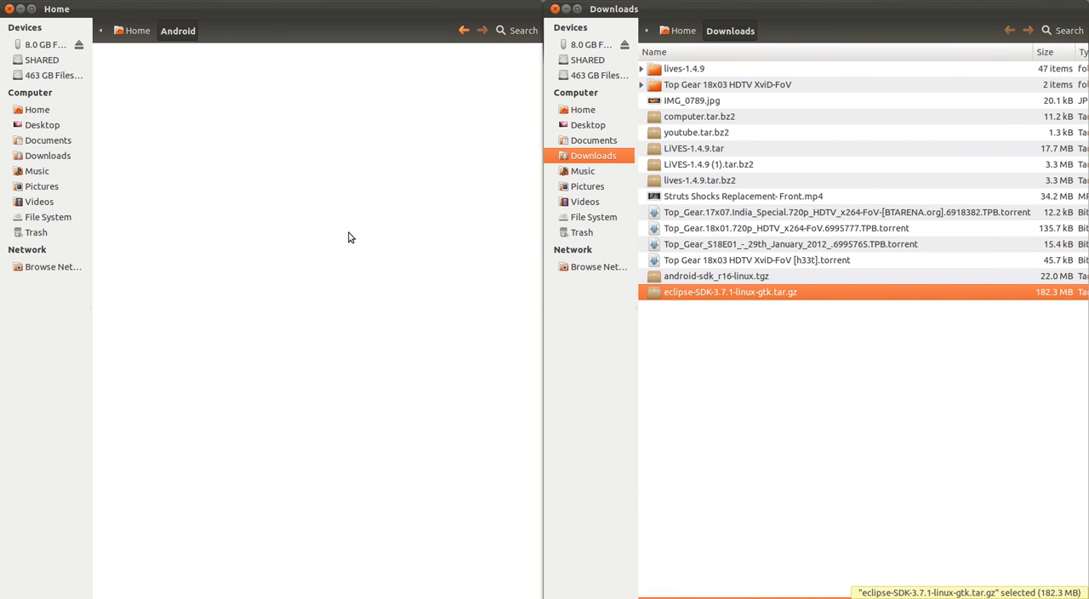
mouse_move(228, 228)
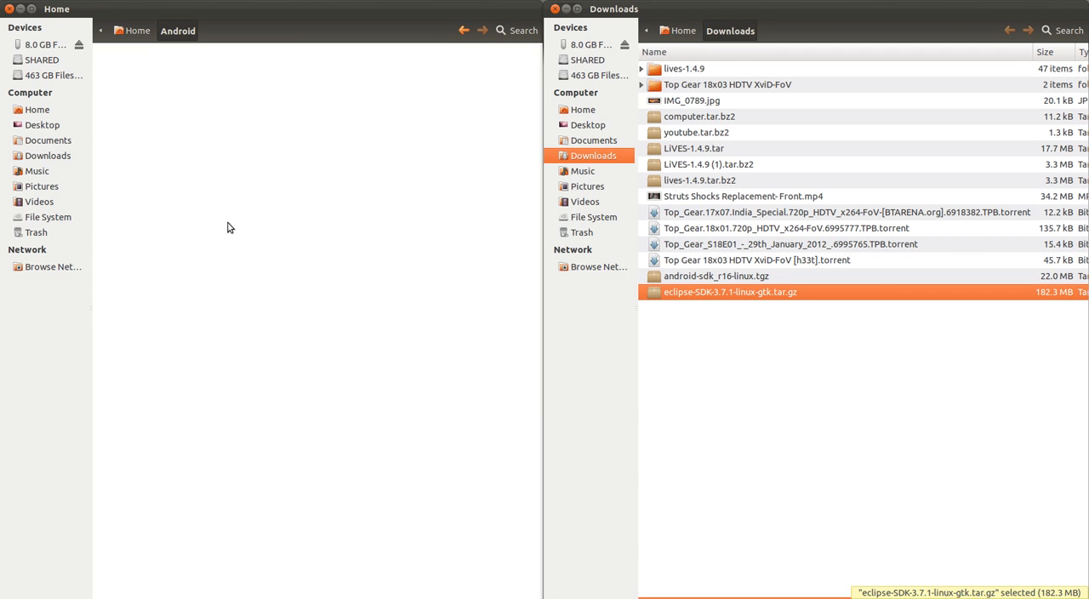
mouse_move(658, 303)
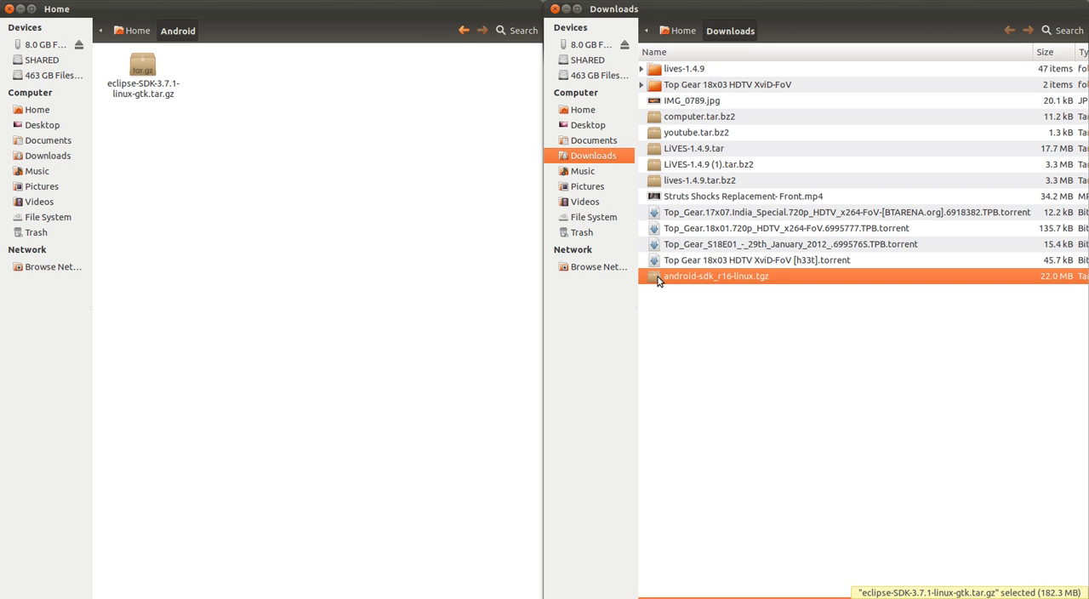
click(142, 70)
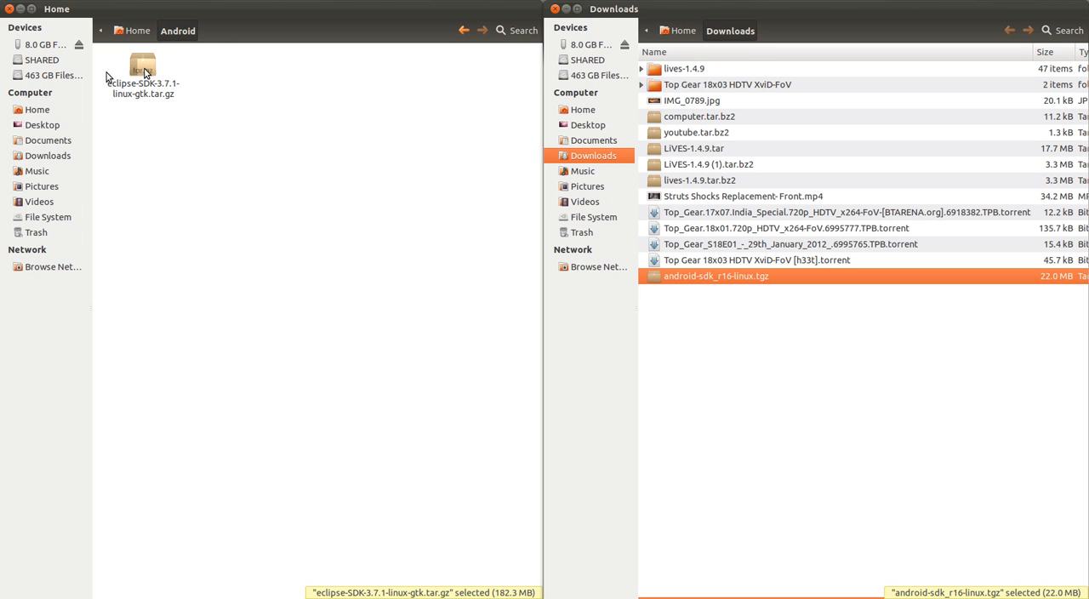
drag(143, 72, 653, 311)
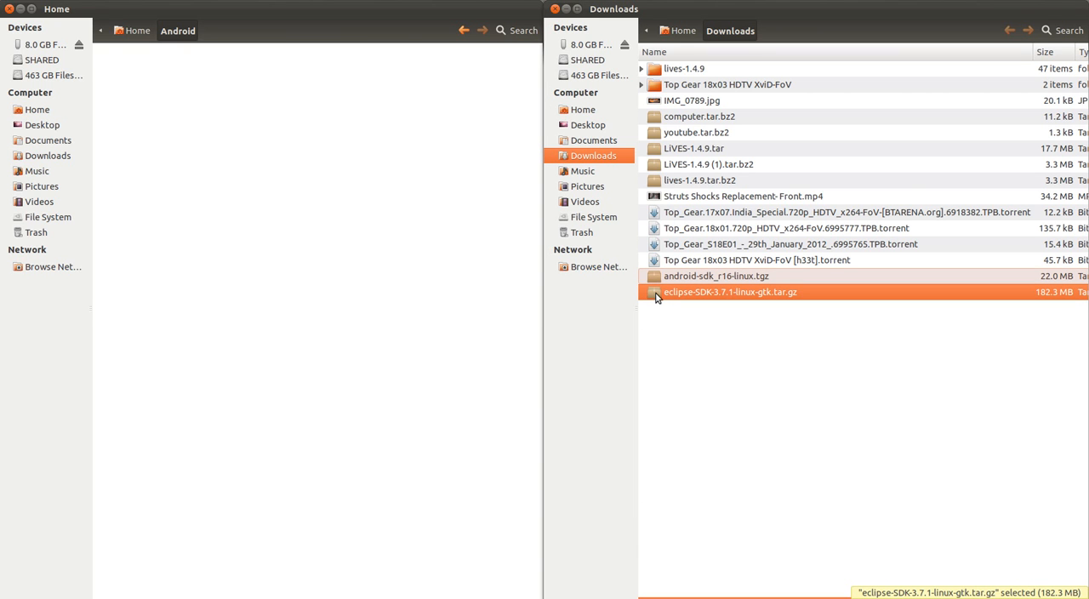
Extract eclipse from eclipse-SDK-3.7.1-linux-gtk.tar.gz into Android, then close Archive Manager
double_click(730, 292)
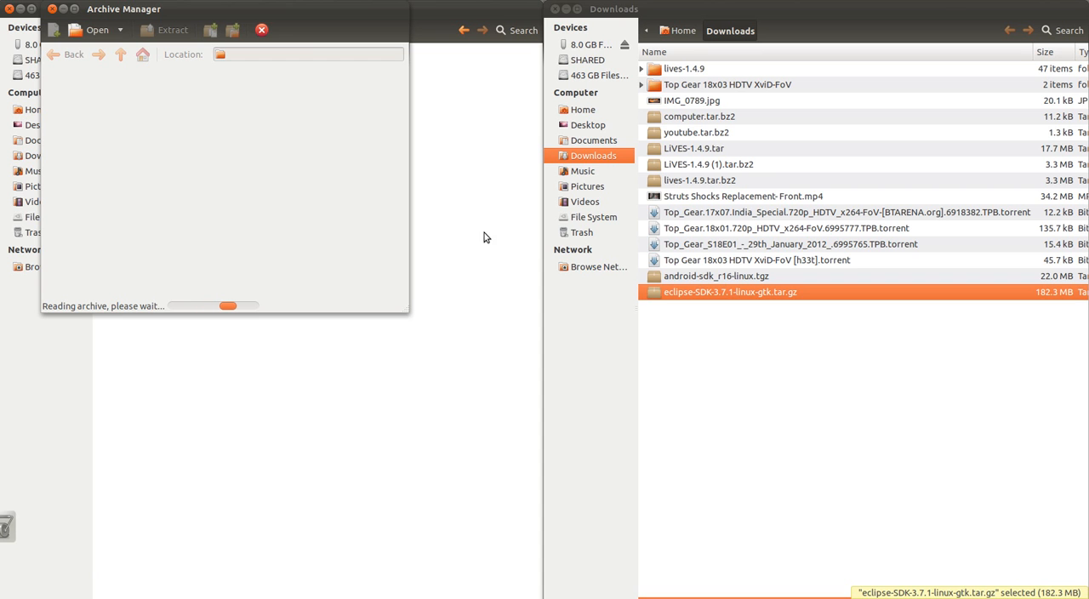
mouse_move(262, 29)
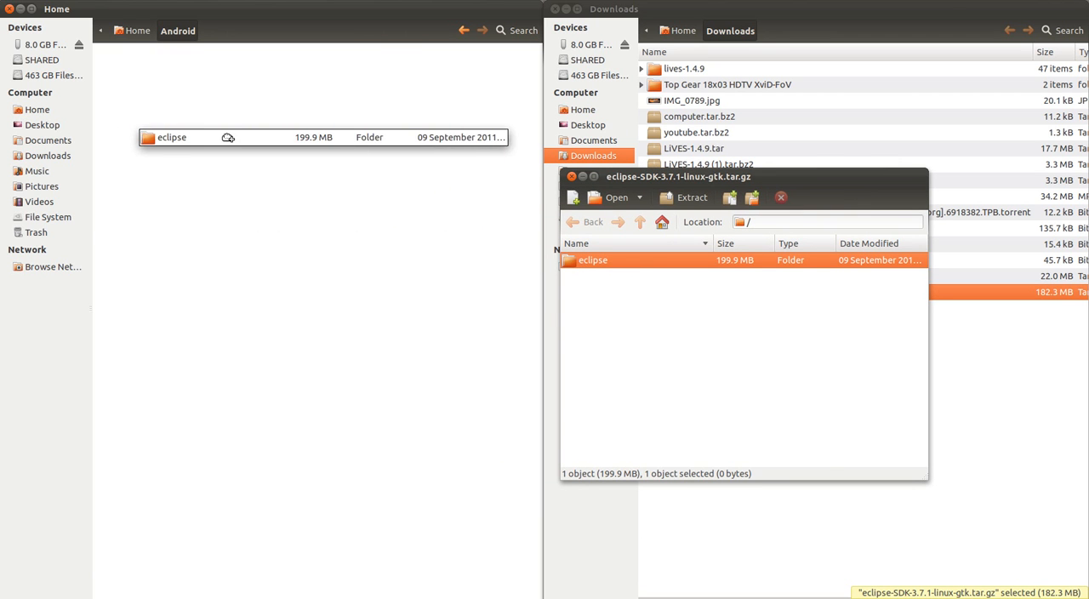
click(692, 197)
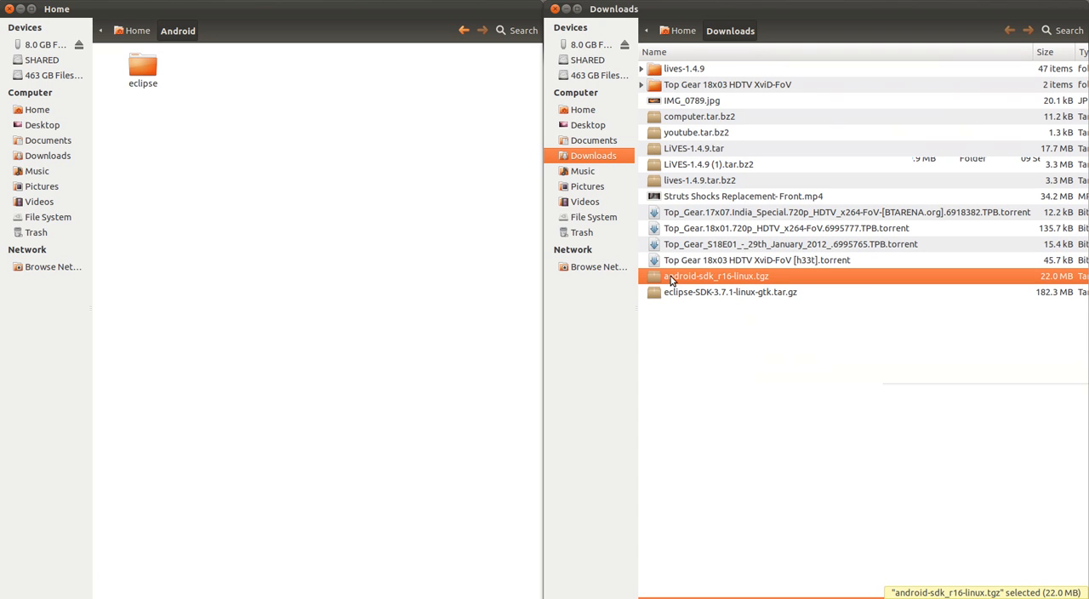
Open android-sdk_r16-linux.tgz from Downloads in Archive Manager
double_click(715, 275)
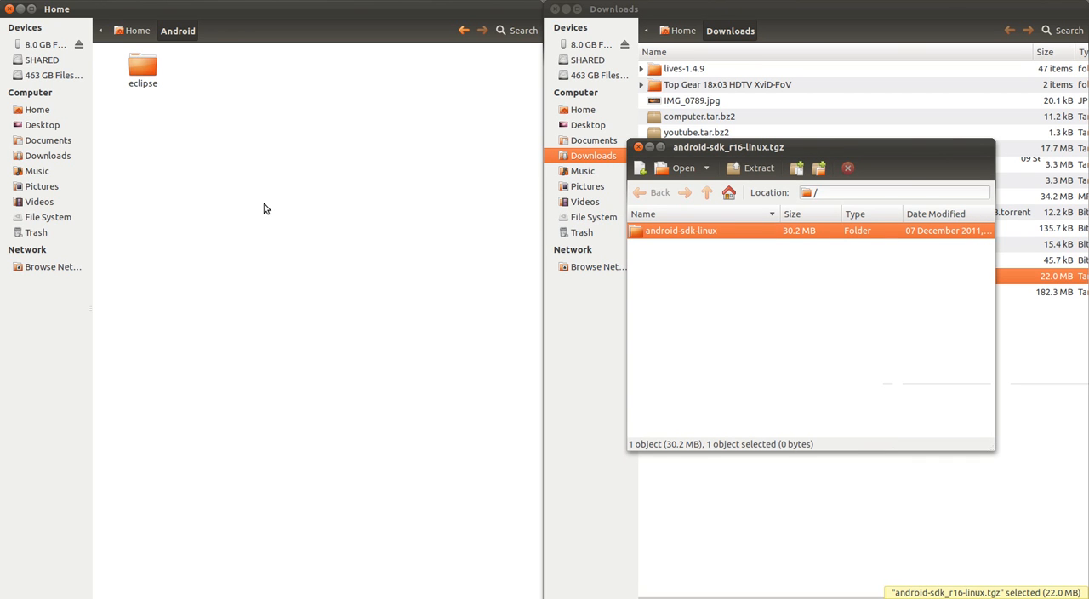
mouse_move(304, 170)
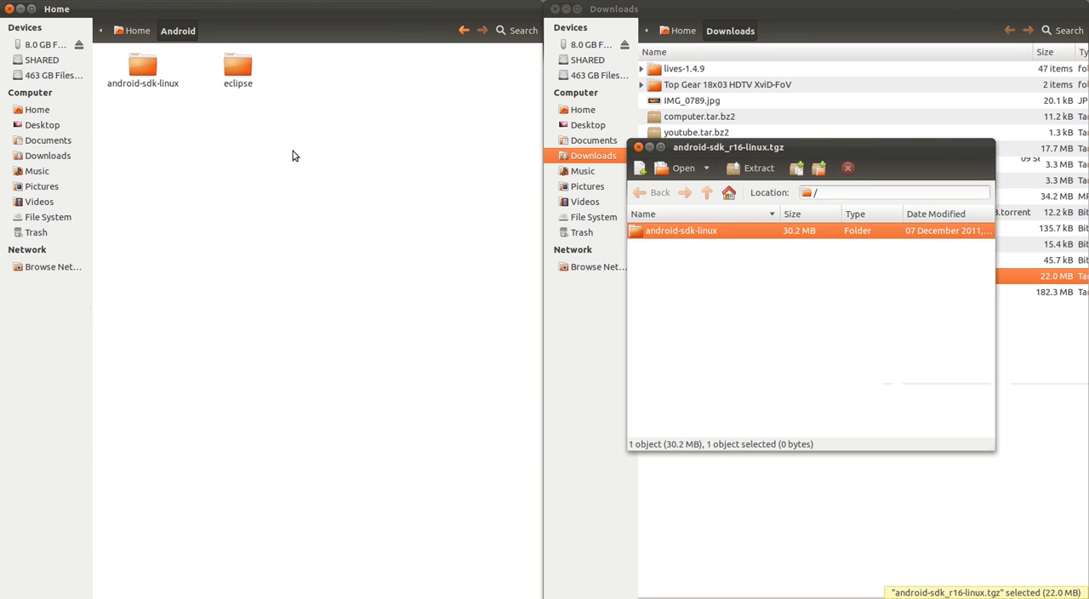
mouse_move(298, 144)
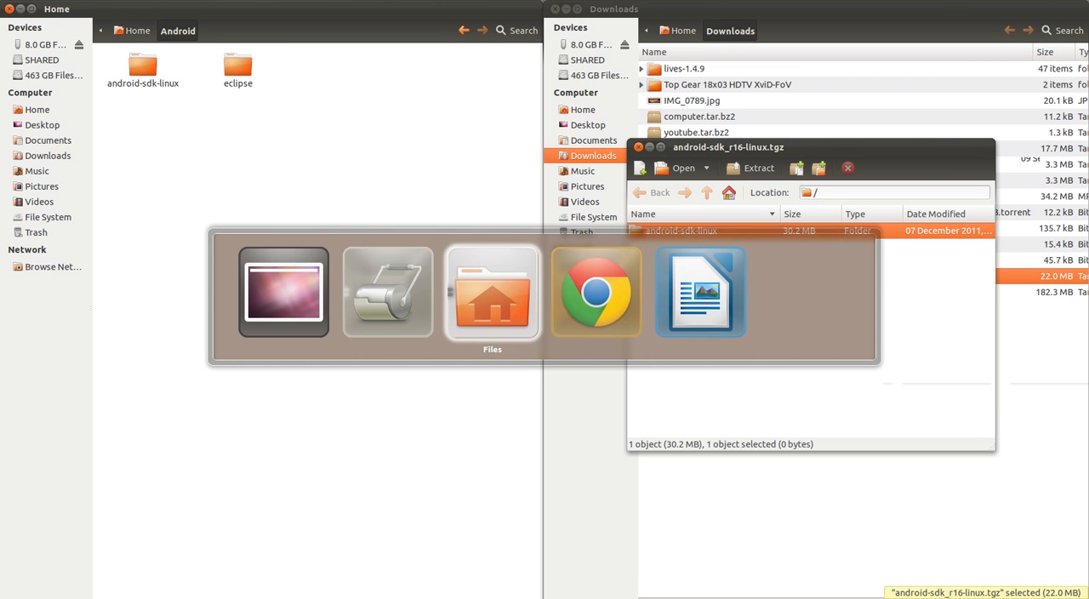
mouse_move(388, 292)
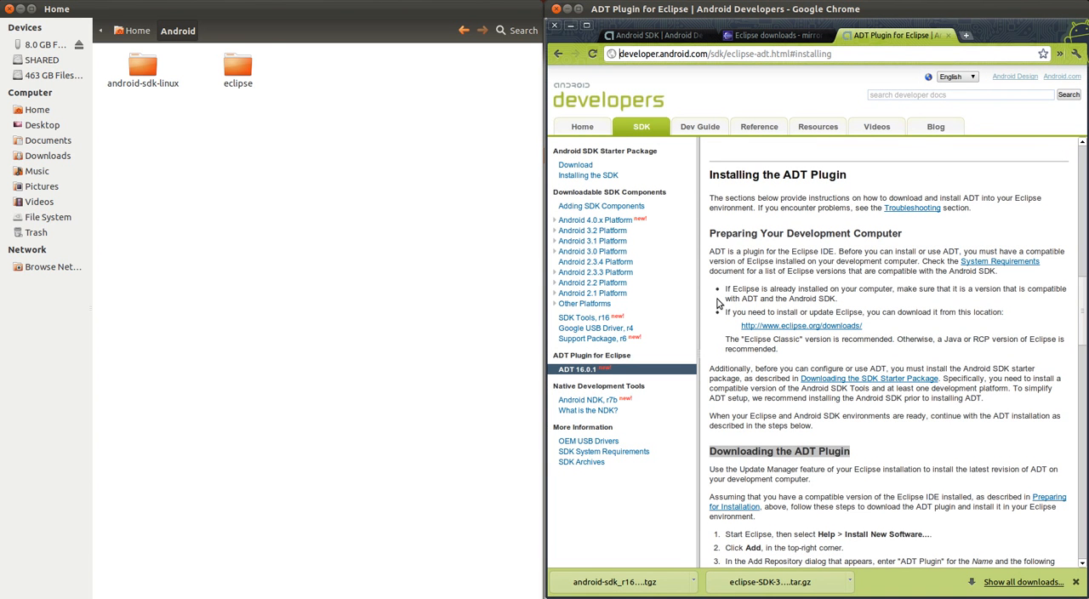
mouse_move(254, 446)
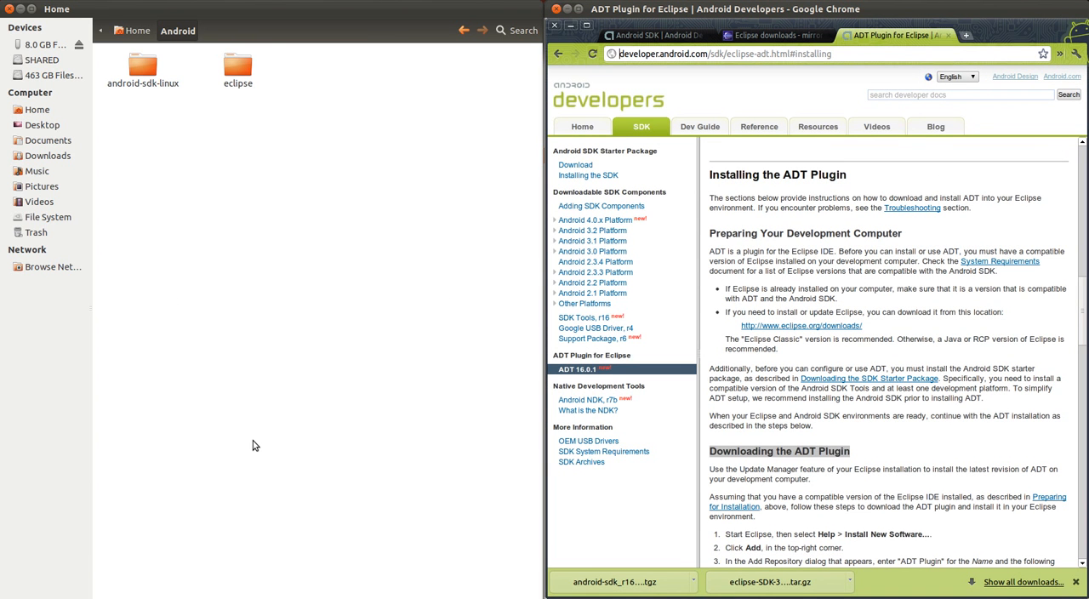
mouse_move(191, 333)
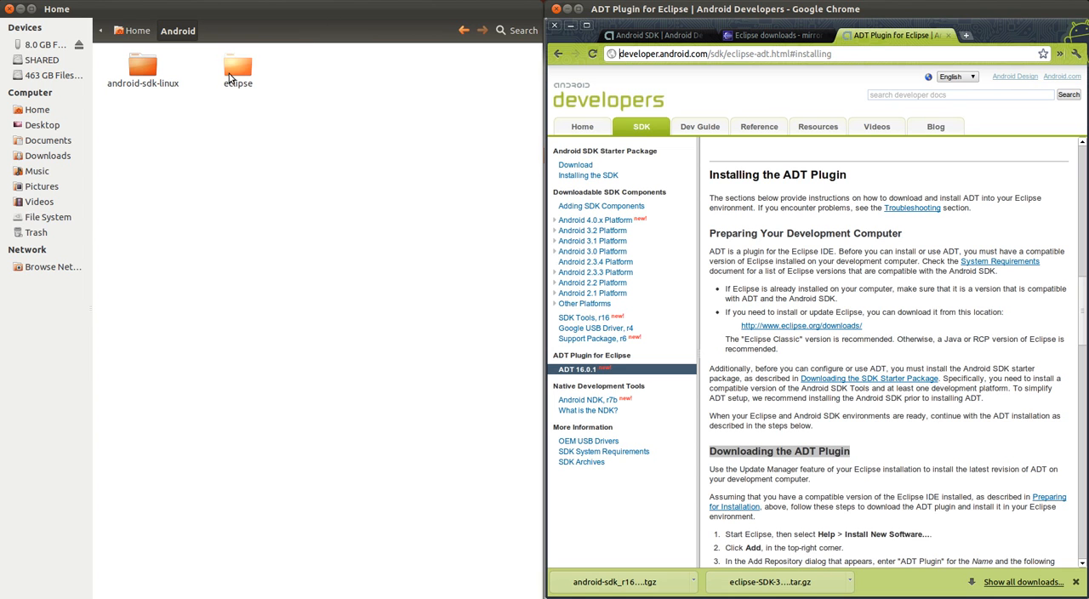
Run the eclipse launcher from the extracted folder with the suggested workspace
double_click(238, 70)
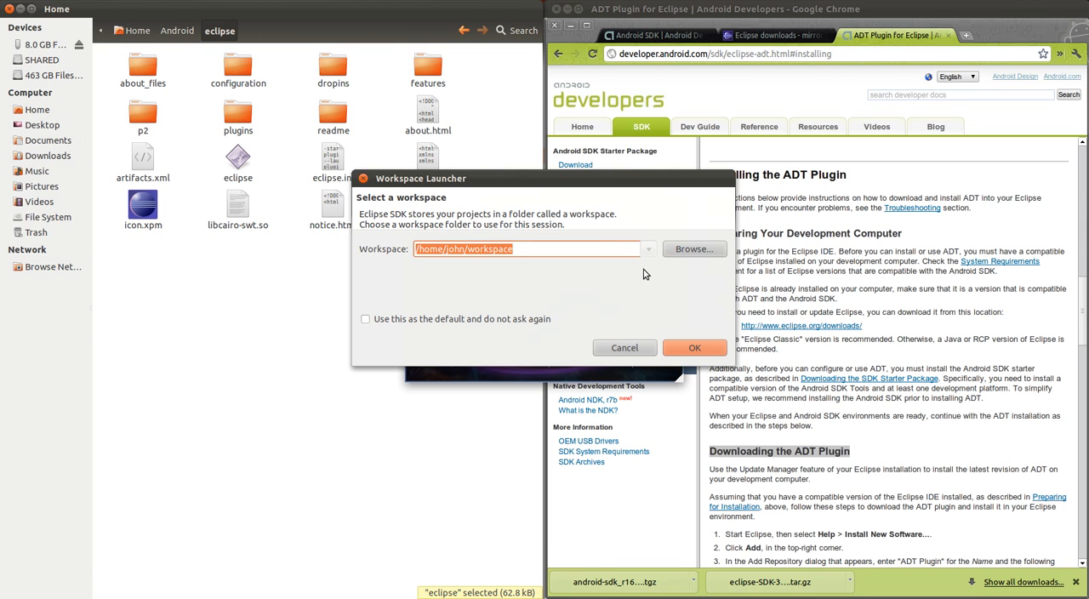
click(695, 347)
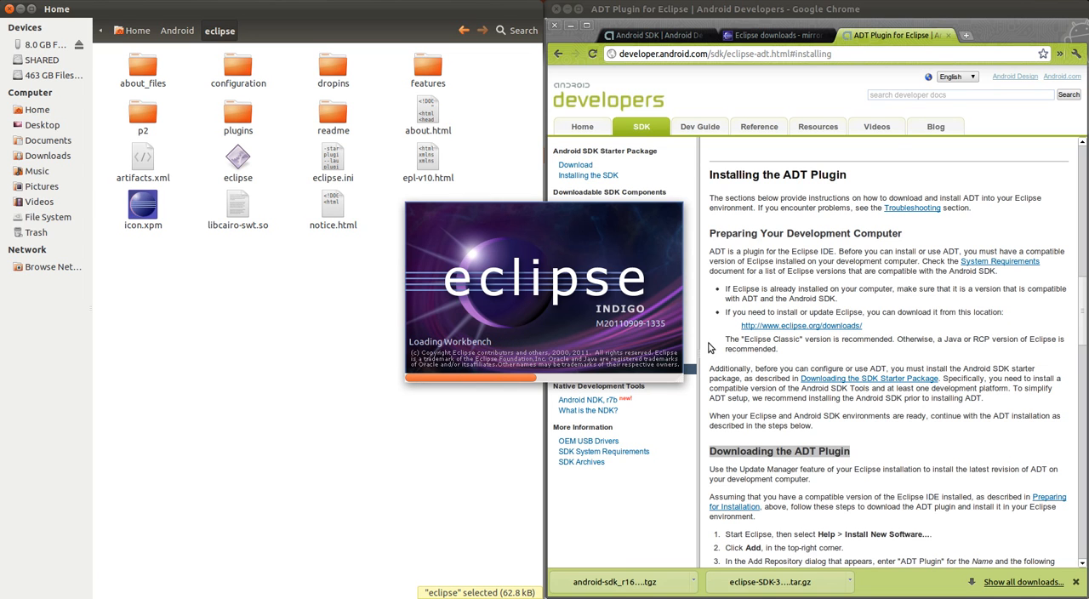
mouse_move(695, 337)
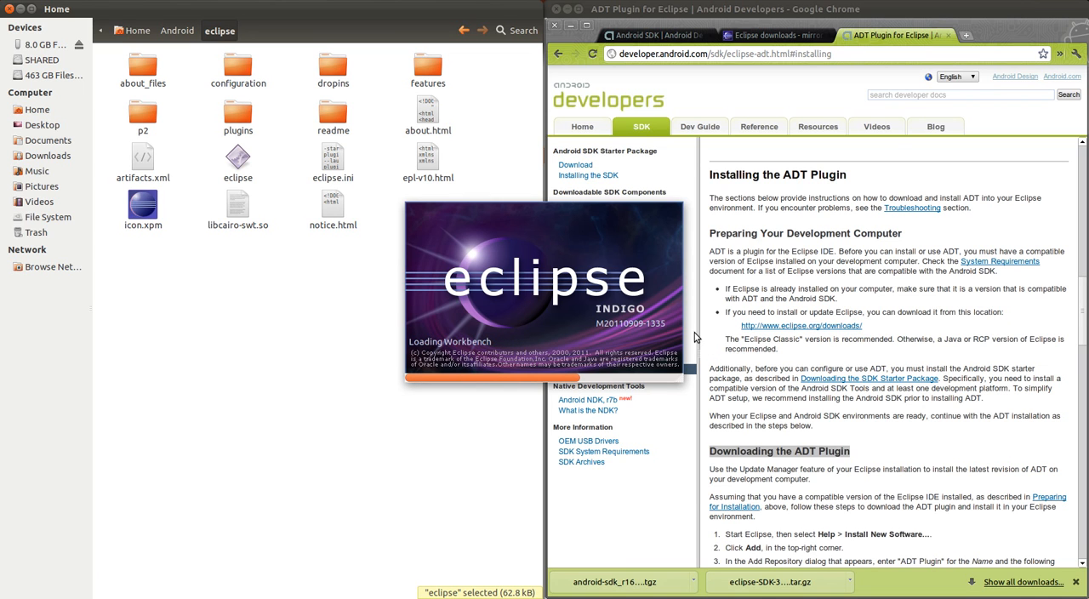
scroll(down, 3)
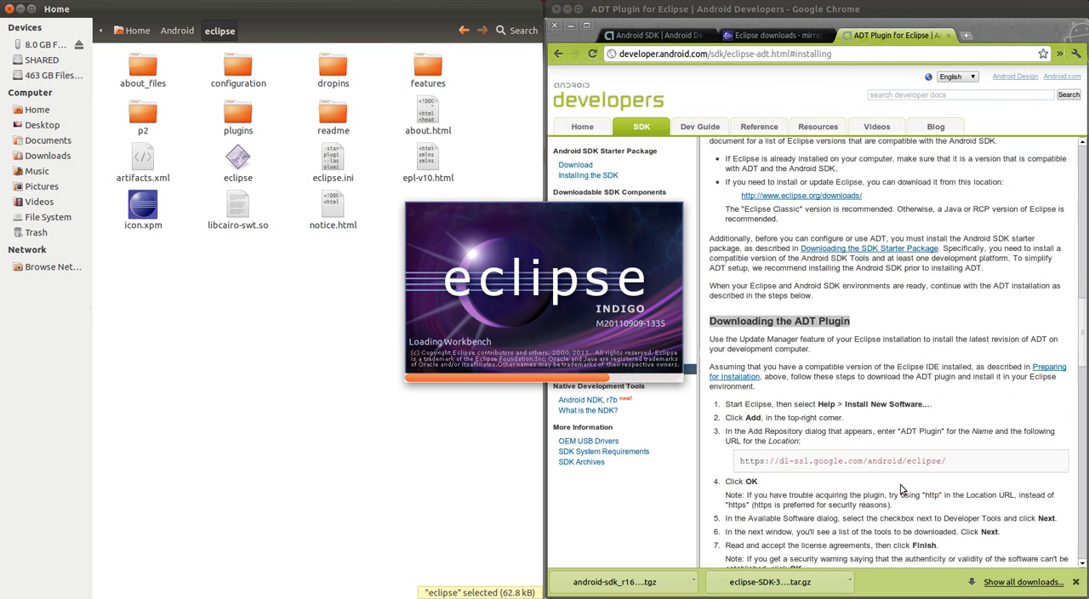
scroll(down, 3)
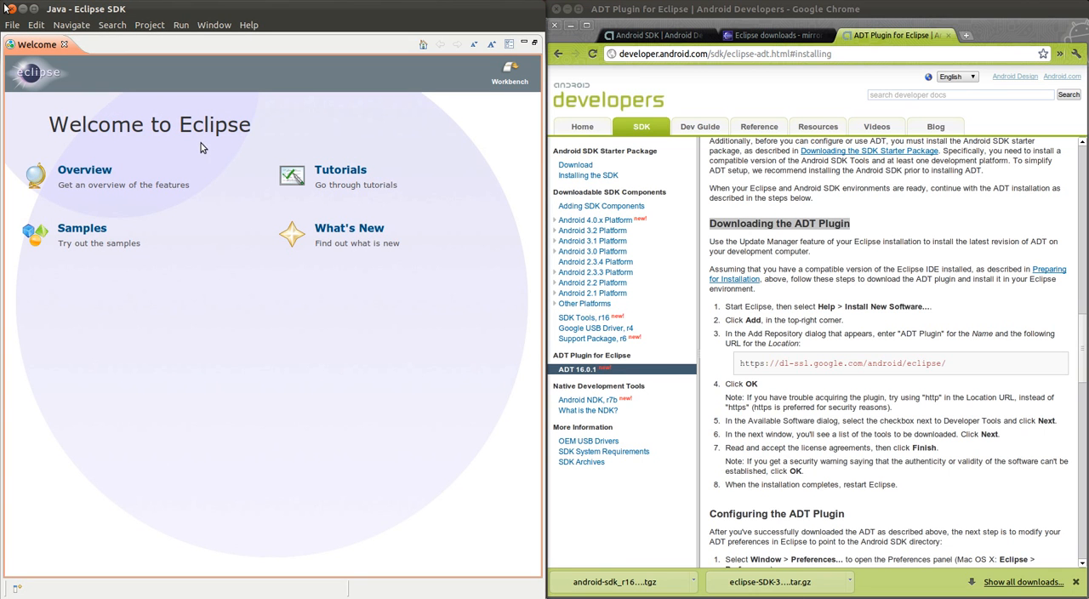
mouse_move(260, 44)
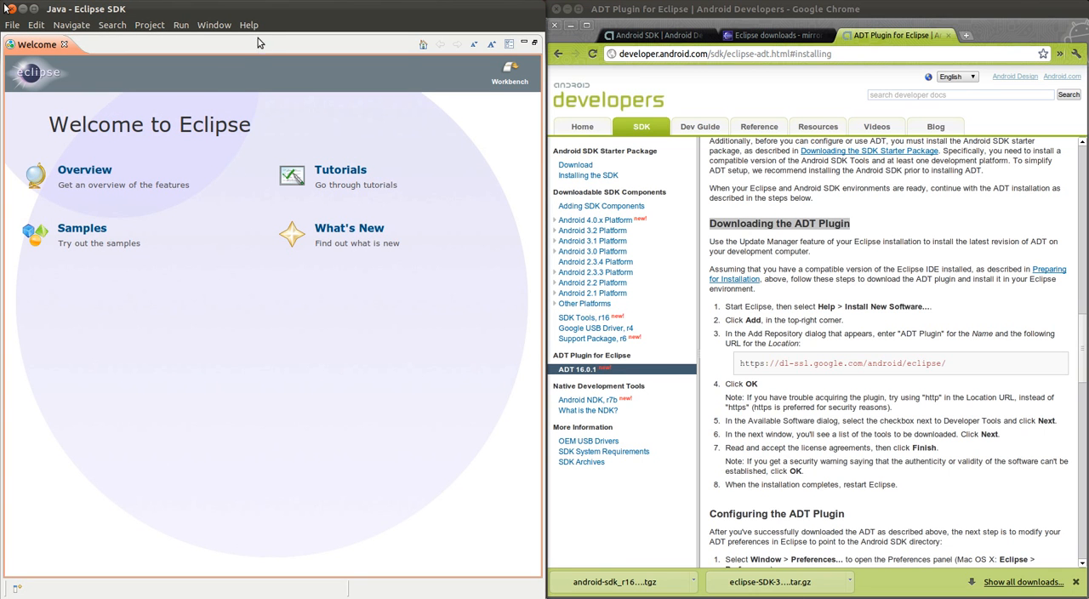
click(248, 24)
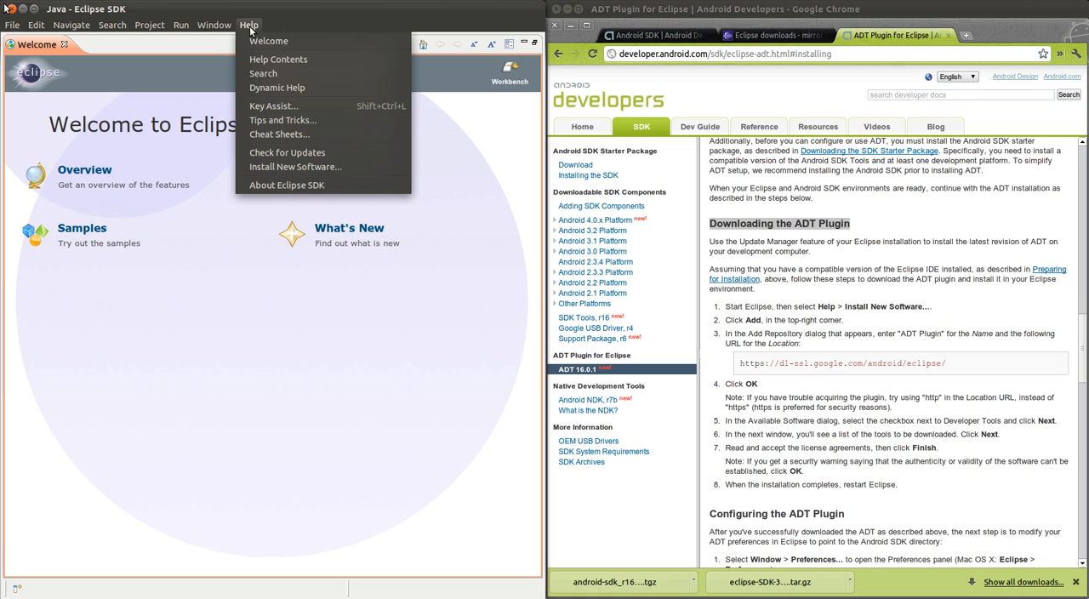
mouse_move(287, 152)
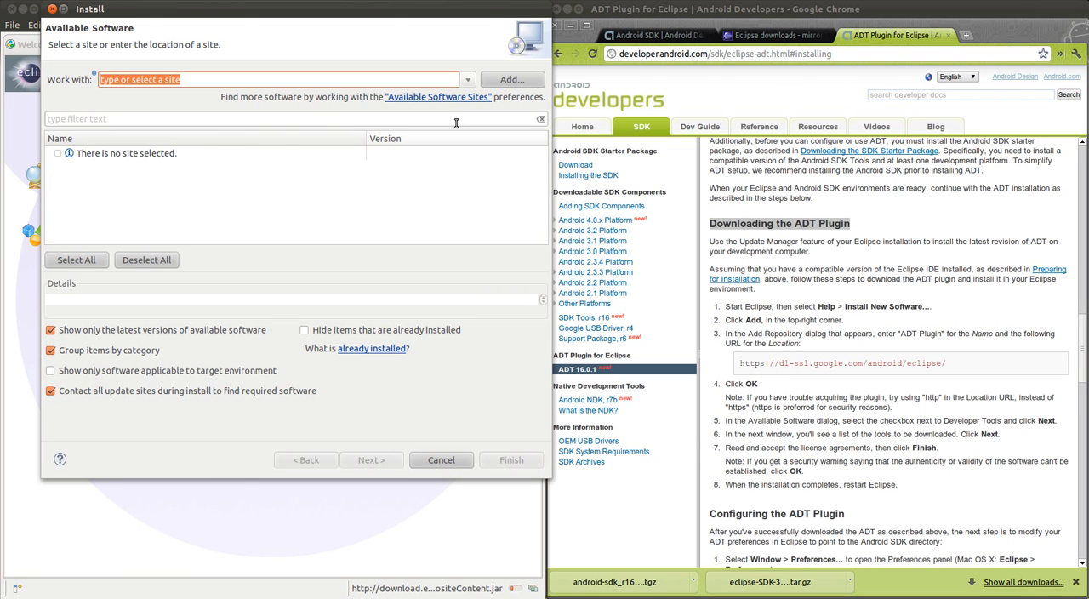
click(512, 79)
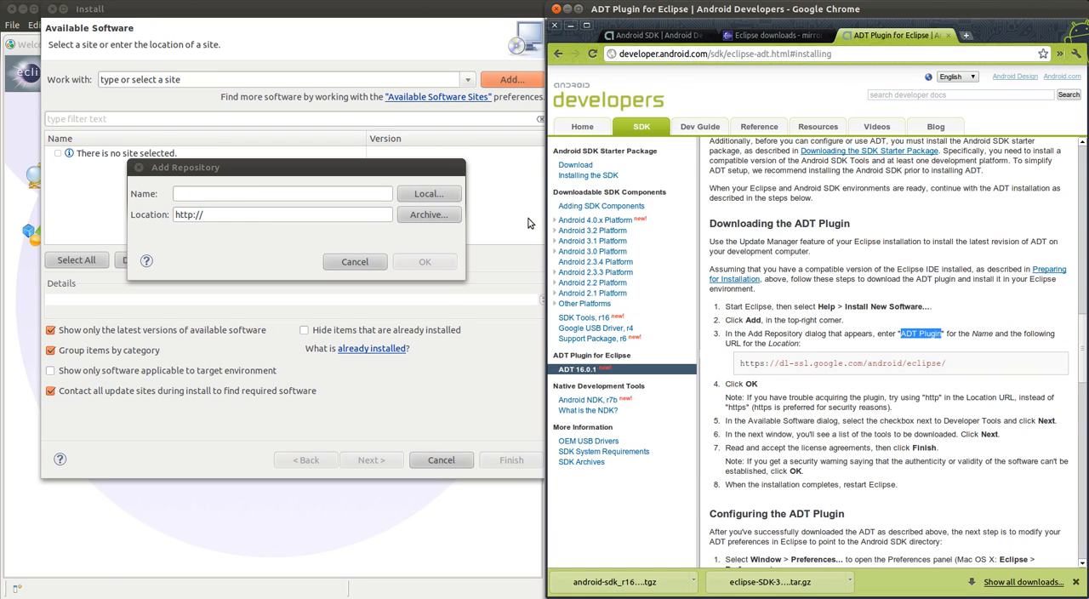
click(281, 193)
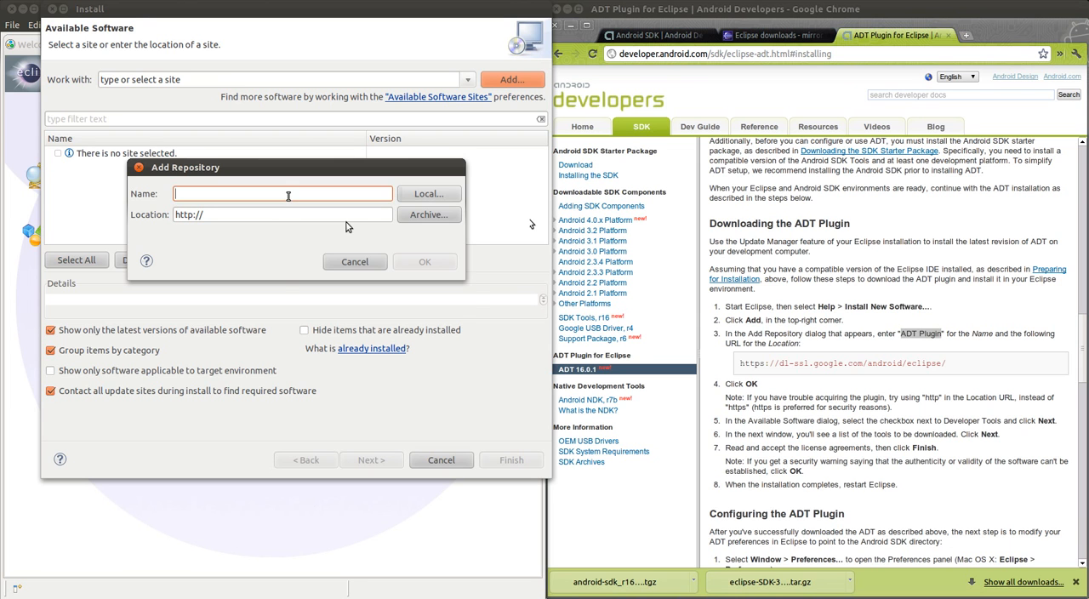
right_click(283, 194)
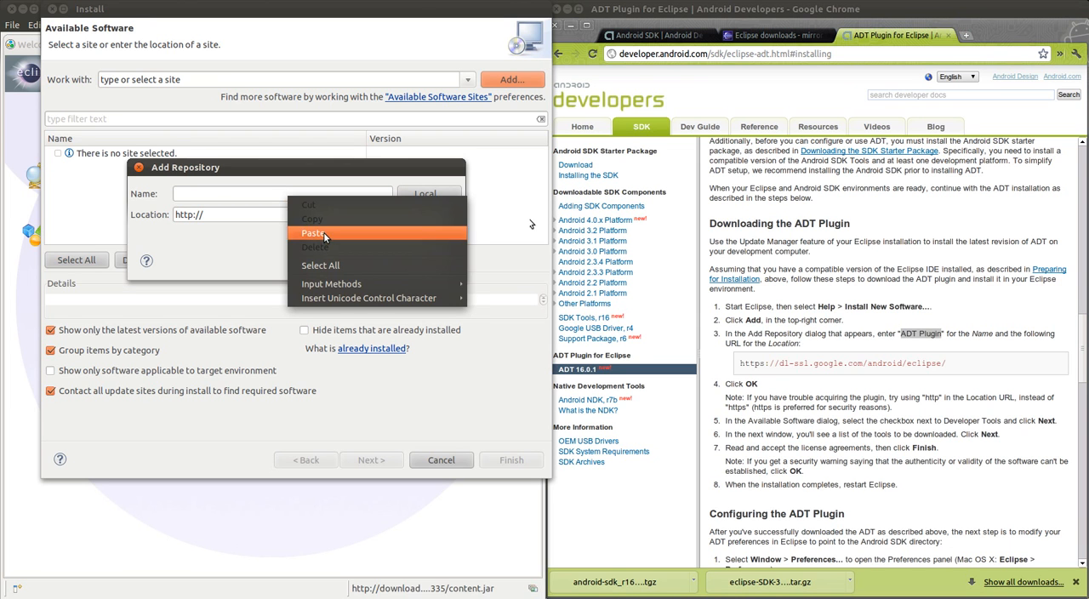
click(314, 232)
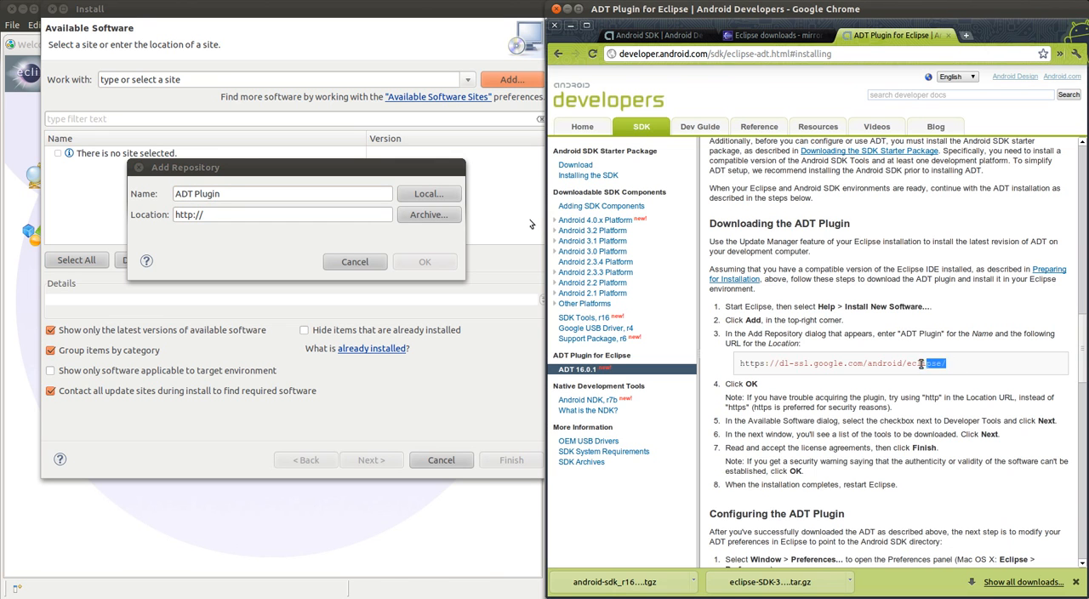
triple_click(838, 363)
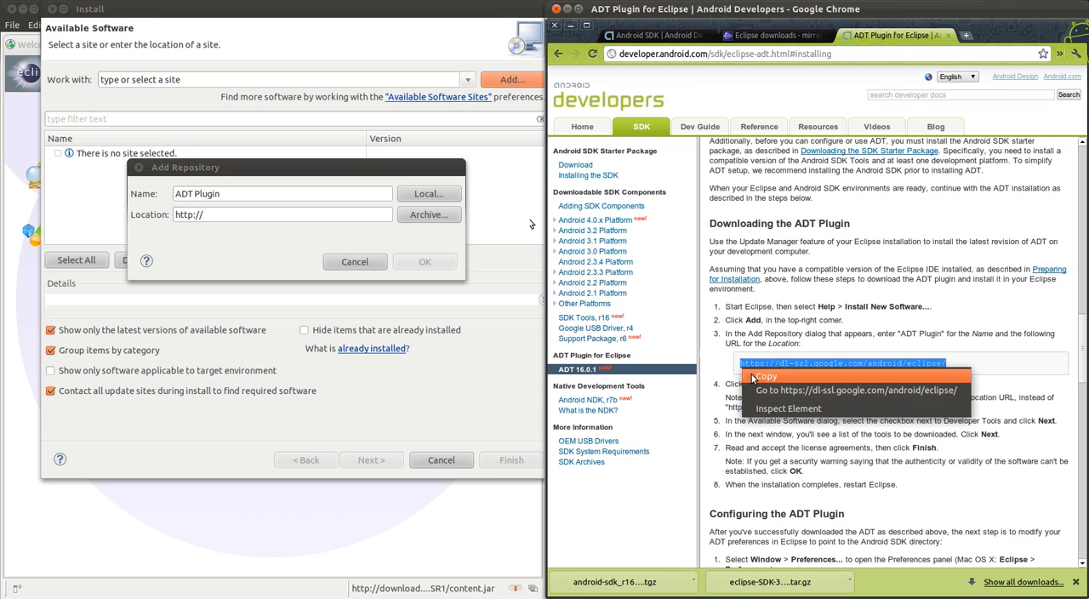
click(764, 376)
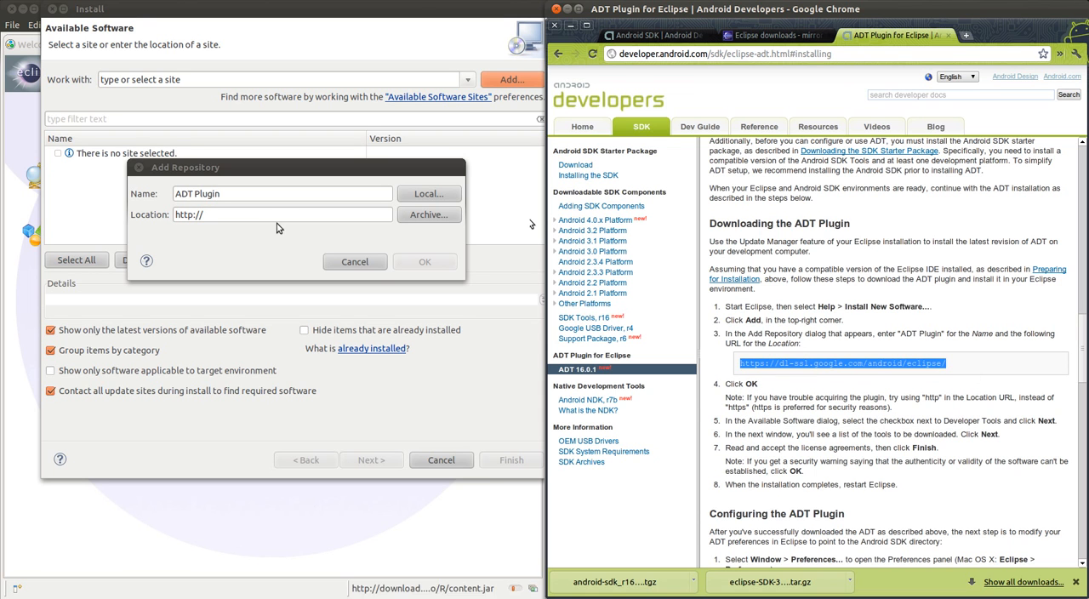
click(281, 213)
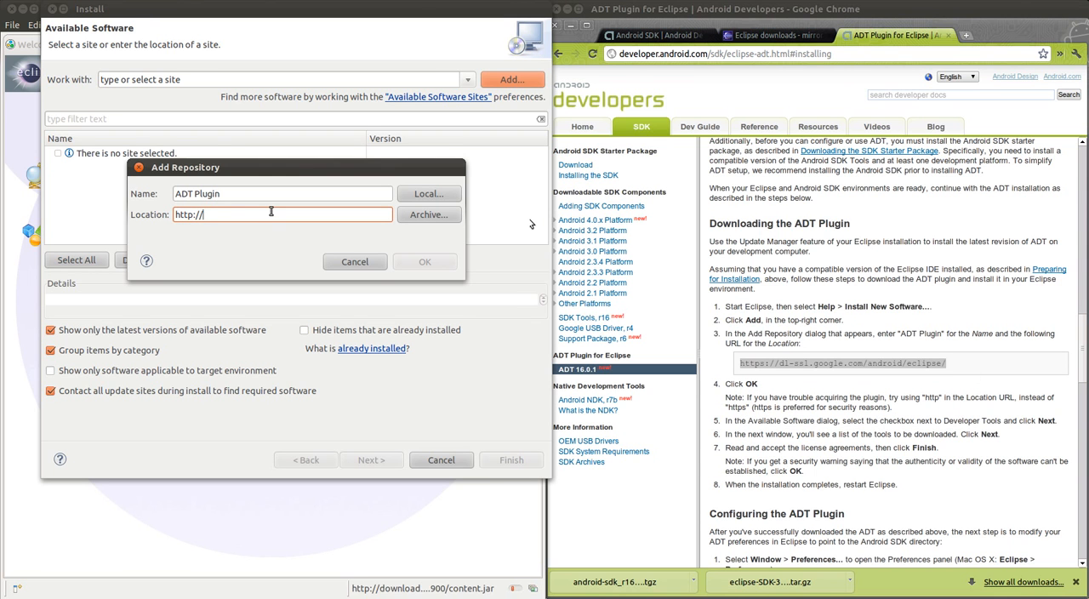
text(https://dl-ssl.google.com/android/eclipse/)
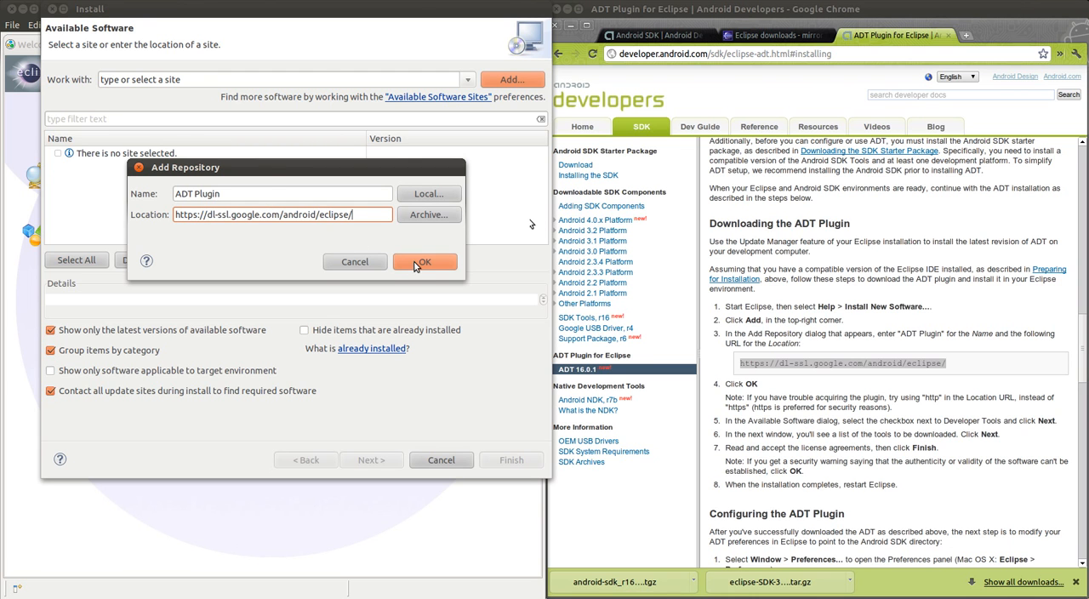
click(424, 261)
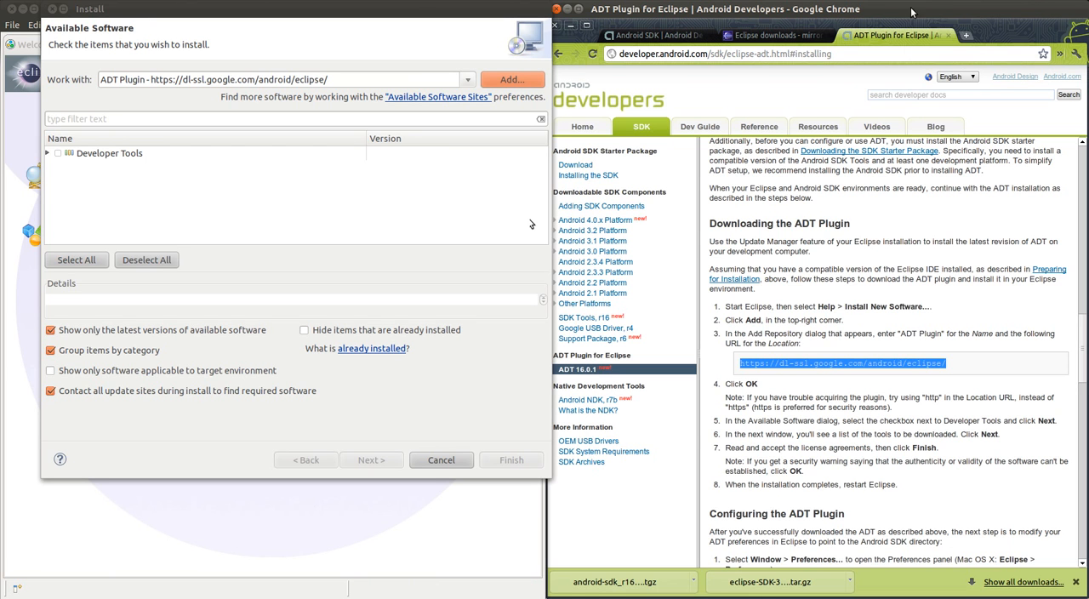
mouse_move(602, 21)
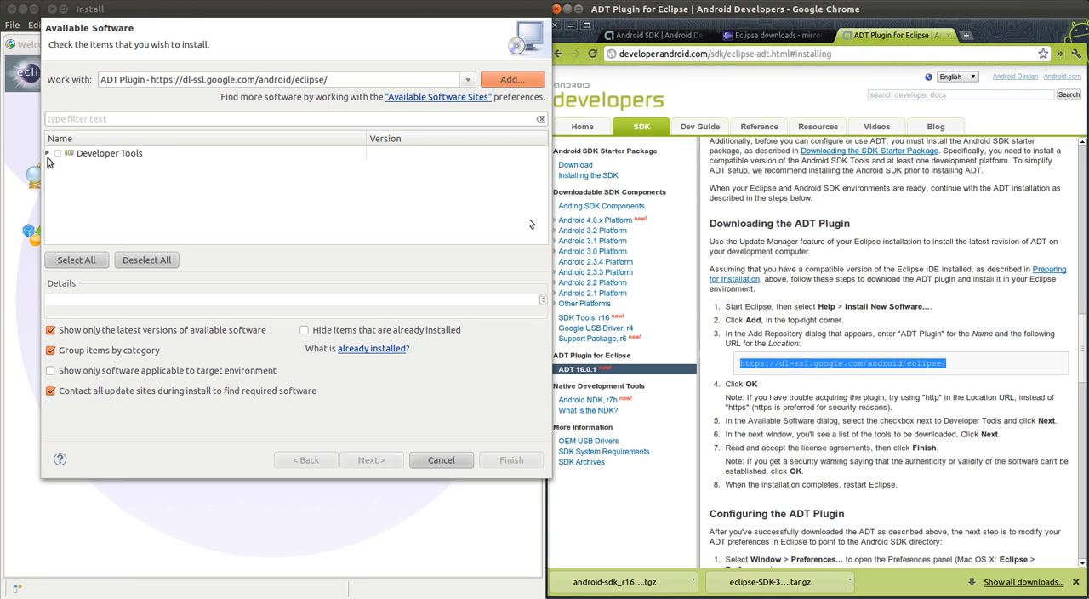
Check all Developer Tools, continue, and view Android Hierarchy Viewer's description in Install Details
click(49, 154)
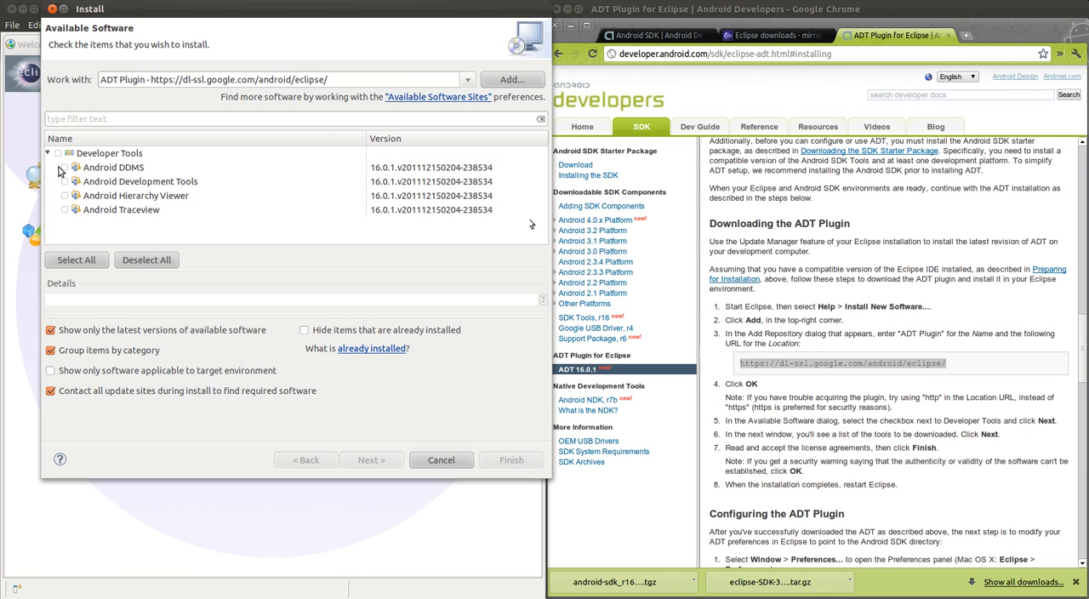
click(58, 152)
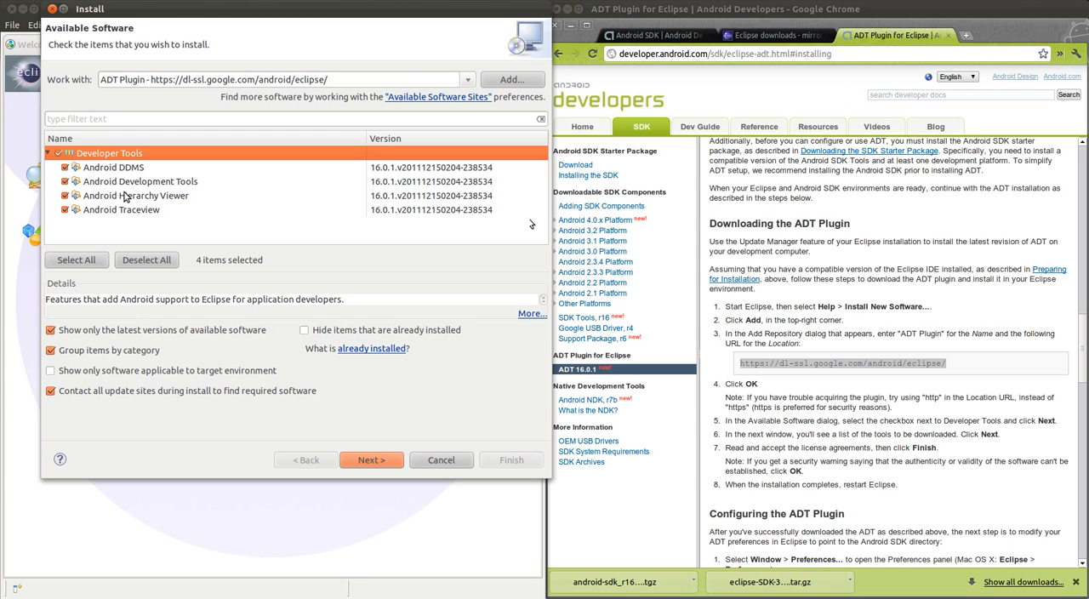
mouse_move(361, 455)
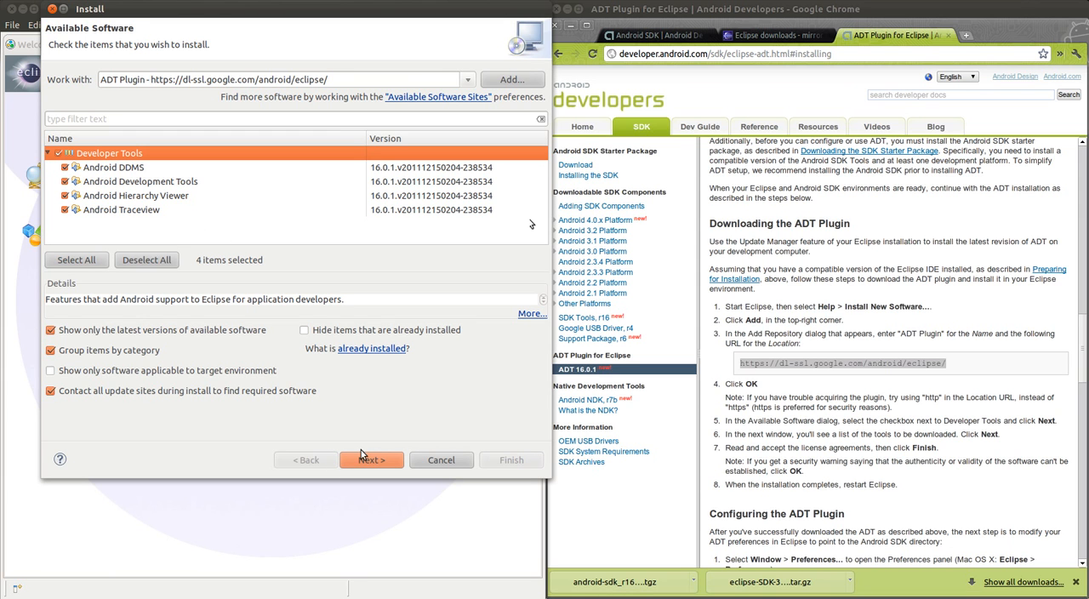
mouse_move(372, 465)
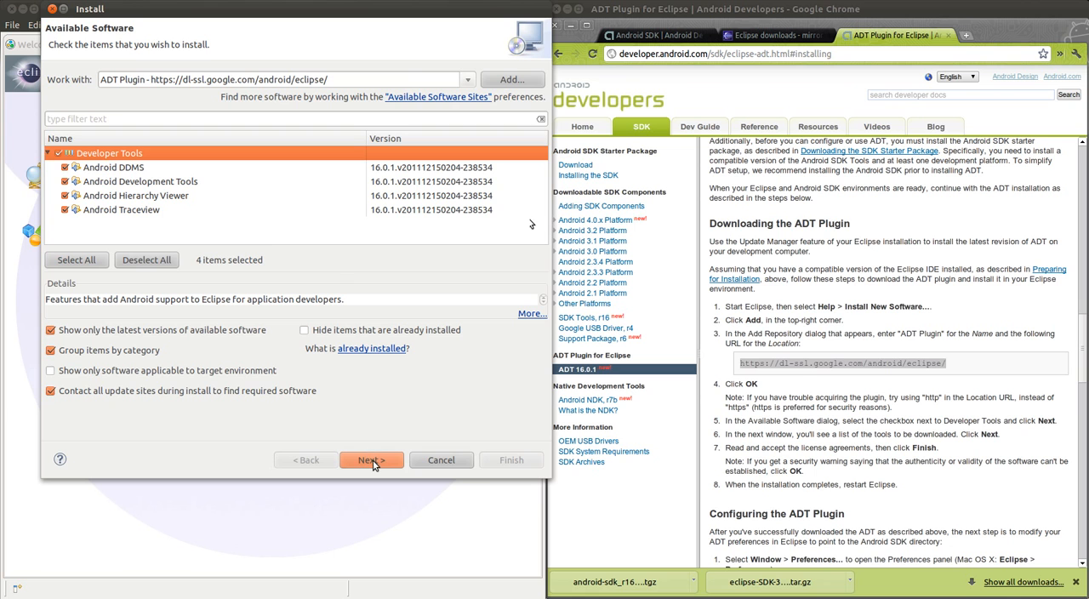
click(371, 459)
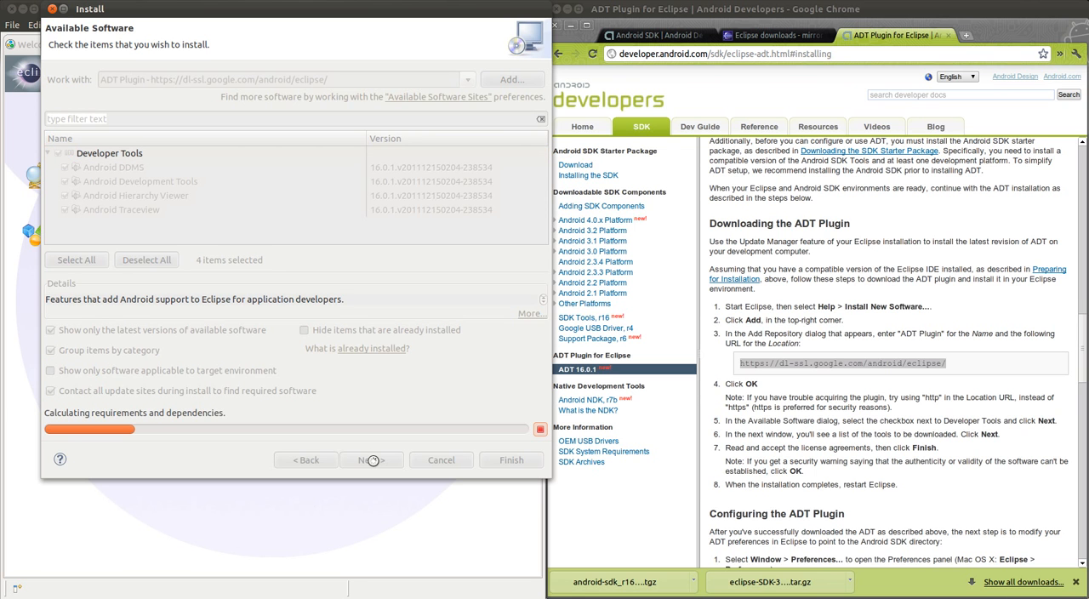
click(372, 460)
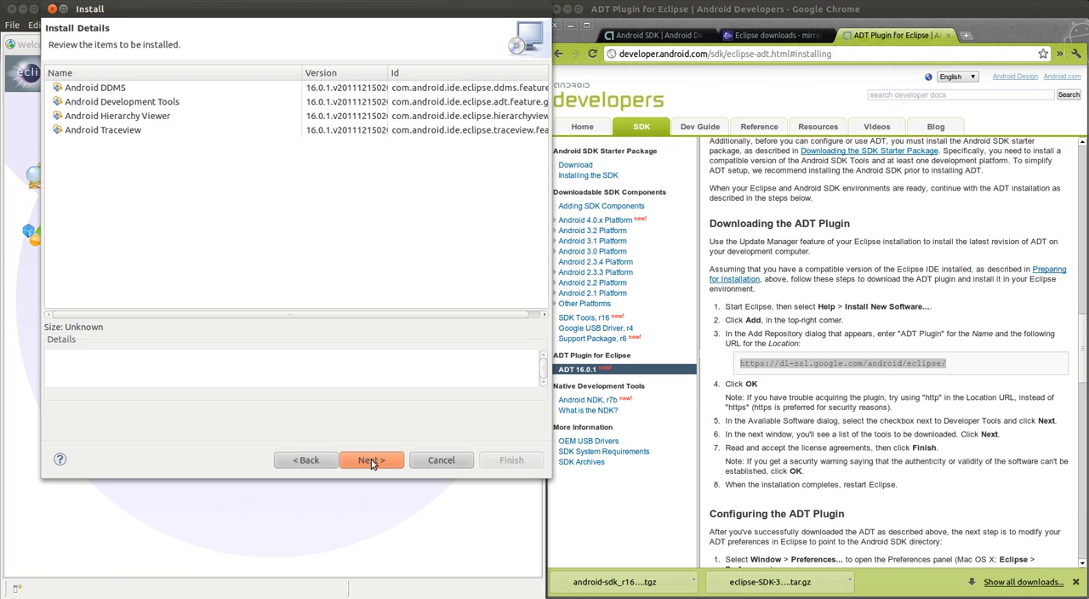
mouse_move(102, 129)
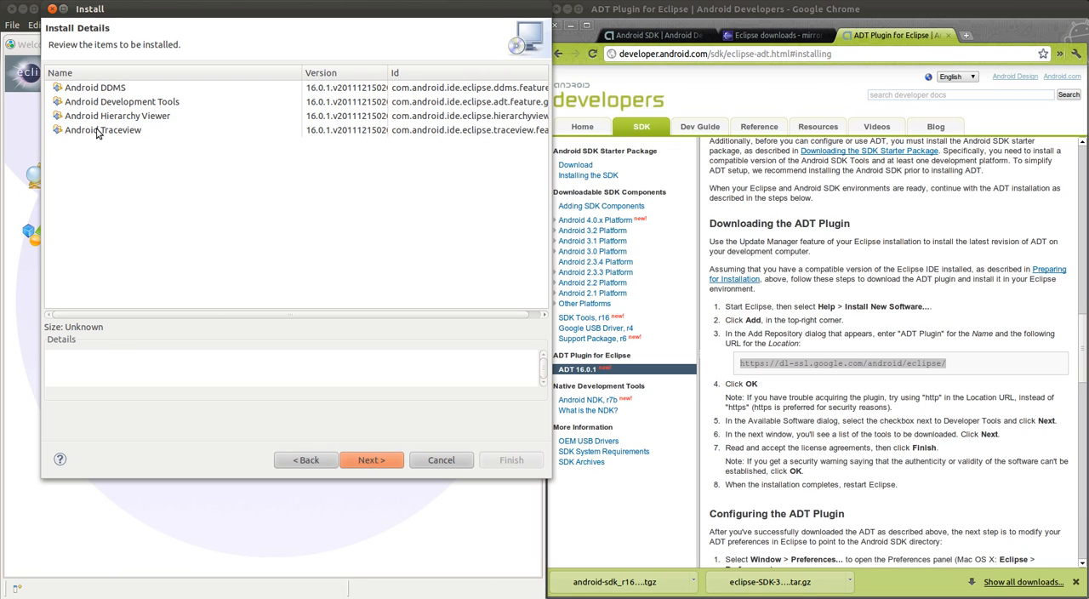
click(117, 116)
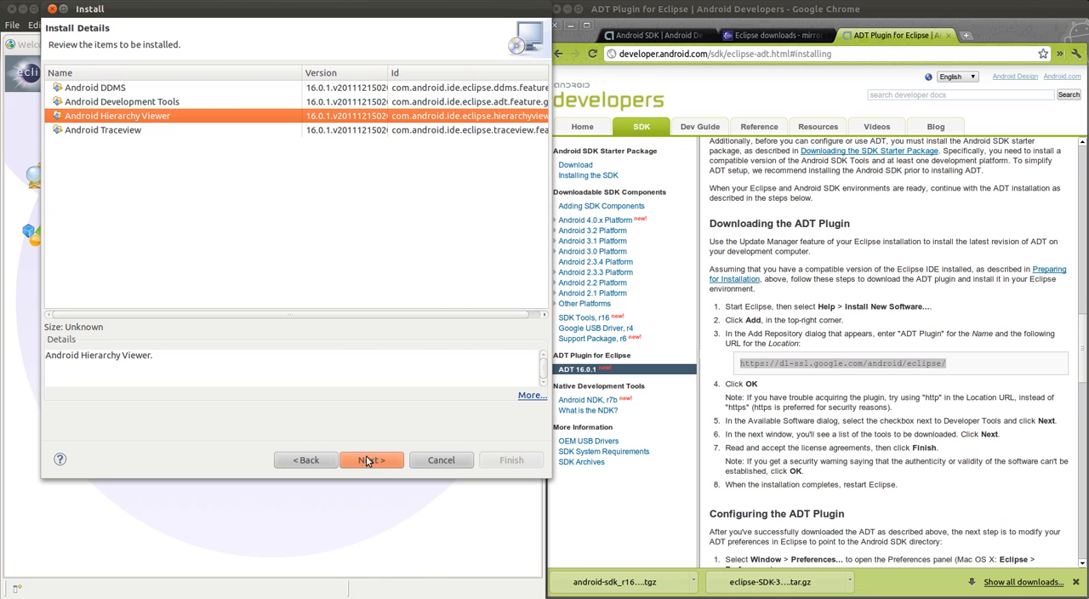
Accept the license agreements on Review Licenses and finish the wizard
click(371, 459)
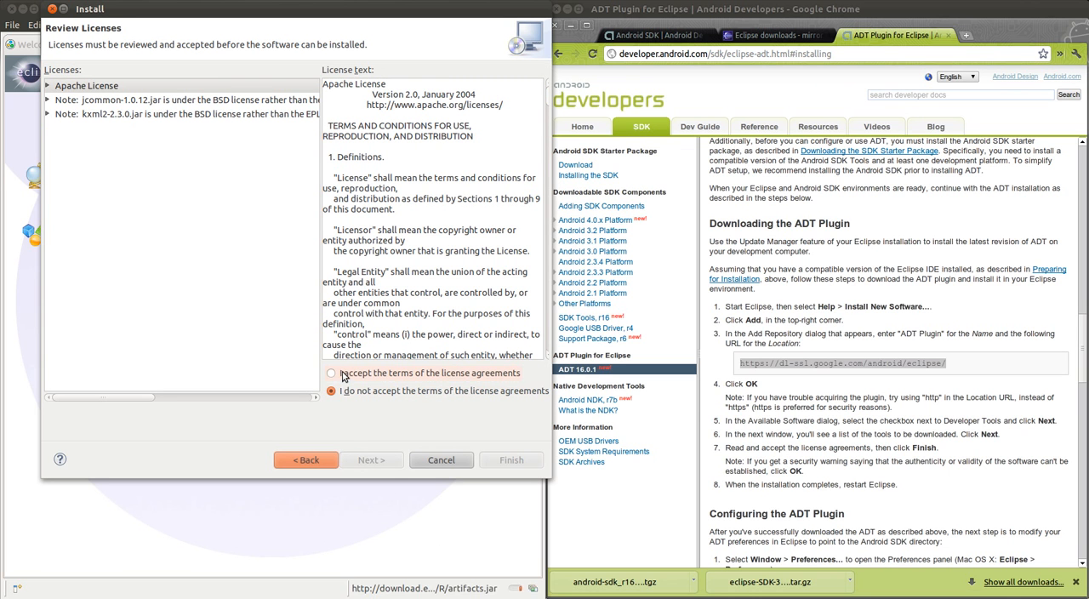
click(331, 373)
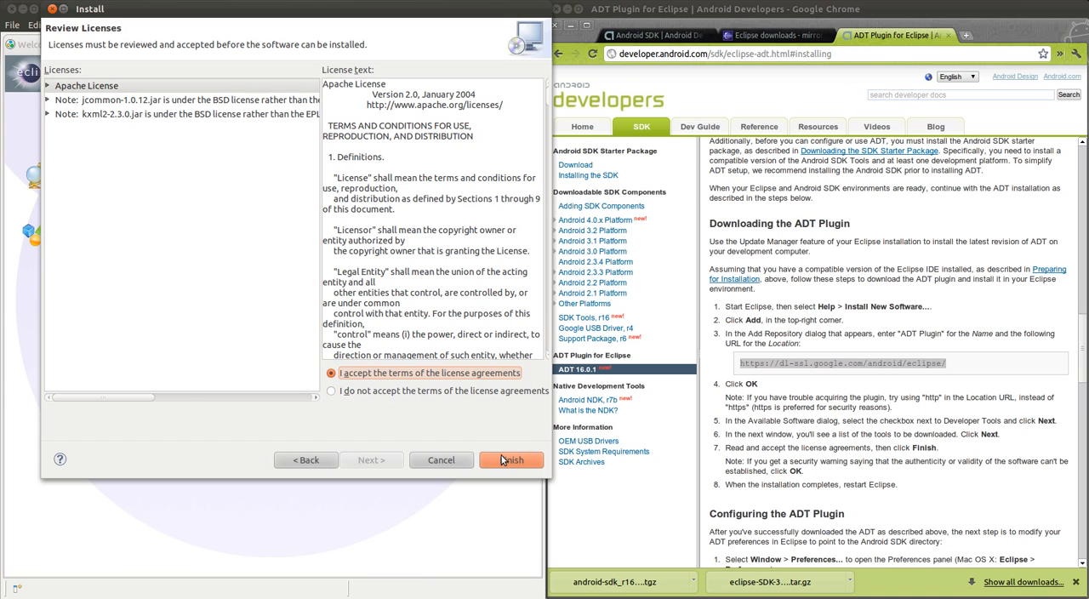
click(511, 460)
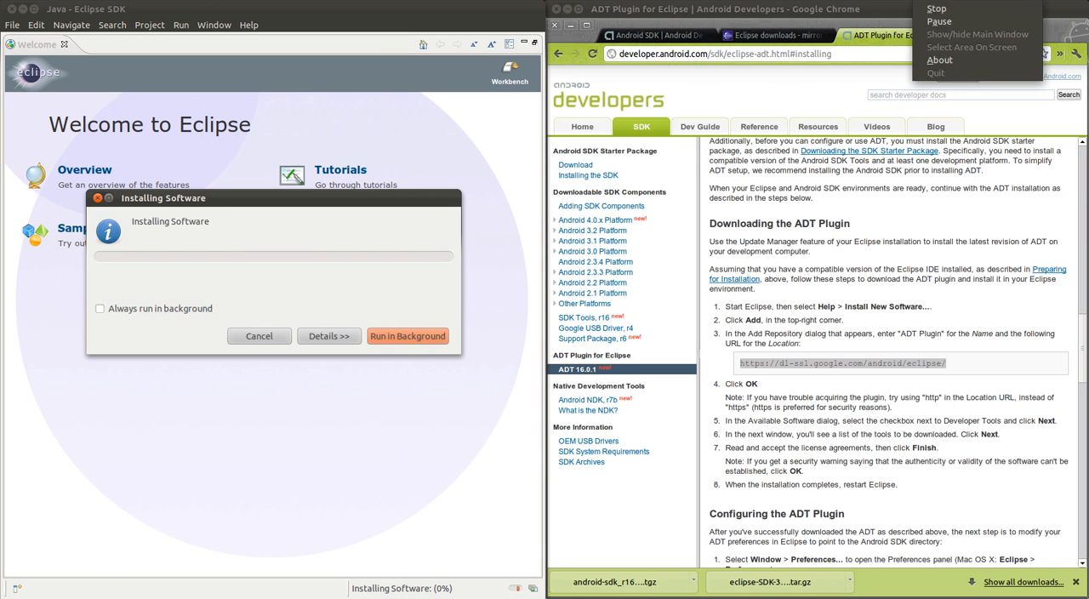
mouse_move(940, 21)
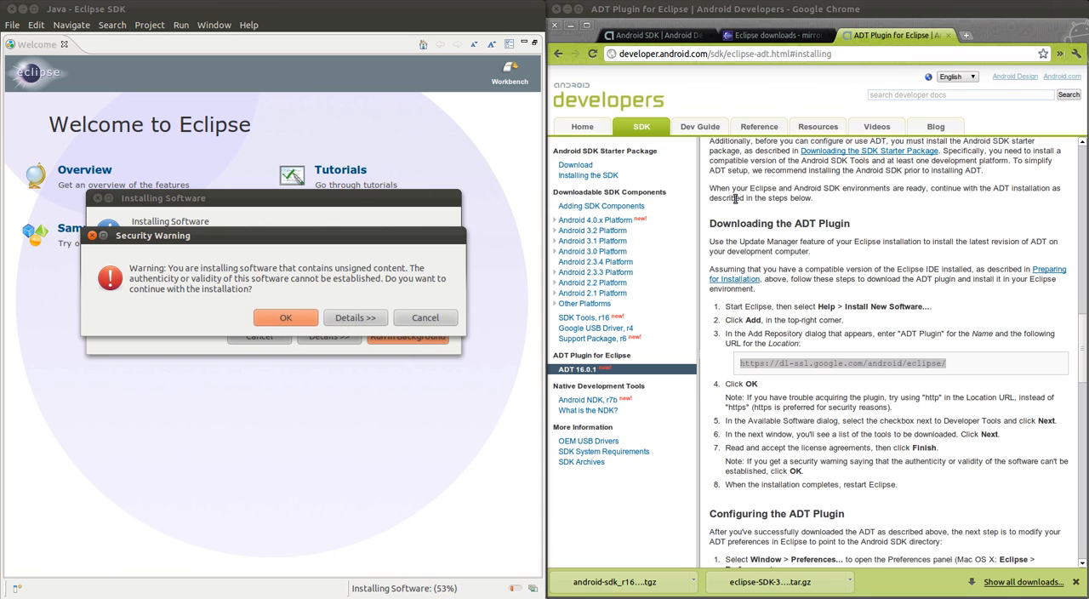
mouse_move(252, 239)
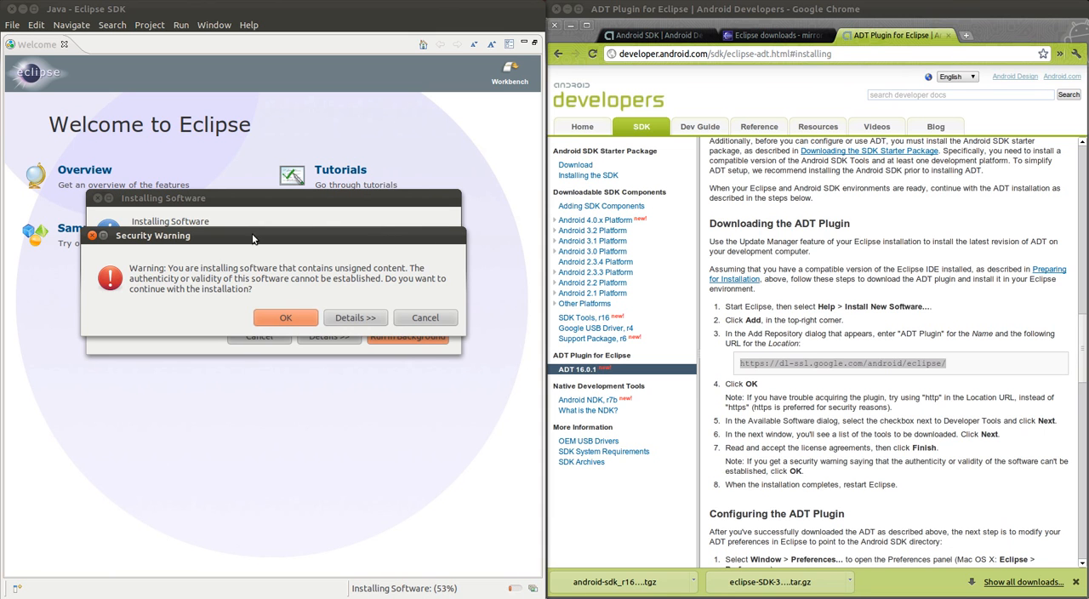
mouse_move(235, 313)
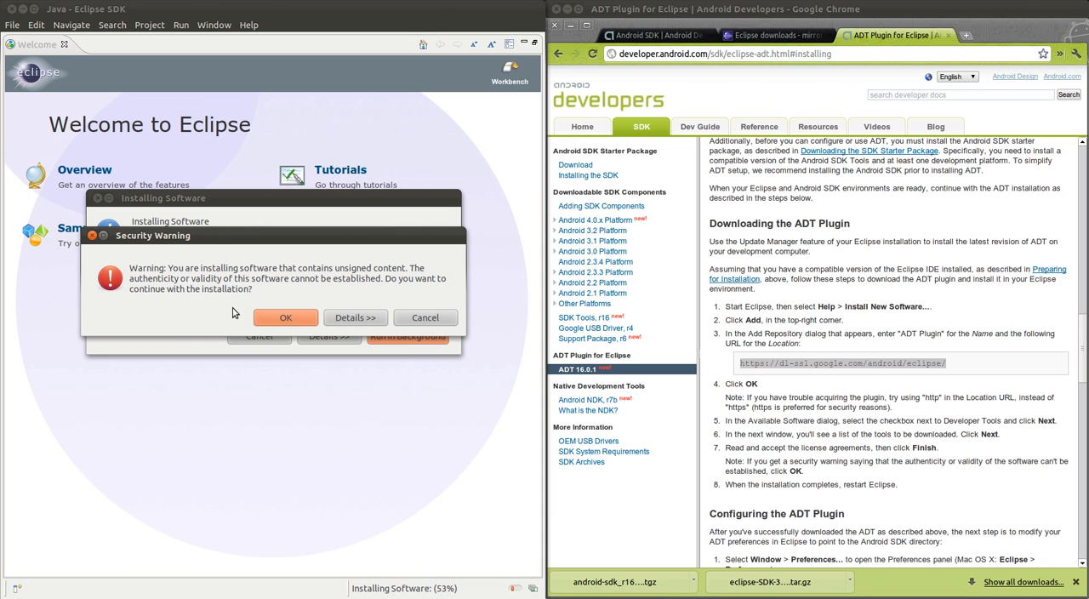
mouse_move(226, 295)
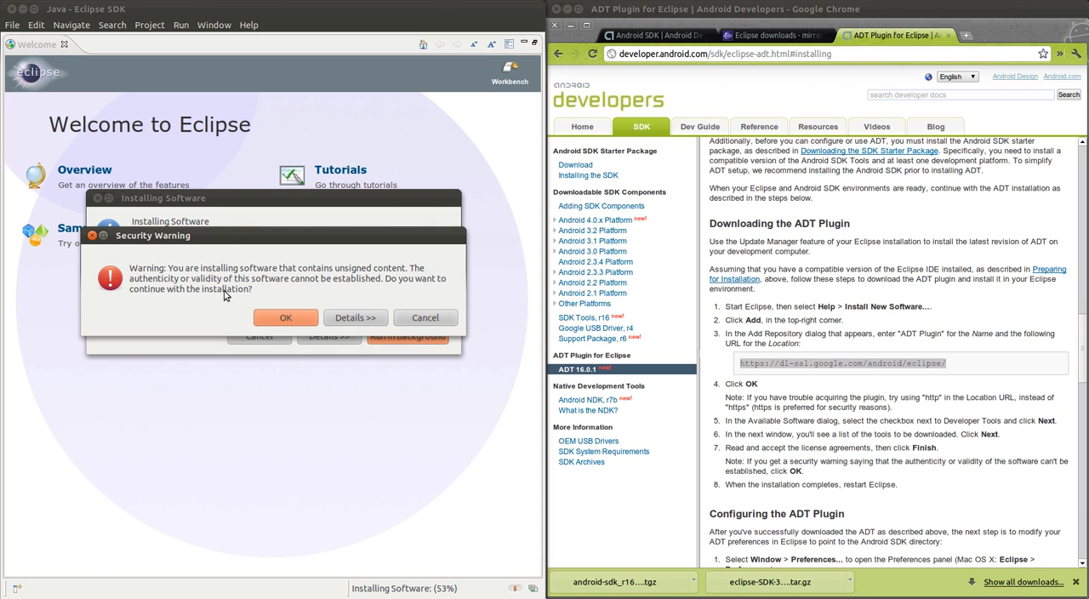
mouse_move(291, 385)
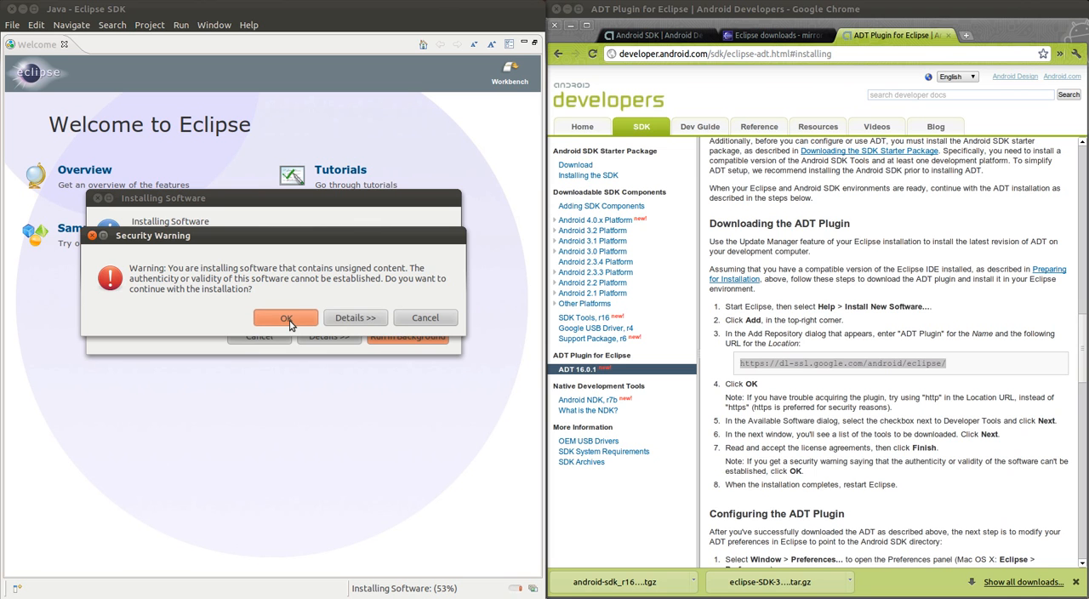
Accept the unsigned-content security warning so the Android tools install proceeds
click(285, 318)
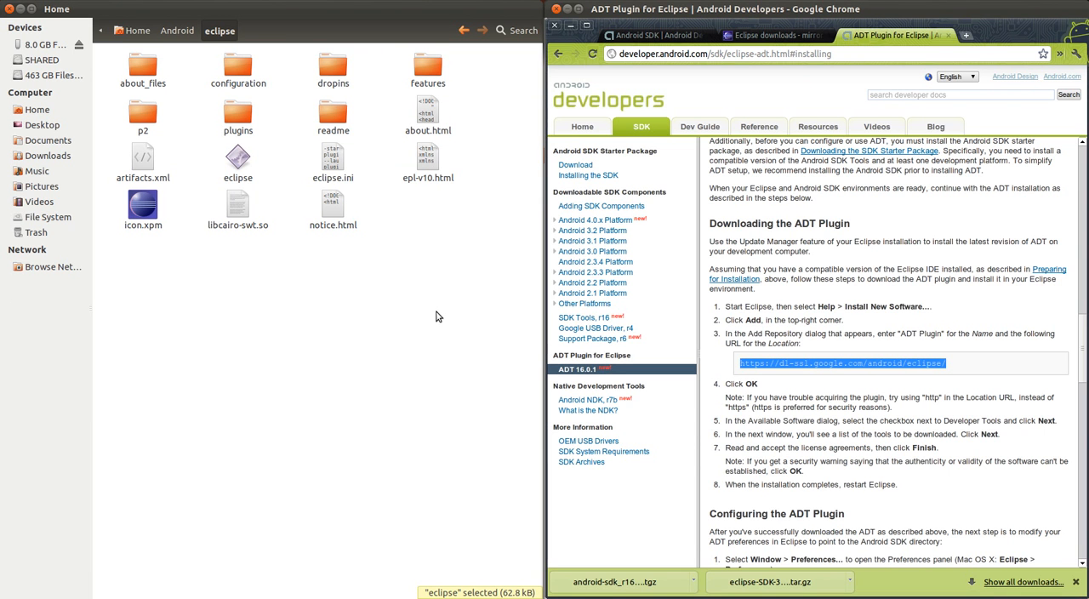
Start the eclipse executable from its install folder and accept the default workspace
double_click(237, 160)
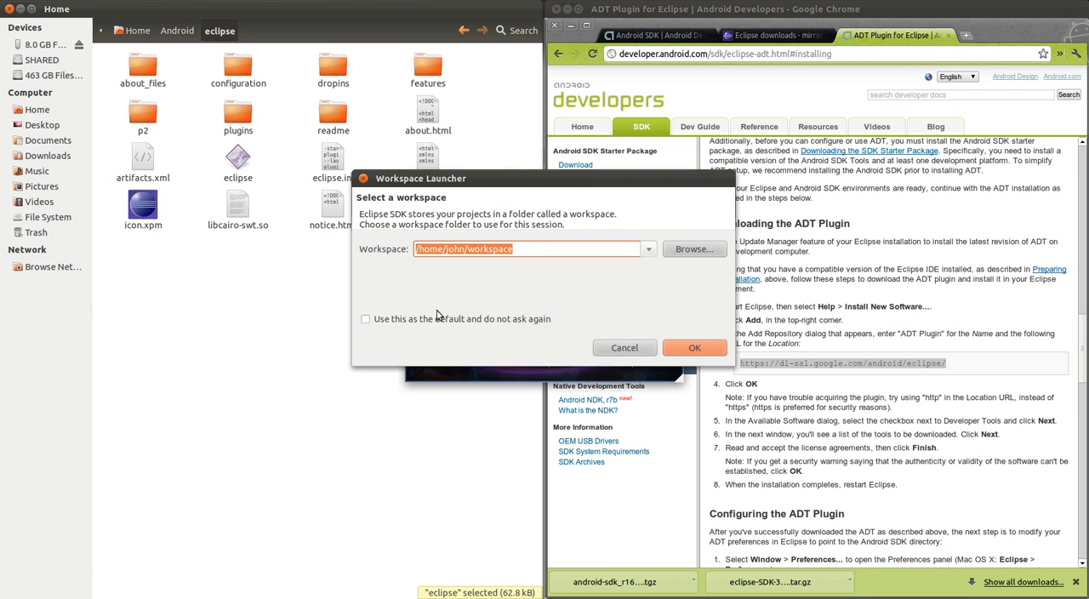
mouse_move(570, 341)
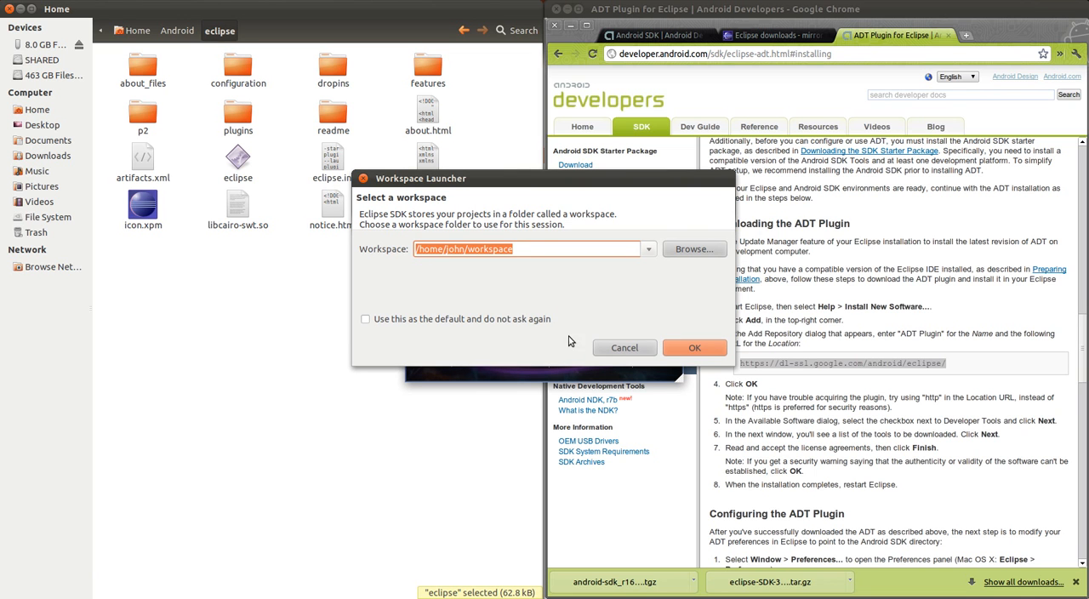
click(694, 347)
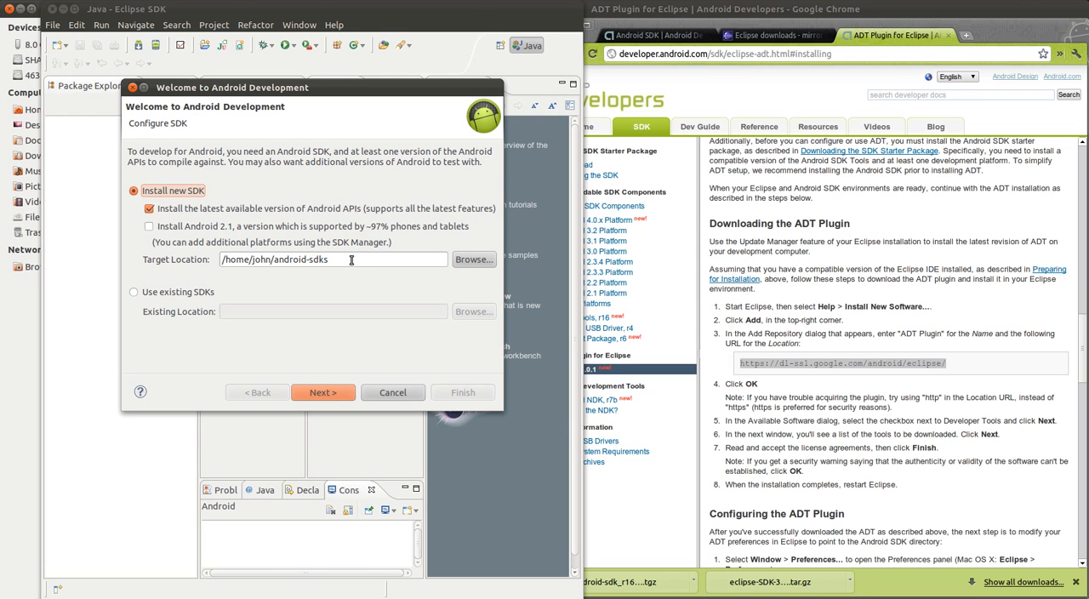
mouse_move(324, 393)
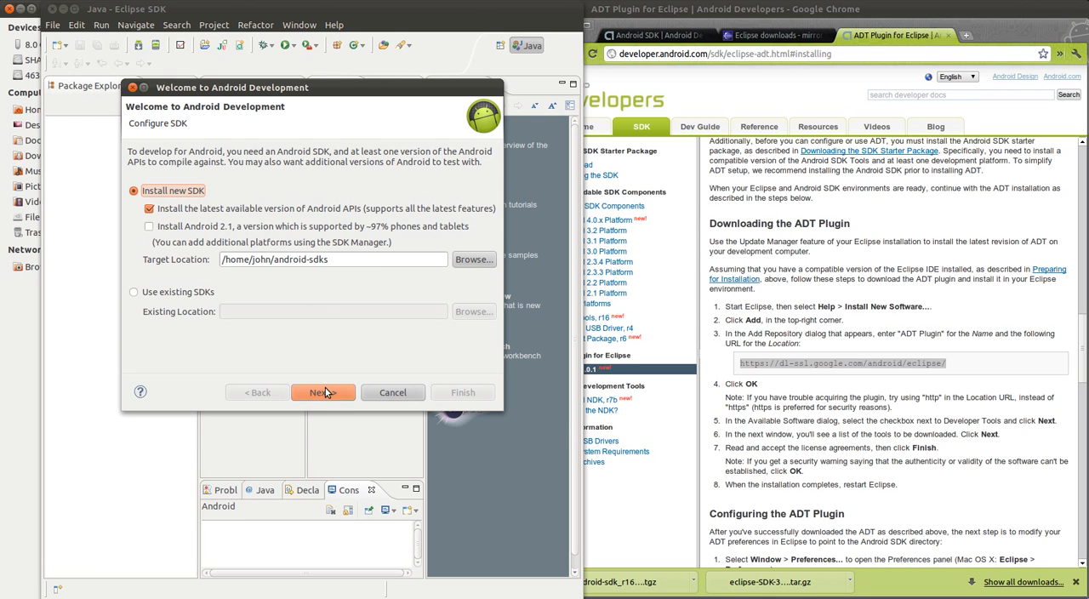
Keep Install new SDK in the Android Development wizard and finish with usage statistics enabled
click(322, 392)
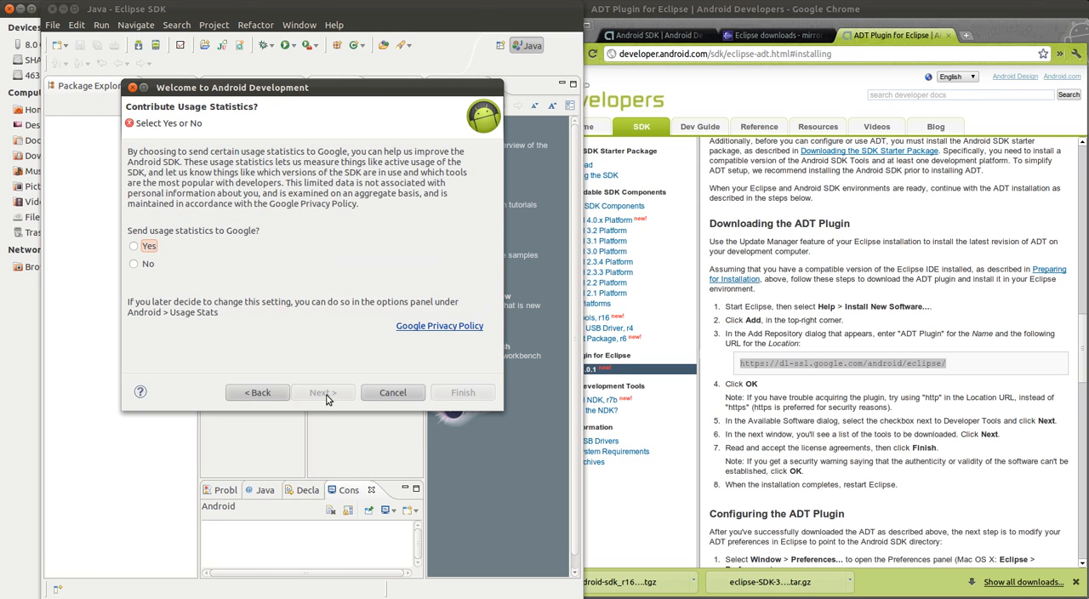
mouse_move(245, 358)
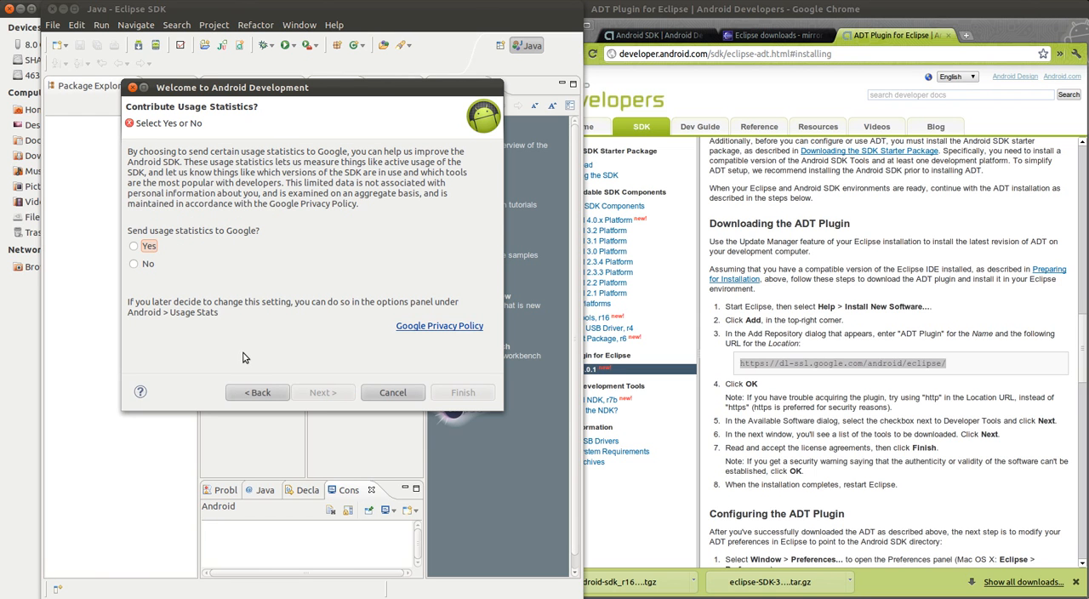
mouse_move(134, 246)
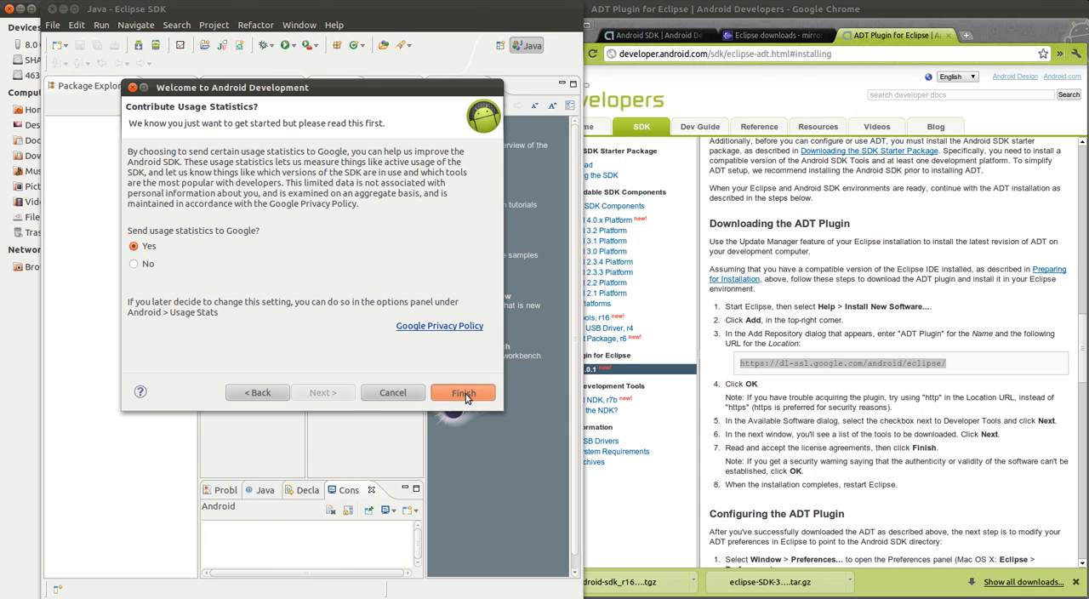
click(463, 392)
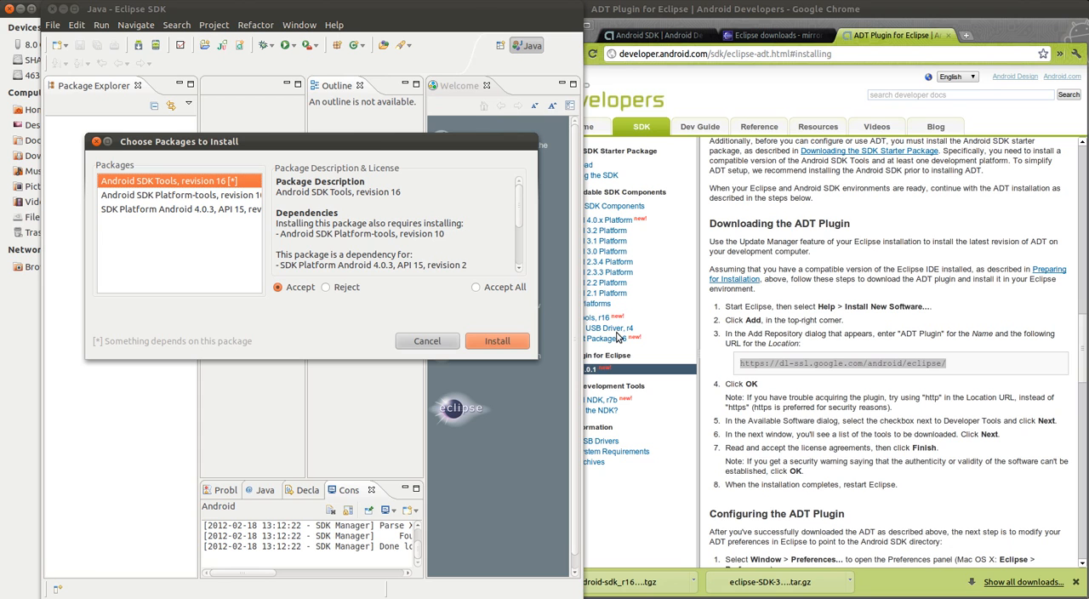
mouse_move(686, 397)
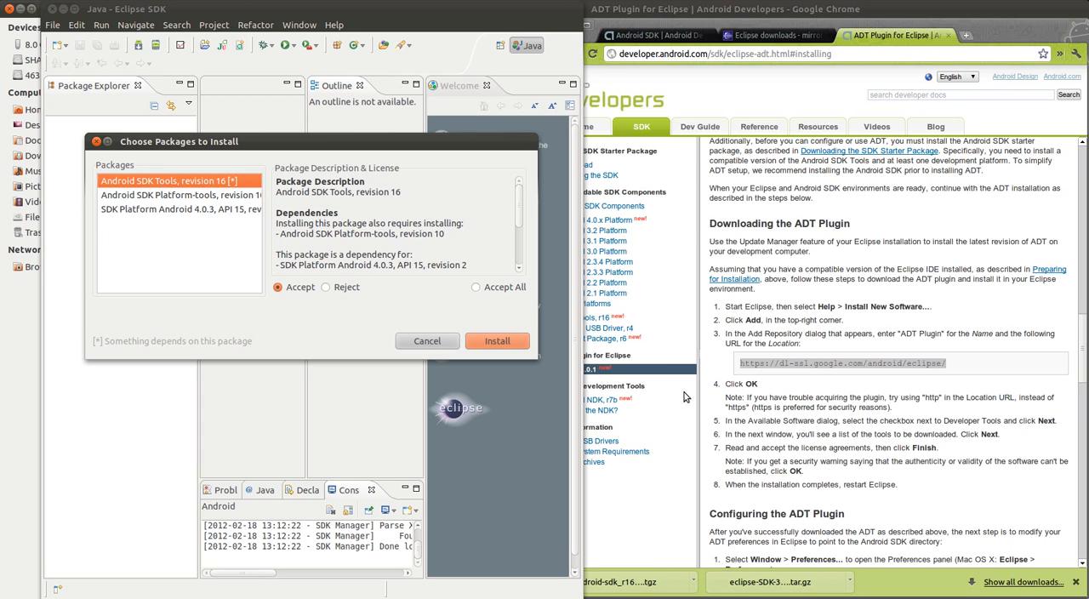
mouse_move(476, 355)
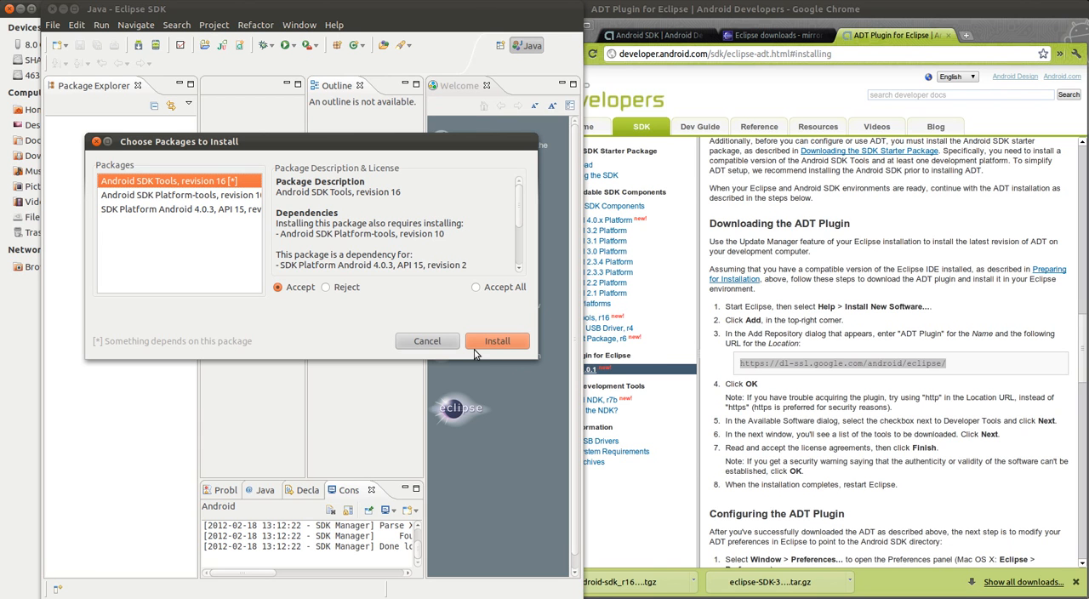
mouse_move(497, 340)
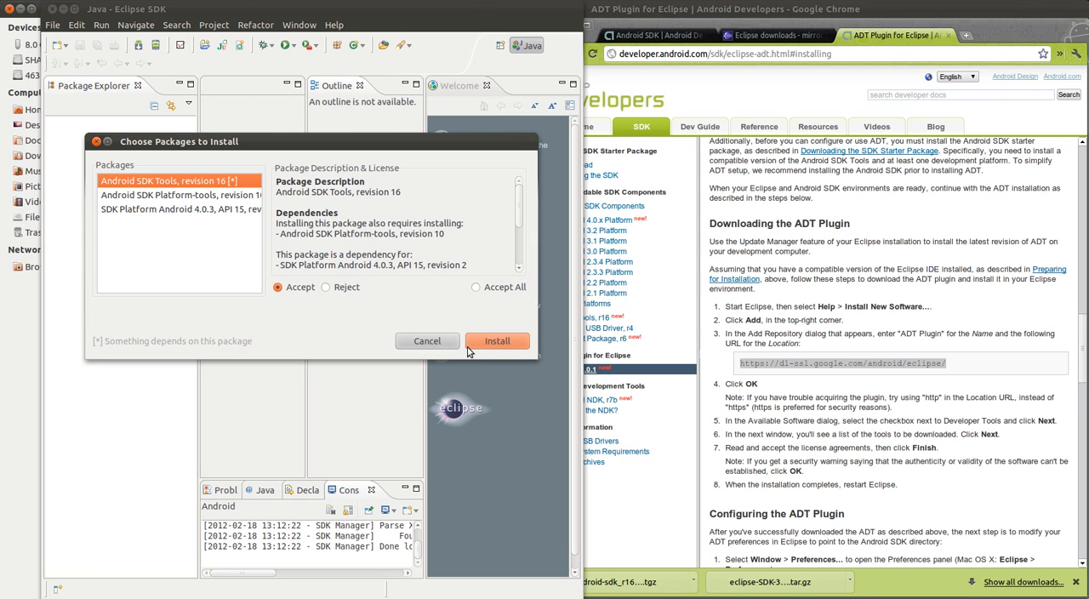
mouse_move(508, 278)
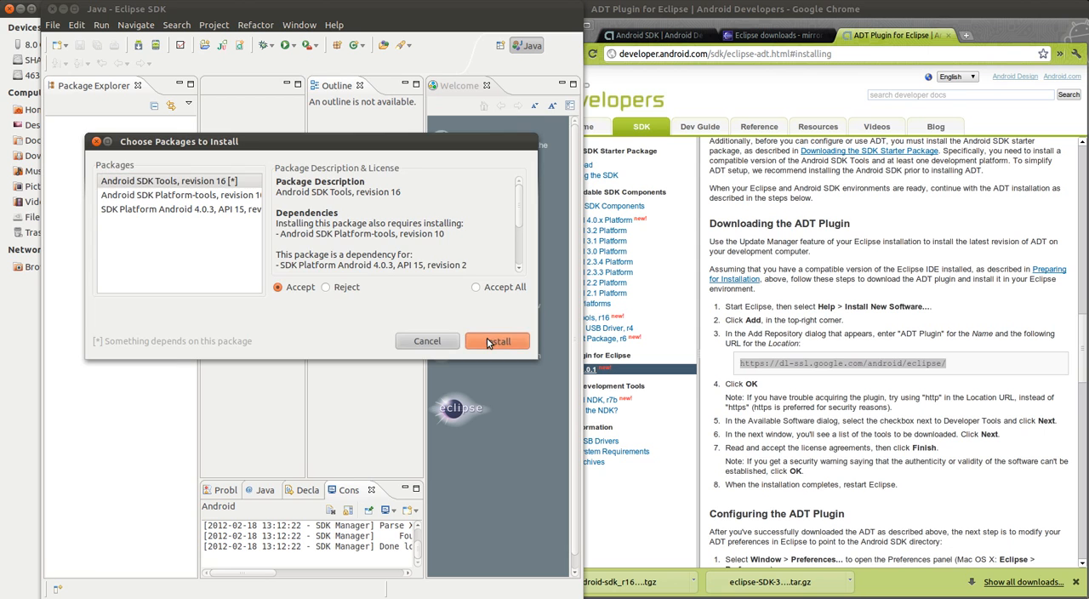
Install SDK Tools, Platform-tools and Android 4.0.3 (API 15) until the console confirms three packages
click(497, 341)
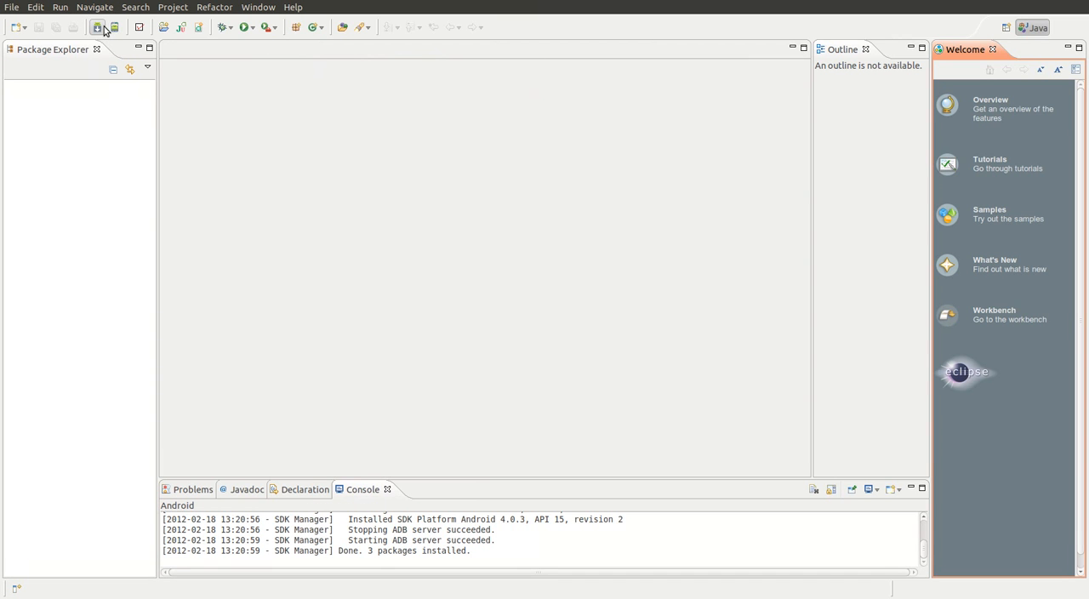
mouse_move(98, 26)
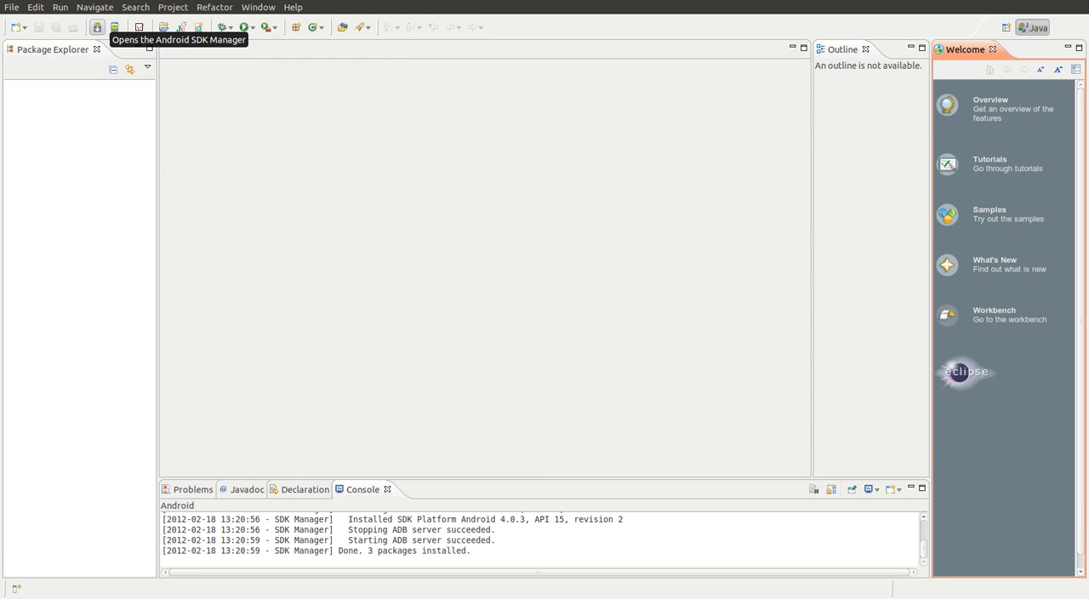
mouse_move(238, 11)
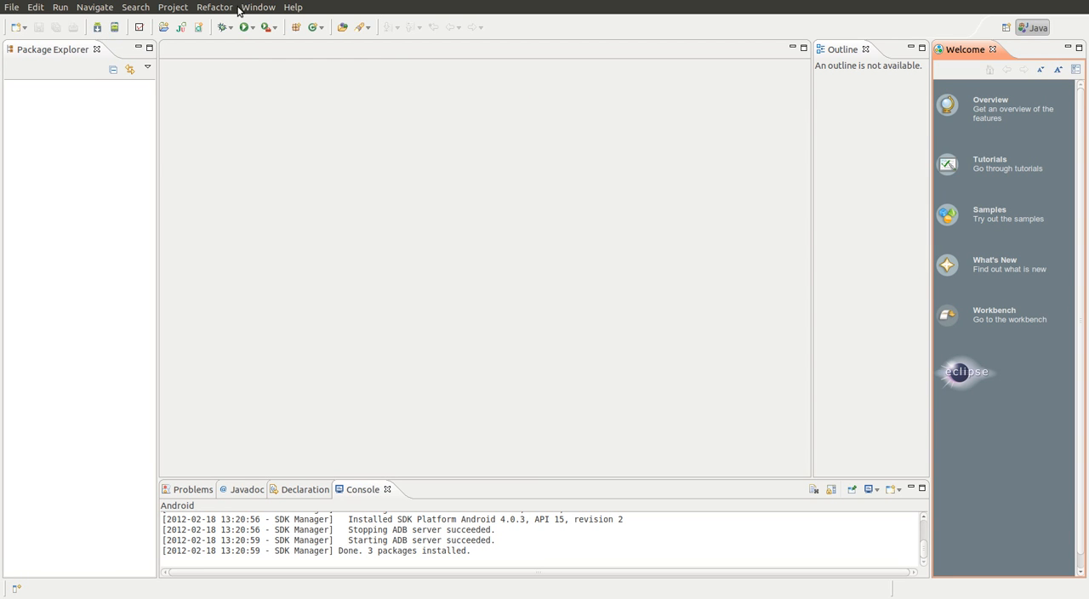
Open AVD Manager from the Window menu, showing an empty device list
click(258, 7)
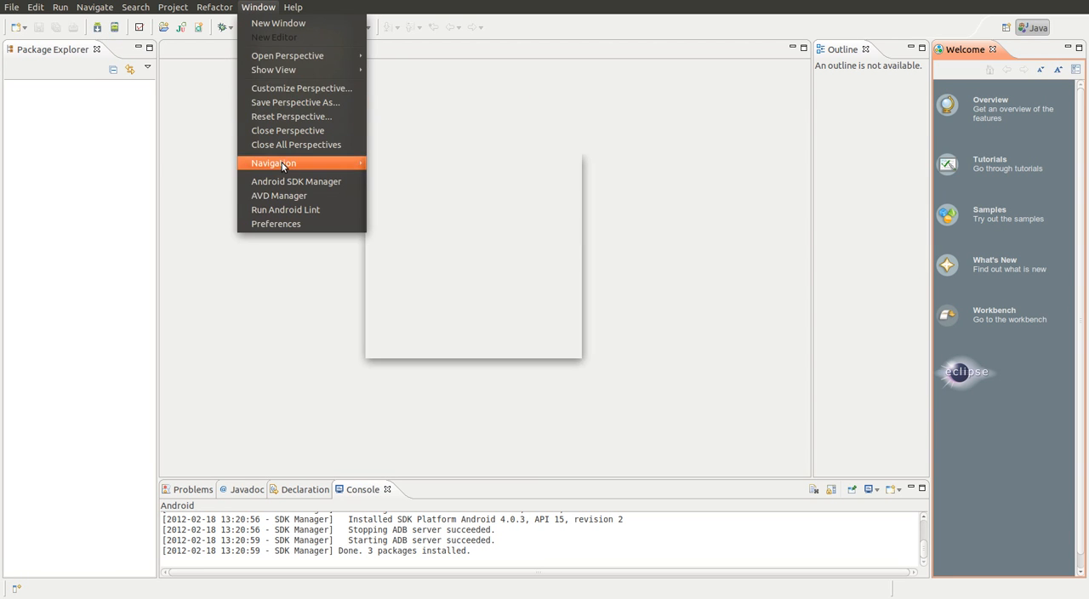
mouse_move(279, 195)
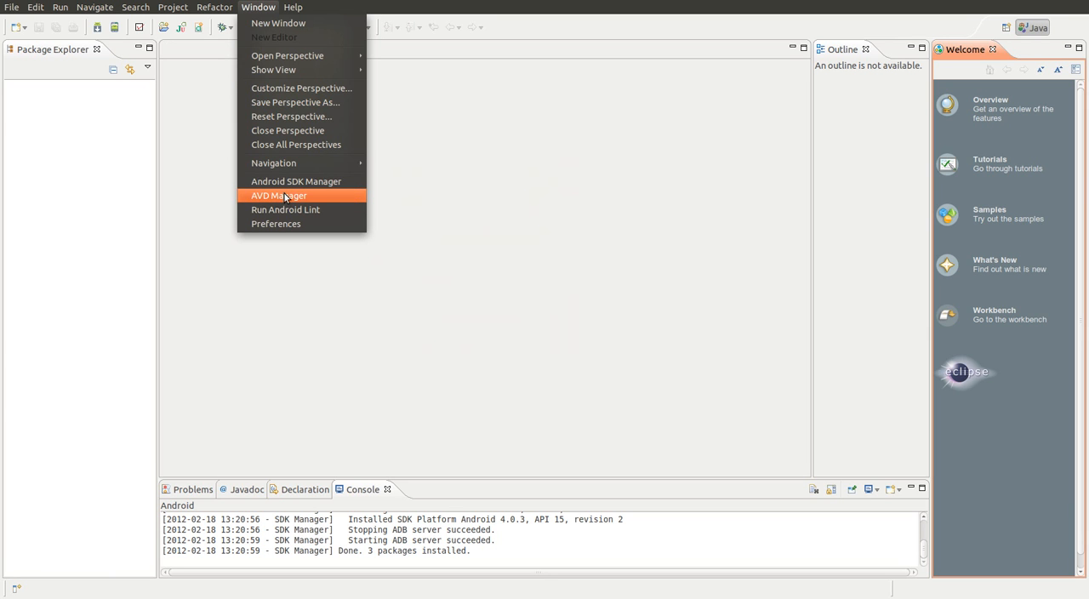
click(279, 195)
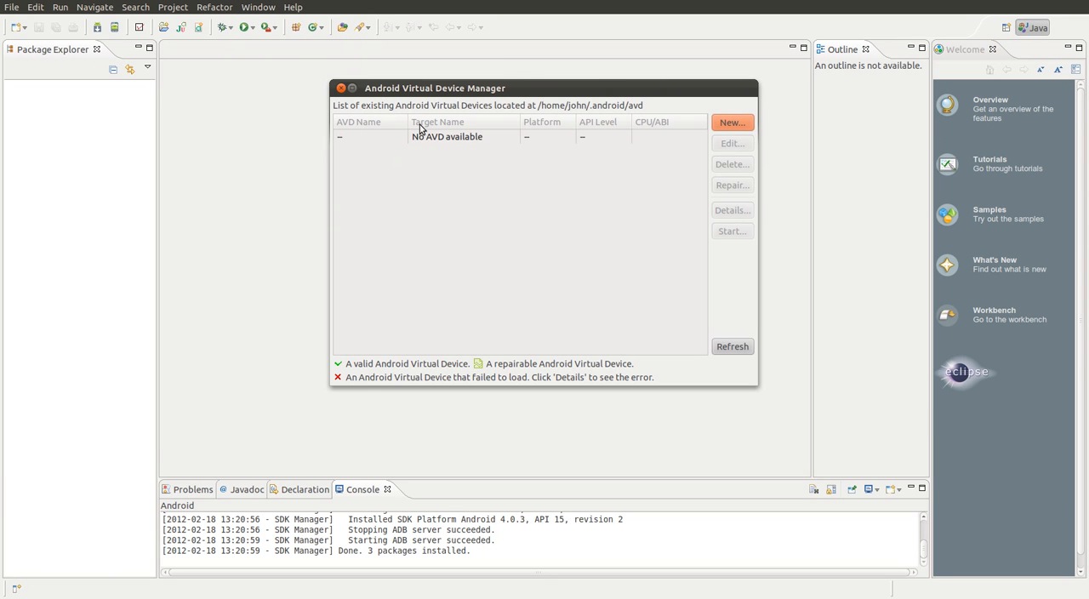
mouse_move(387, 128)
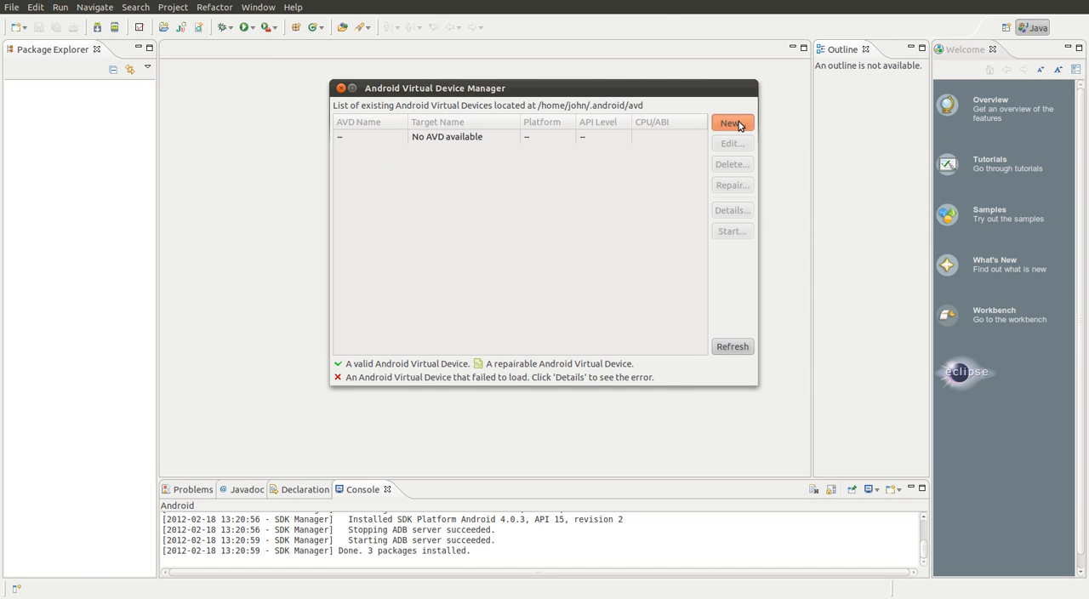
Attempt a new AVD 'test' targeting Android 4.0.3 API 15, cancelling after the userdata.img error
click(732, 122)
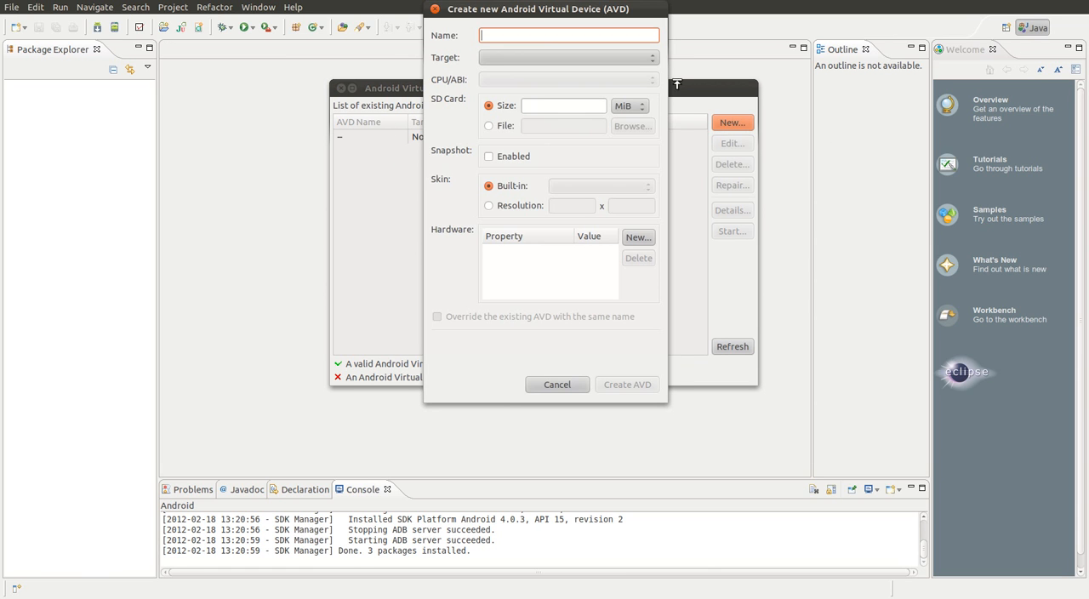
click(567, 57)
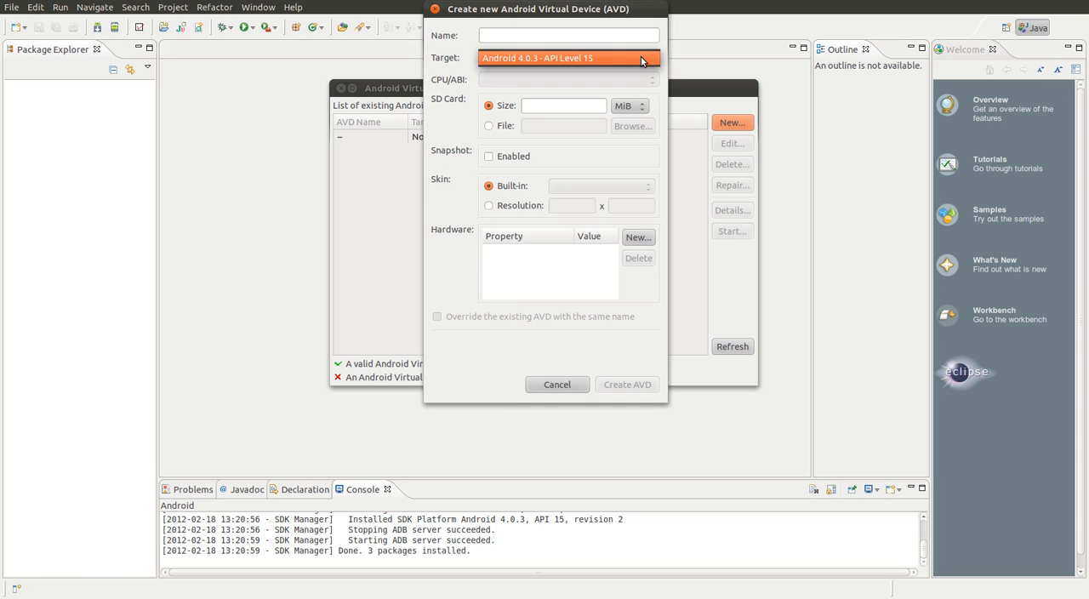
click(566, 57)
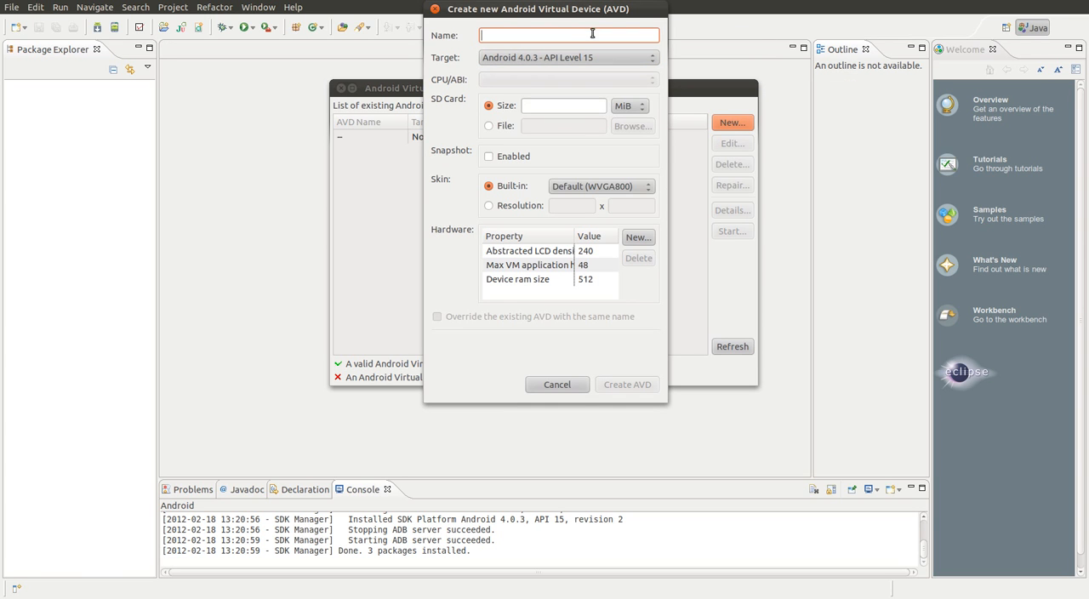
text(tes)
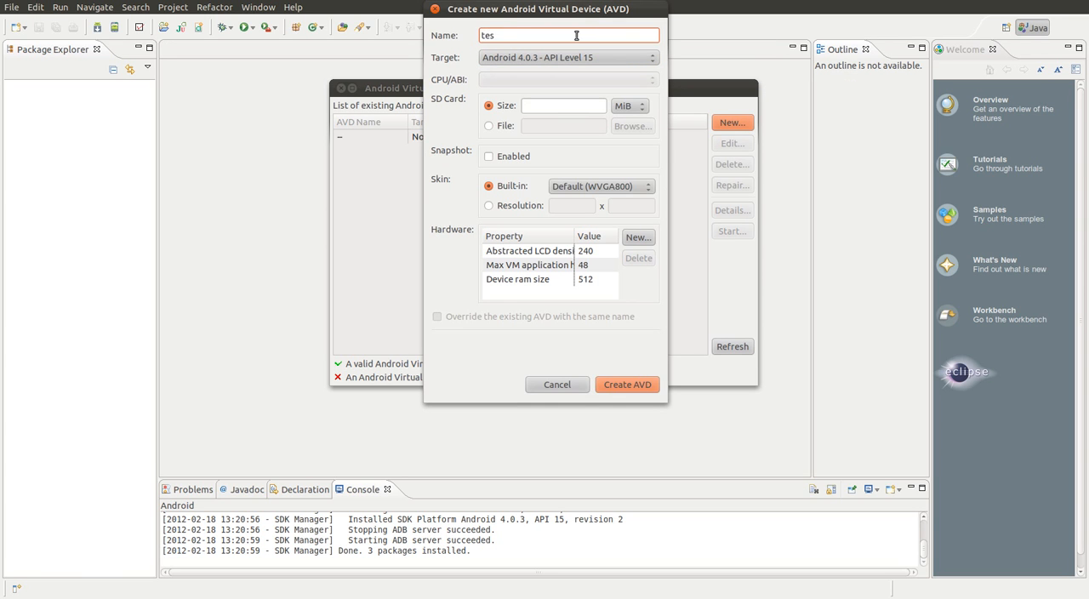
text(t)
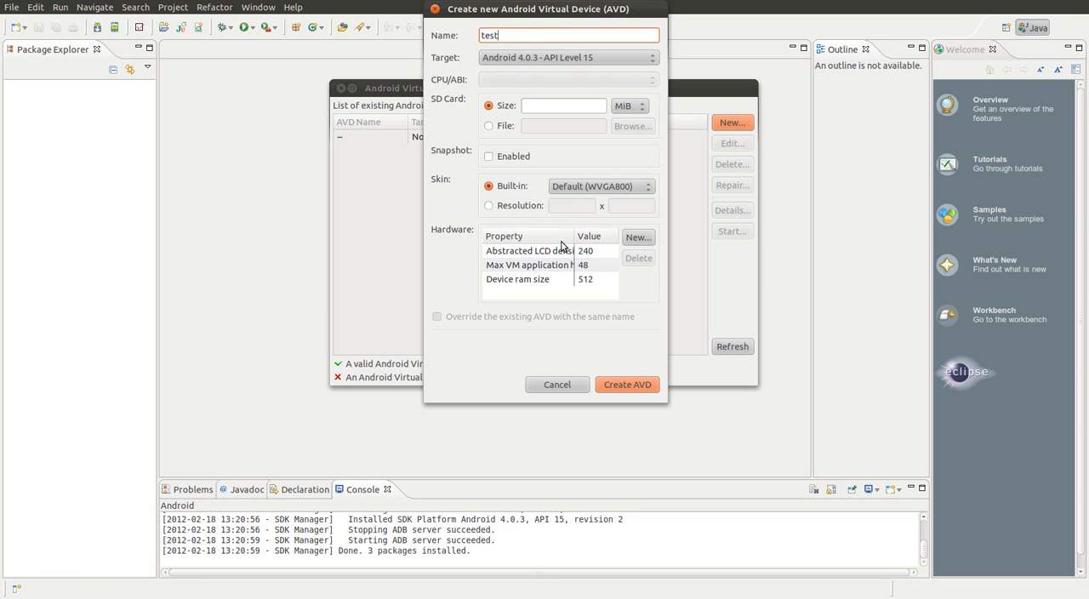
mouse_move(536, 73)
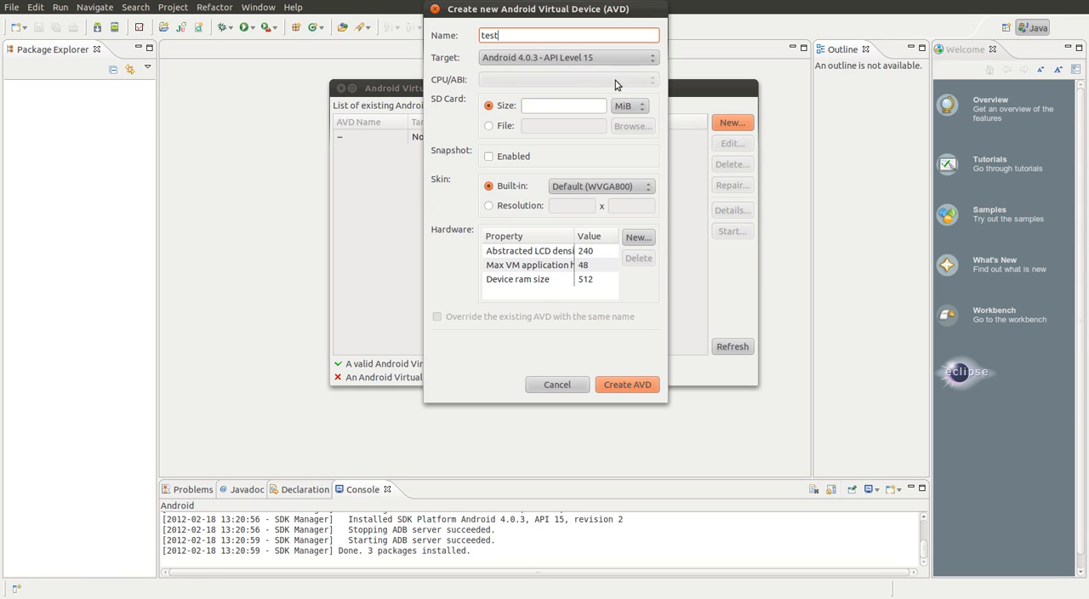
mouse_move(631, 285)
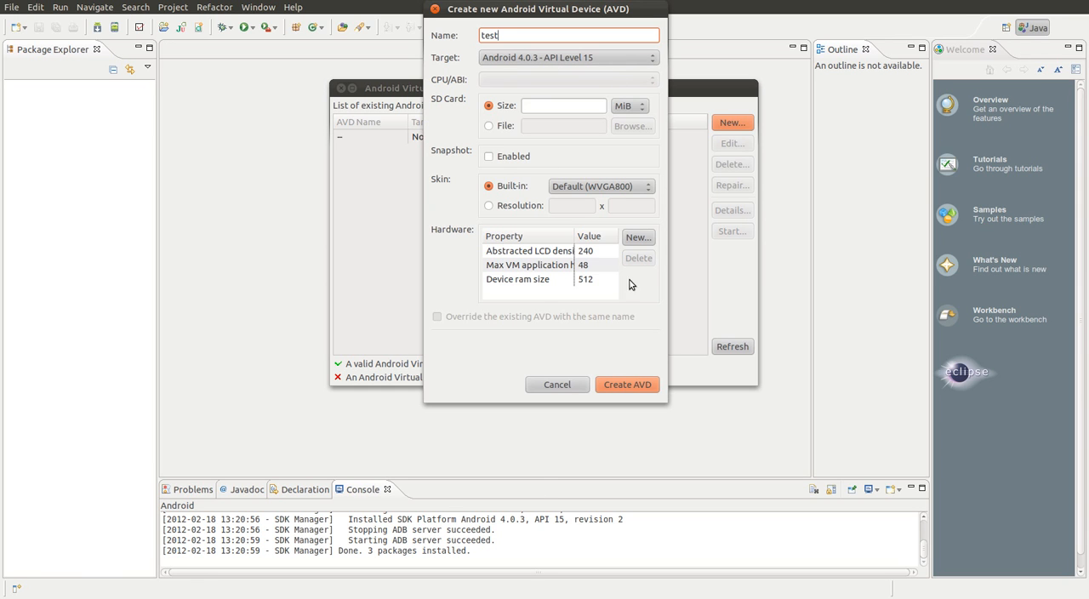
mouse_move(627, 384)
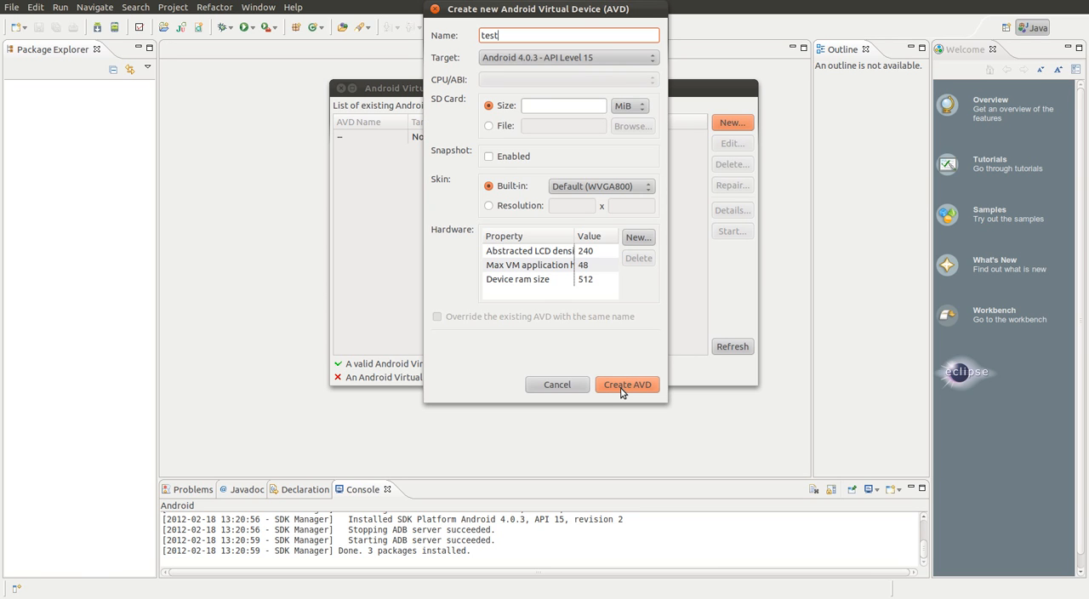
click(627, 385)
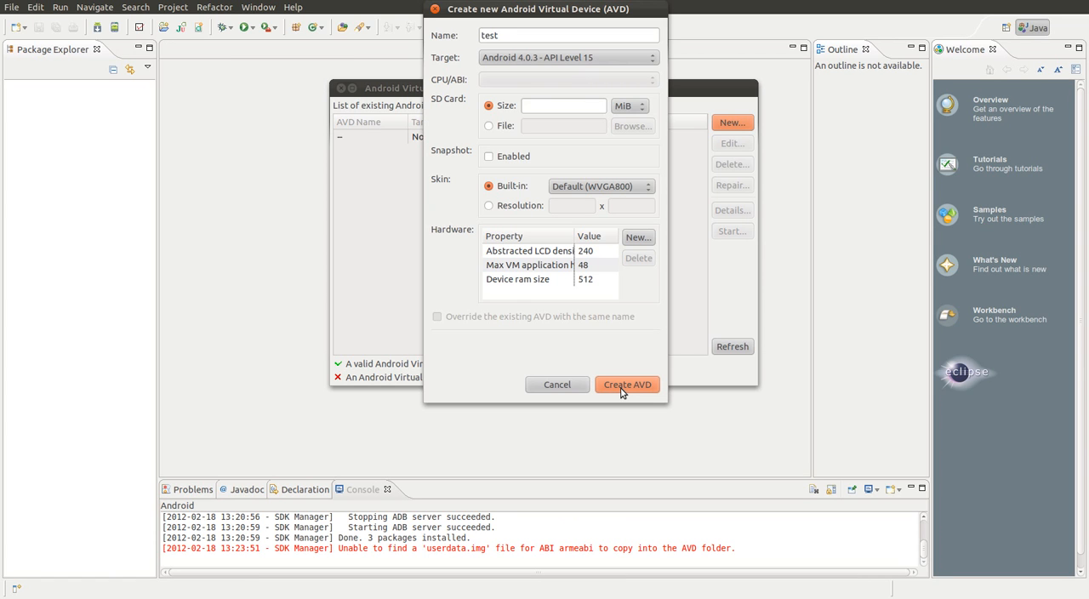
mouse_move(628, 231)
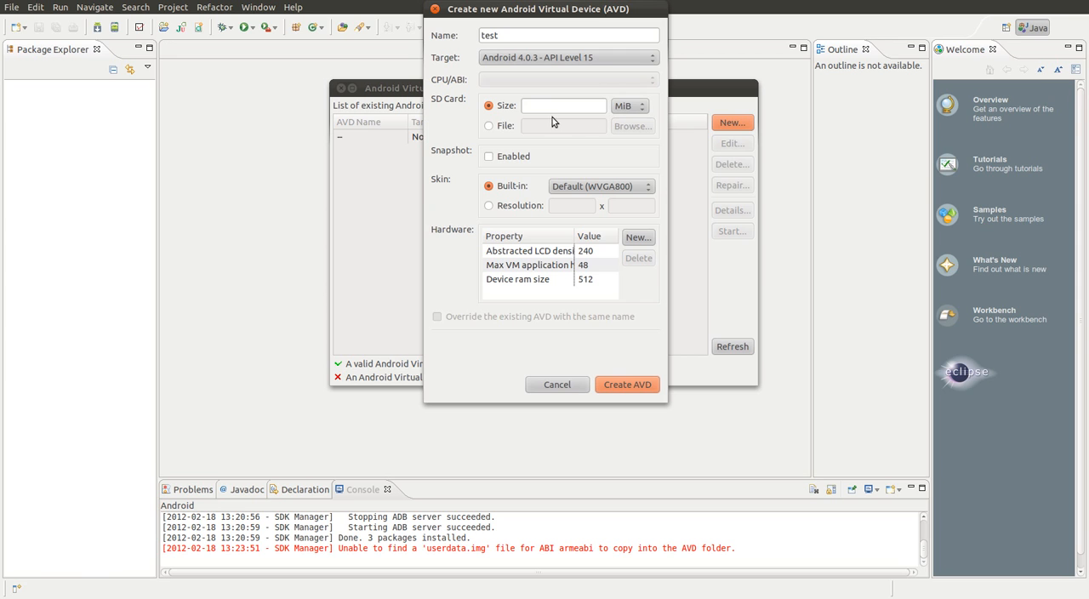
mouse_move(490, 157)
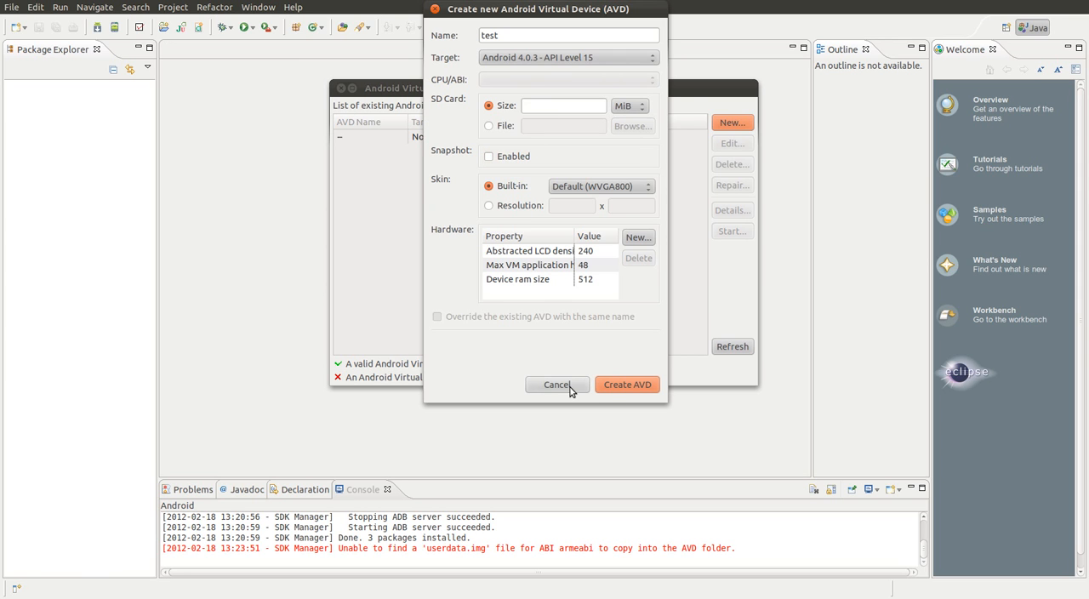
click(557, 385)
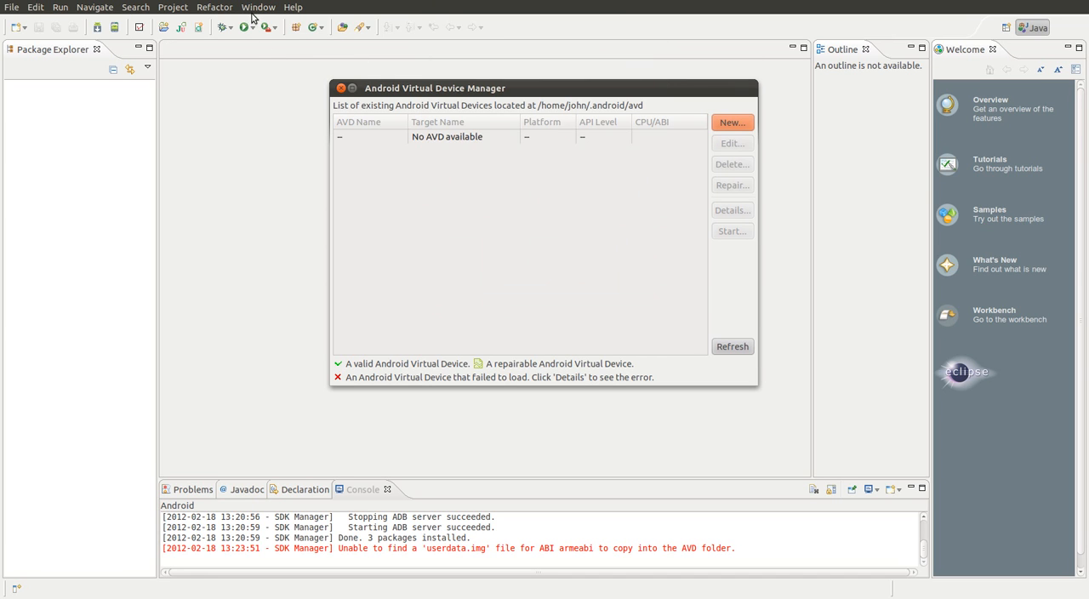
mouse_move(344, 68)
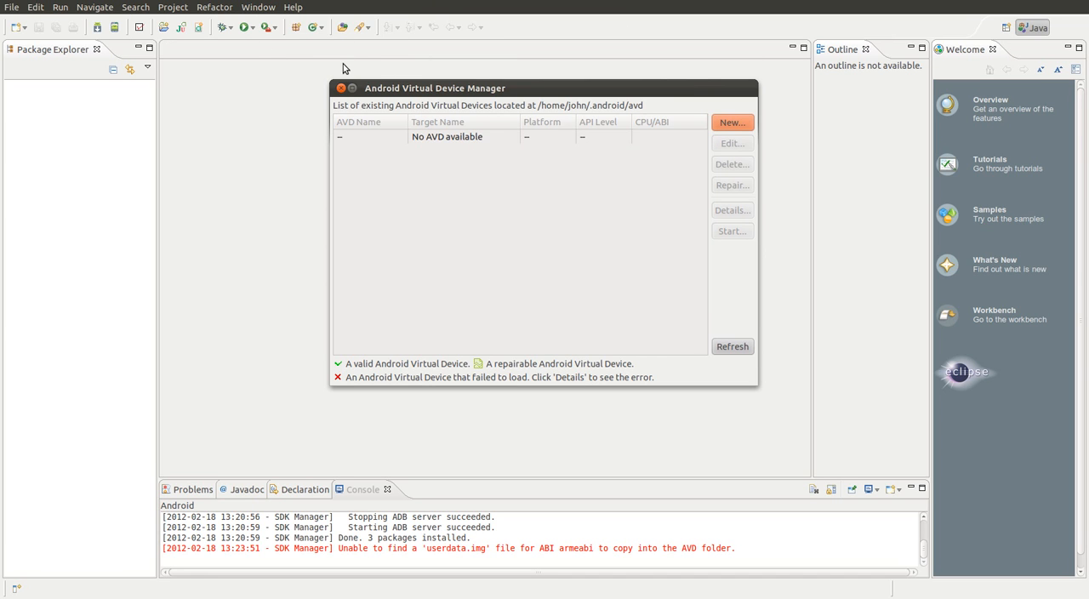
Open Android SDK Manager and mark the ARM EABI v7a image, Tools and Android 4.0.3 packages
click(340, 87)
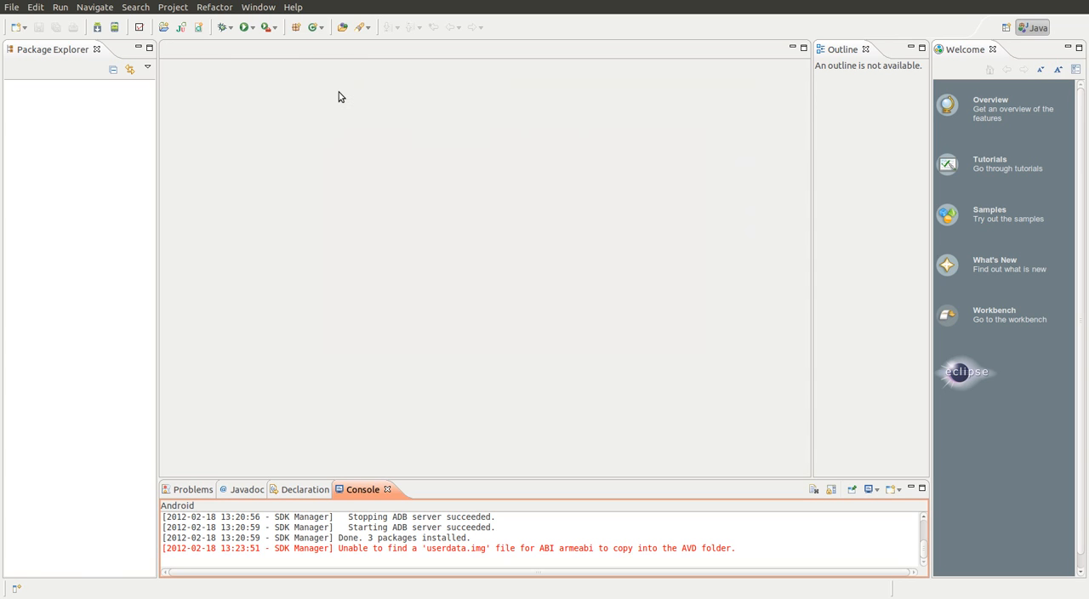
click(257, 7)
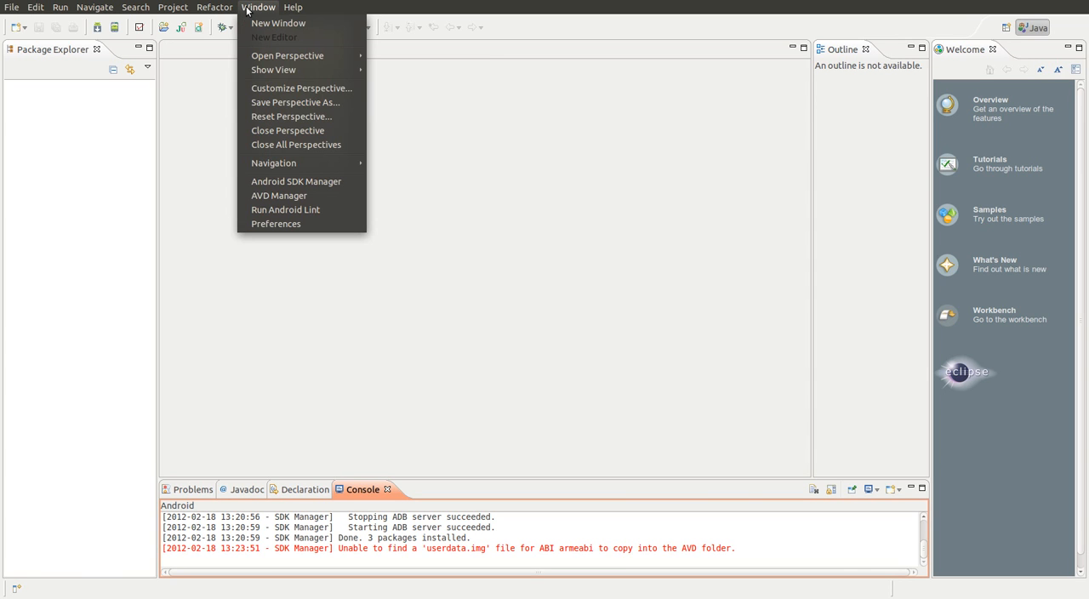
mouse_move(295, 181)
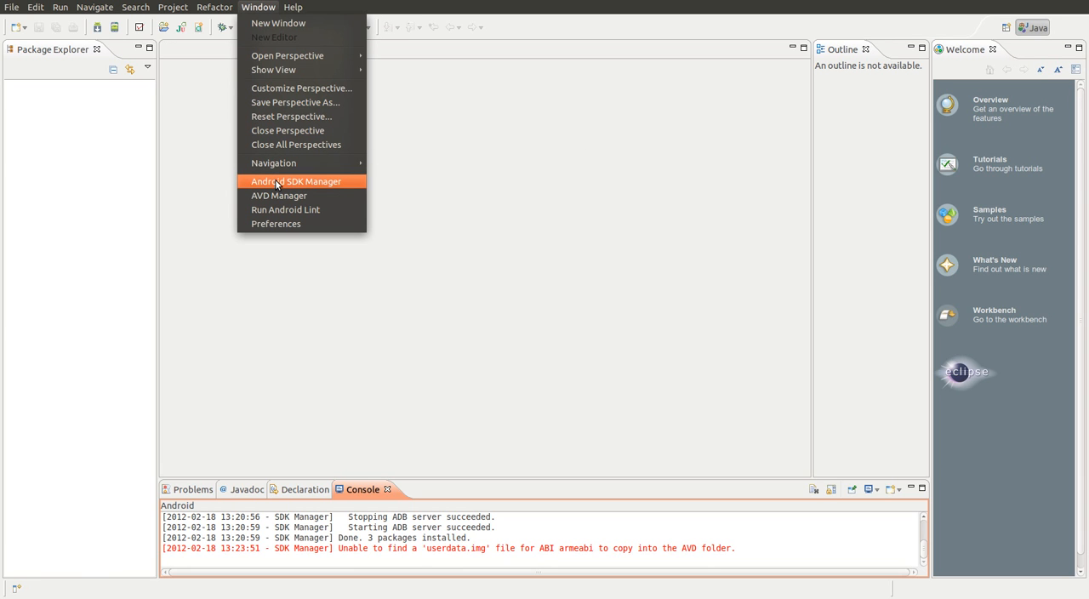
click(295, 182)
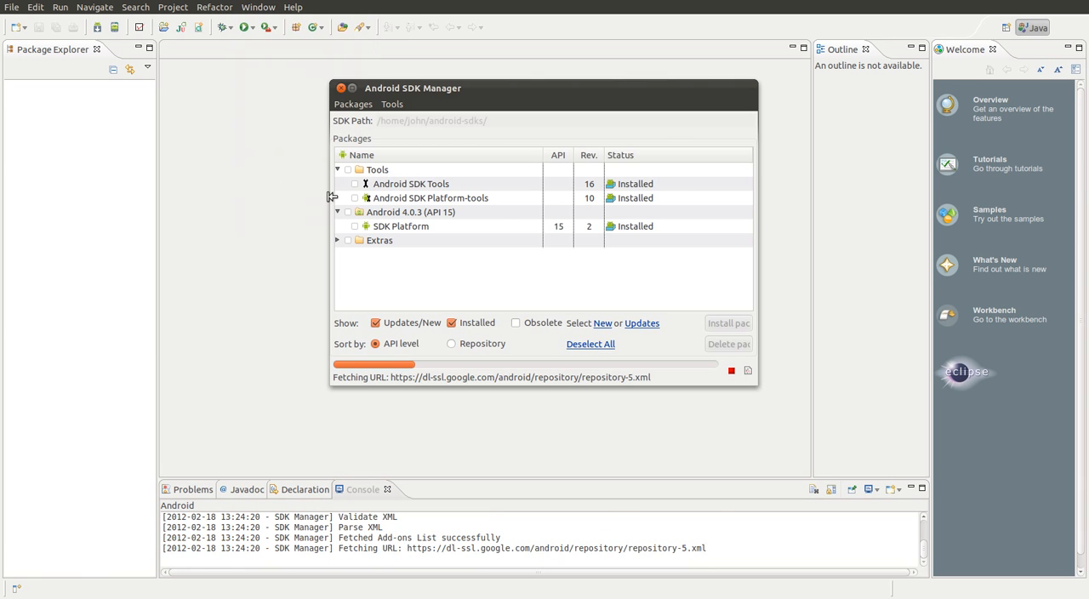
click(337, 212)
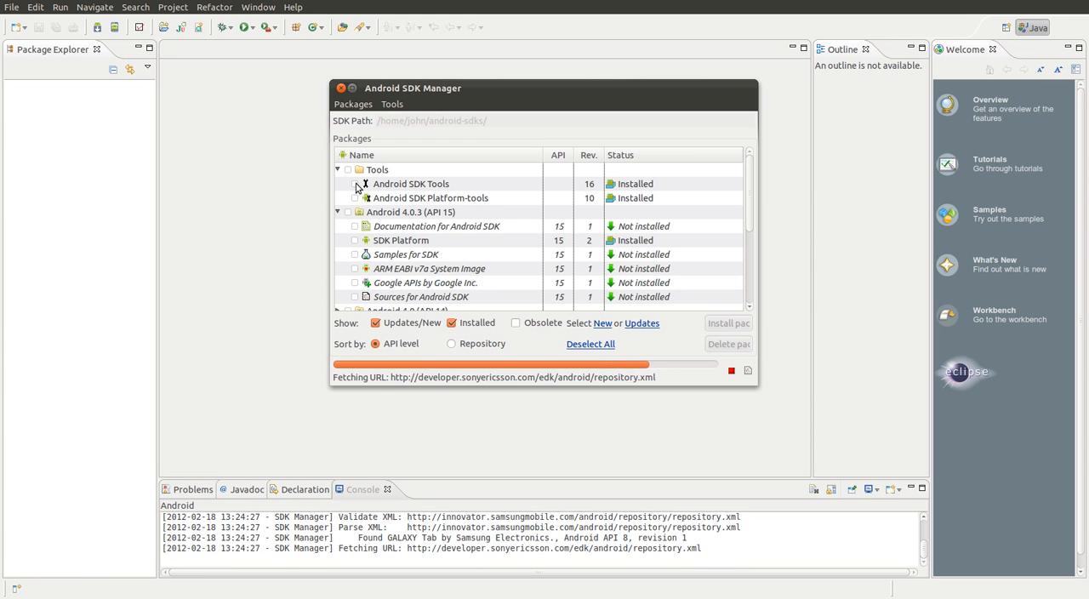
click(355, 268)
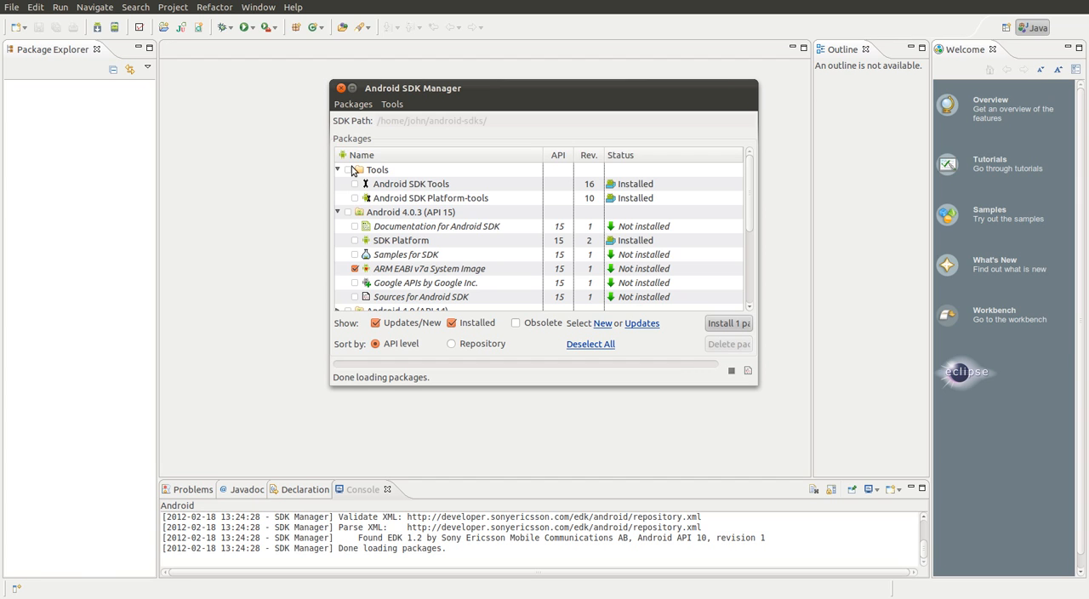
click(349, 169)
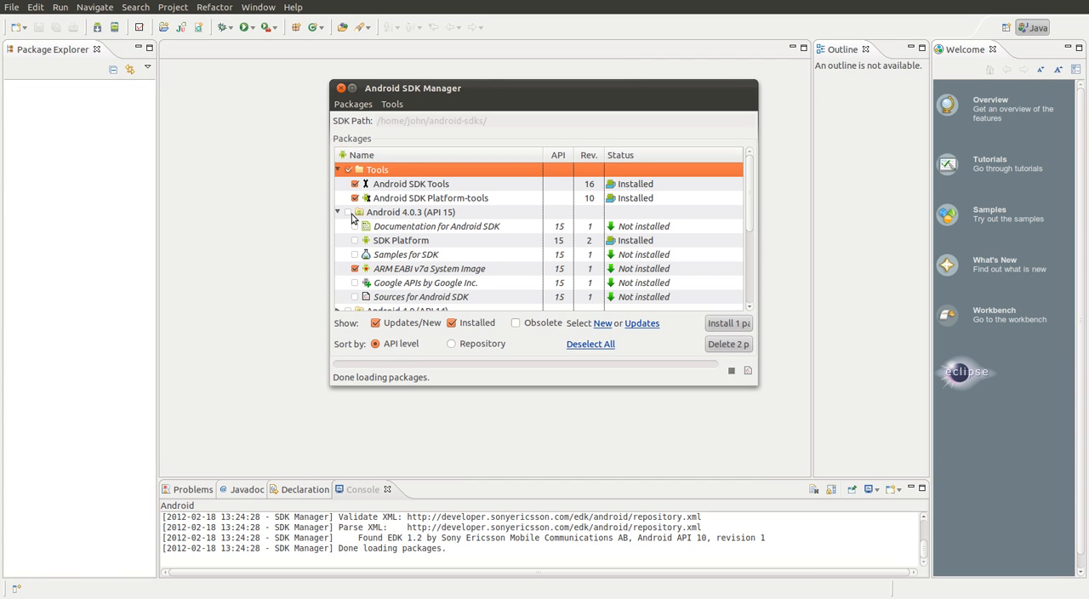
click(355, 212)
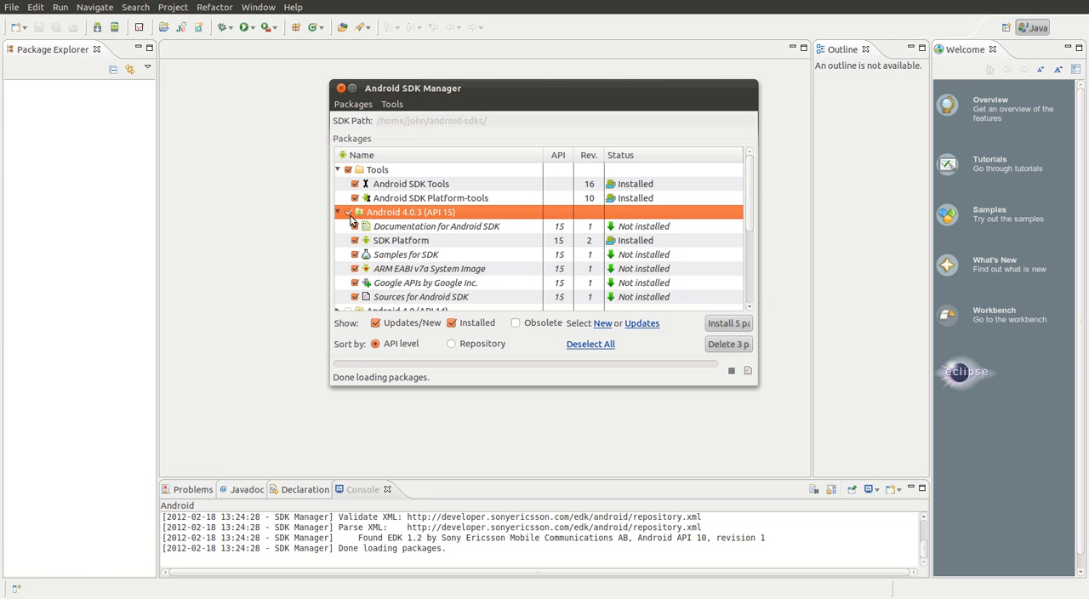
Expand Extras, mark all Extras packages and install the eleven selected packages
scroll(down, 3)
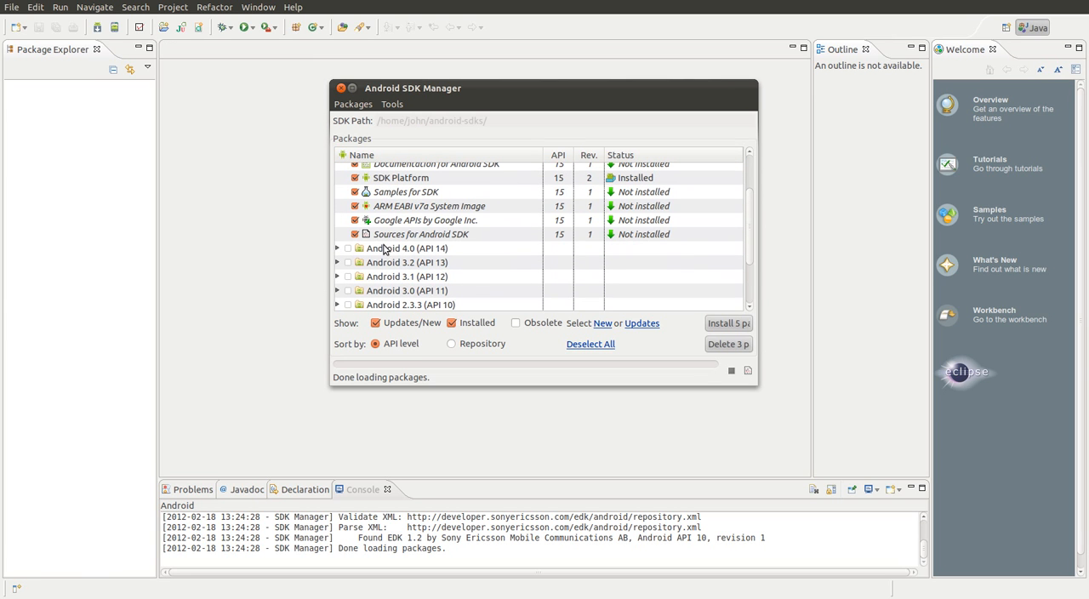
mouse_move(437, 249)
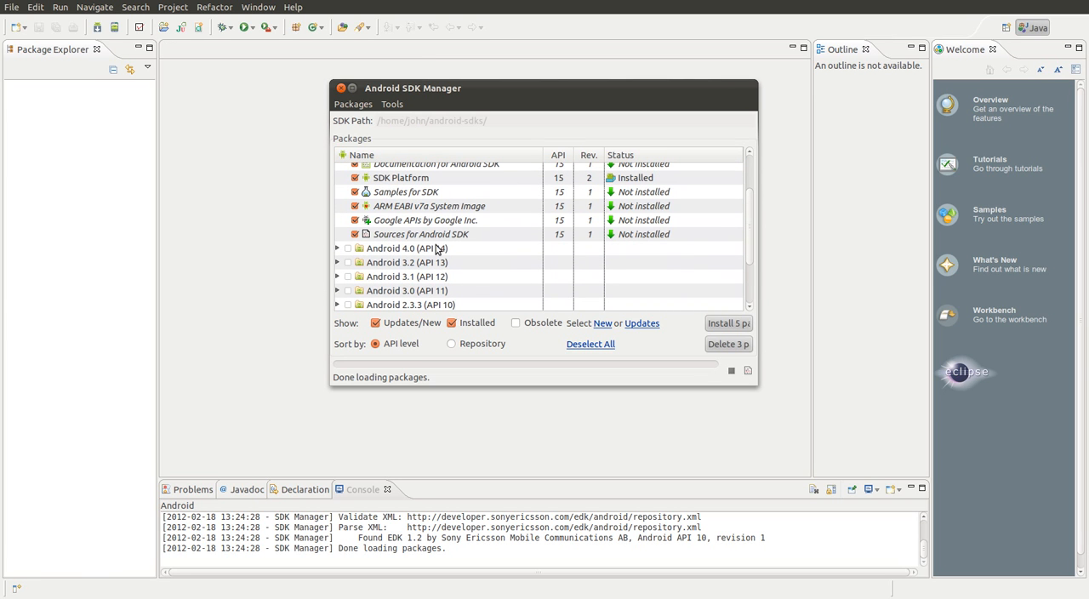
scroll(down, 3)
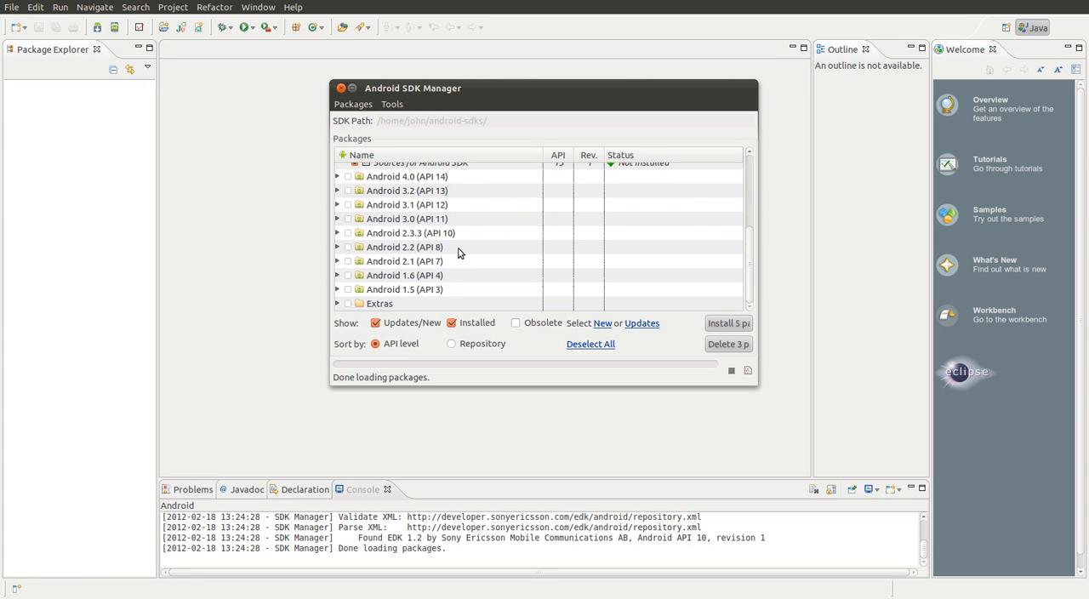
mouse_move(353, 308)
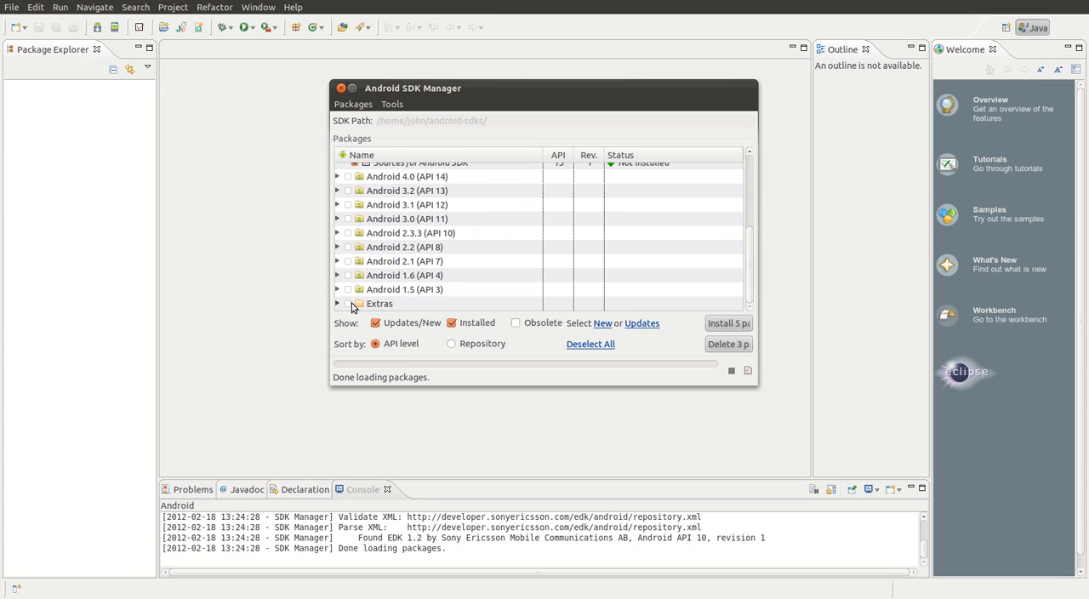
click(337, 303)
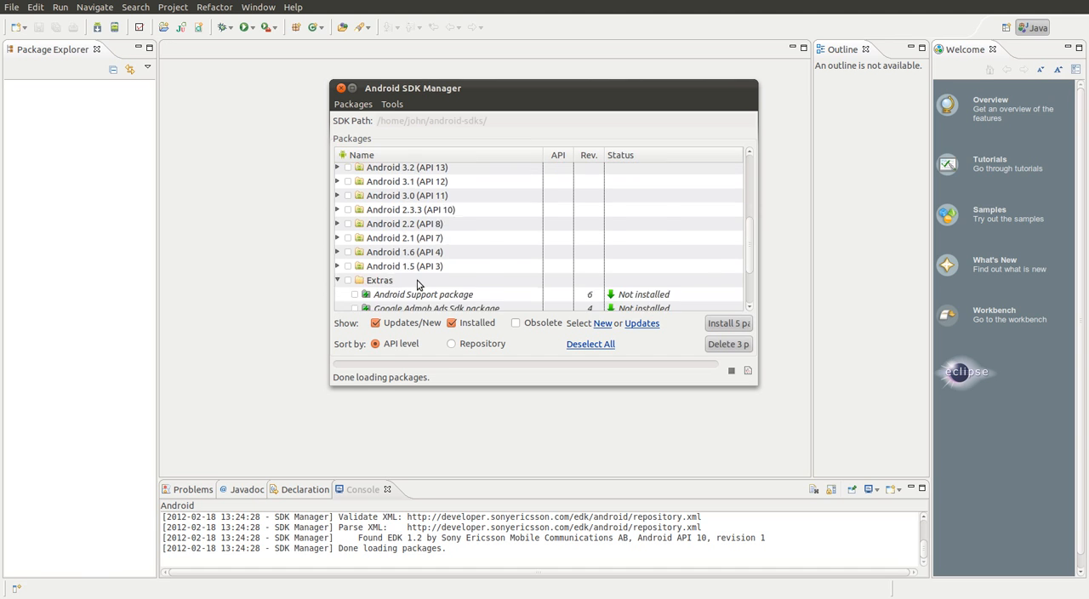
scroll(down, 3)
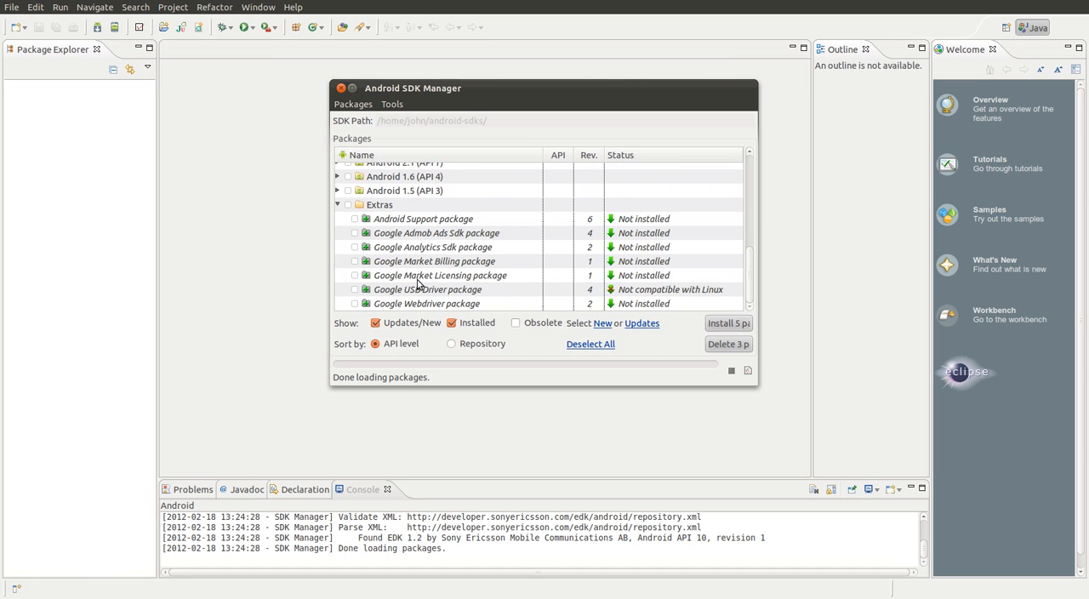
mouse_move(360, 219)
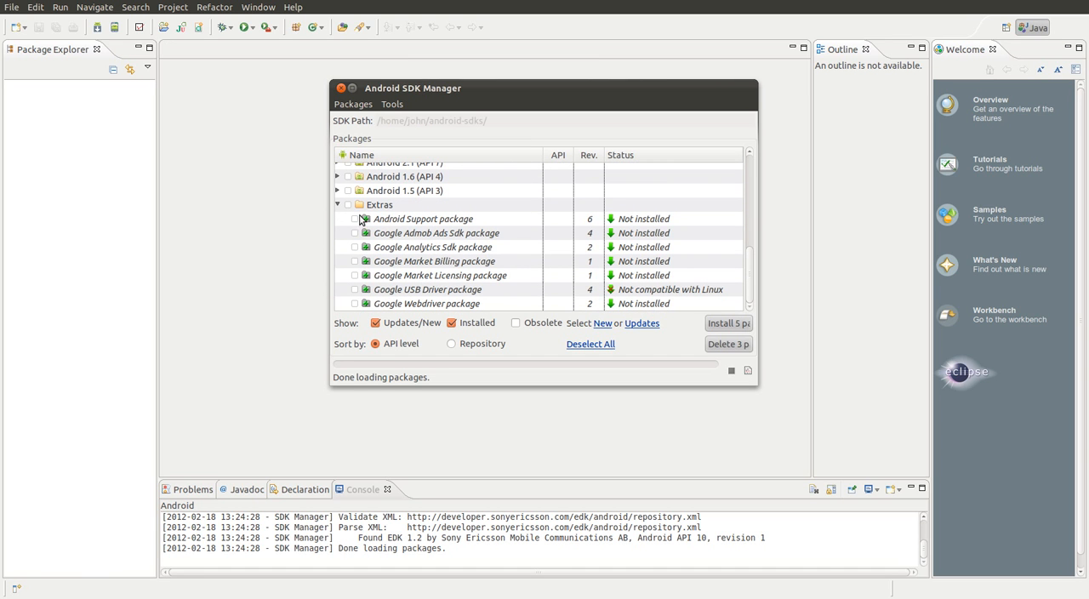
click(347, 204)
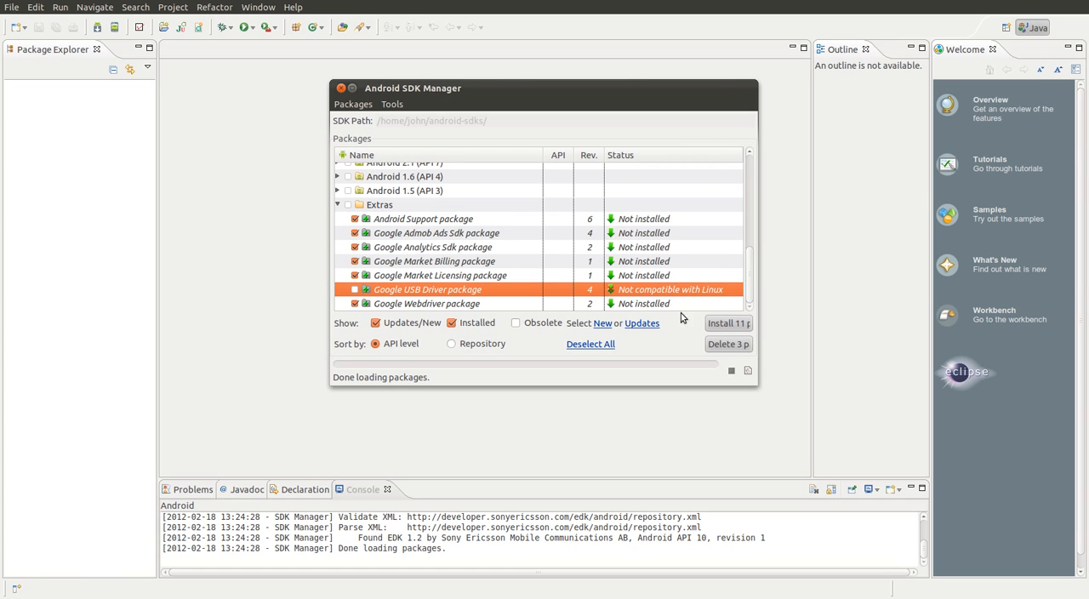
mouse_move(725, 323)
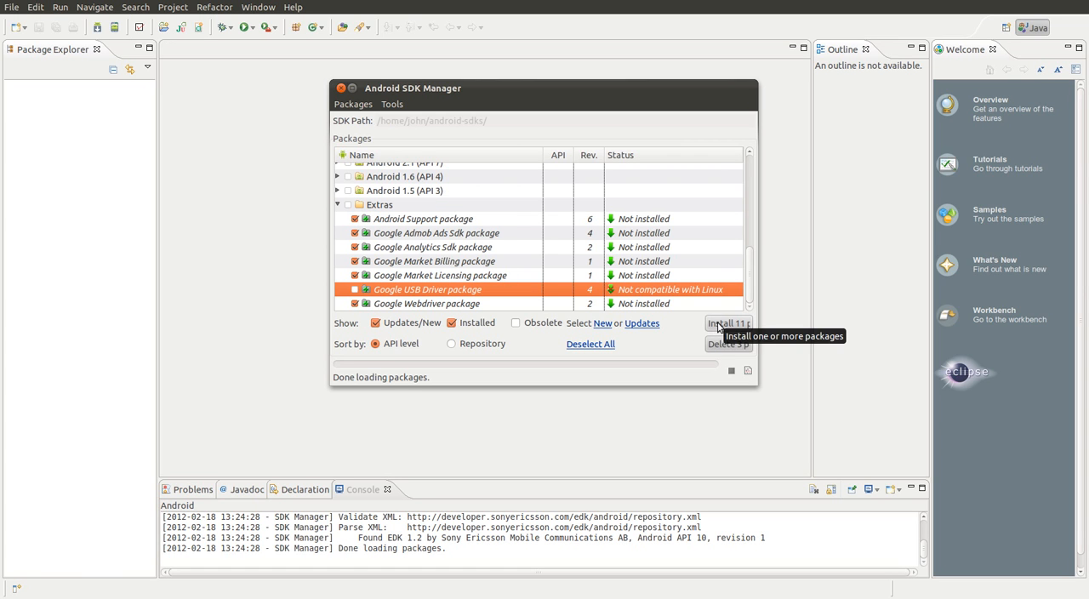
click(728, 324)
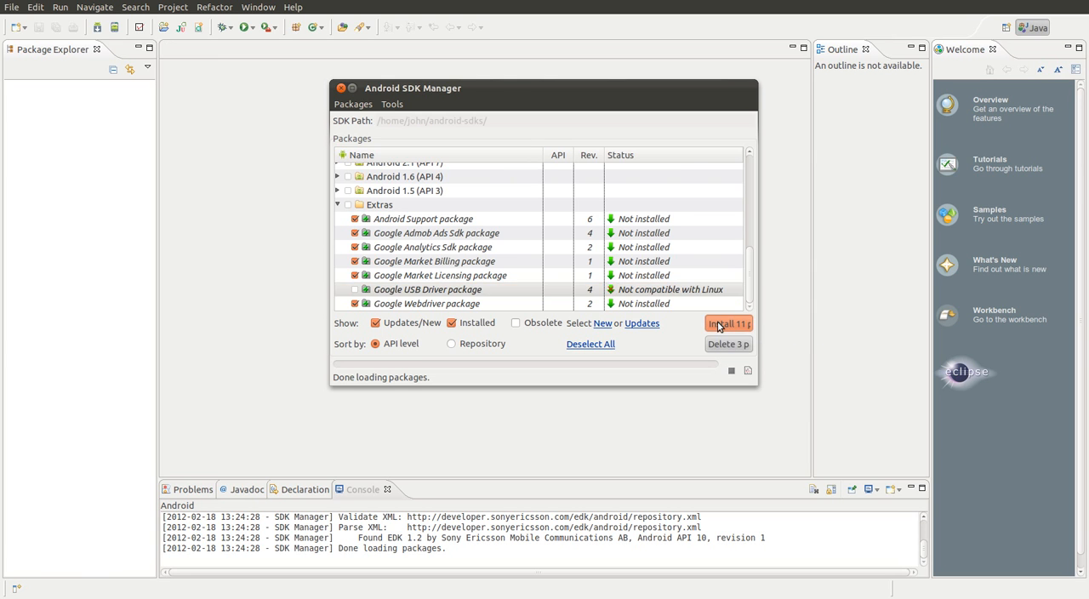
Confirm installation of the accepted queued SDK packages
click(728, 324)
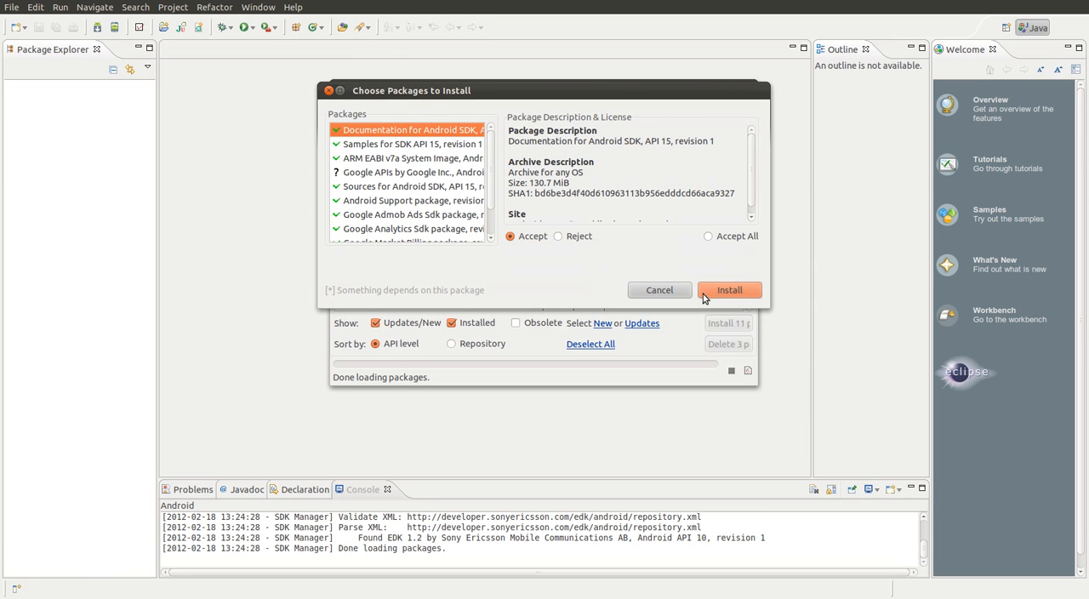
click(729, 289)
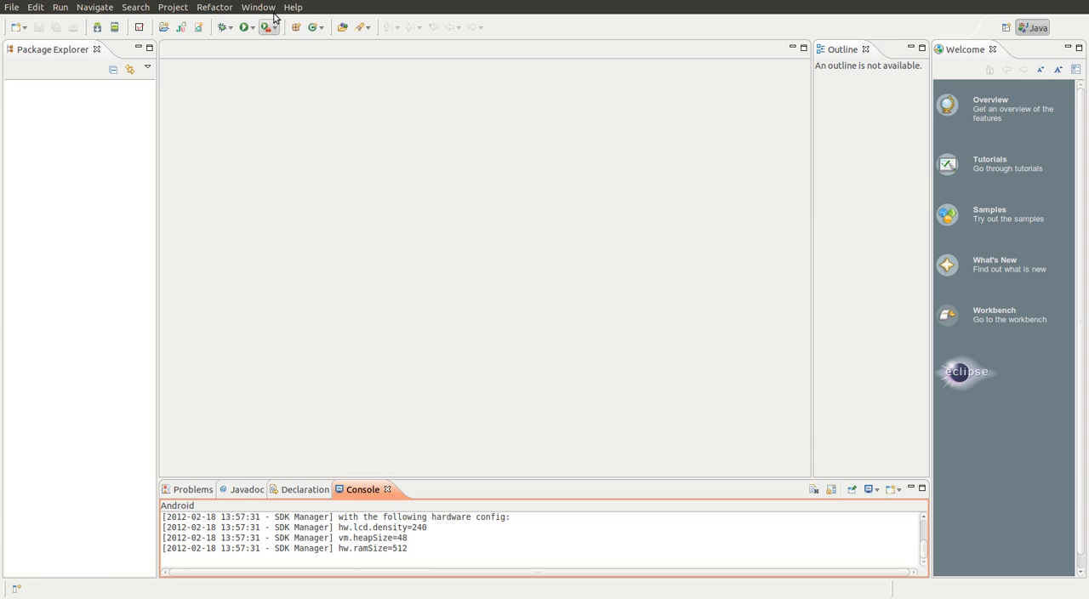
Open Android SDK Manager, then AVD Manager, and review the test device's settings
click(258, 7)
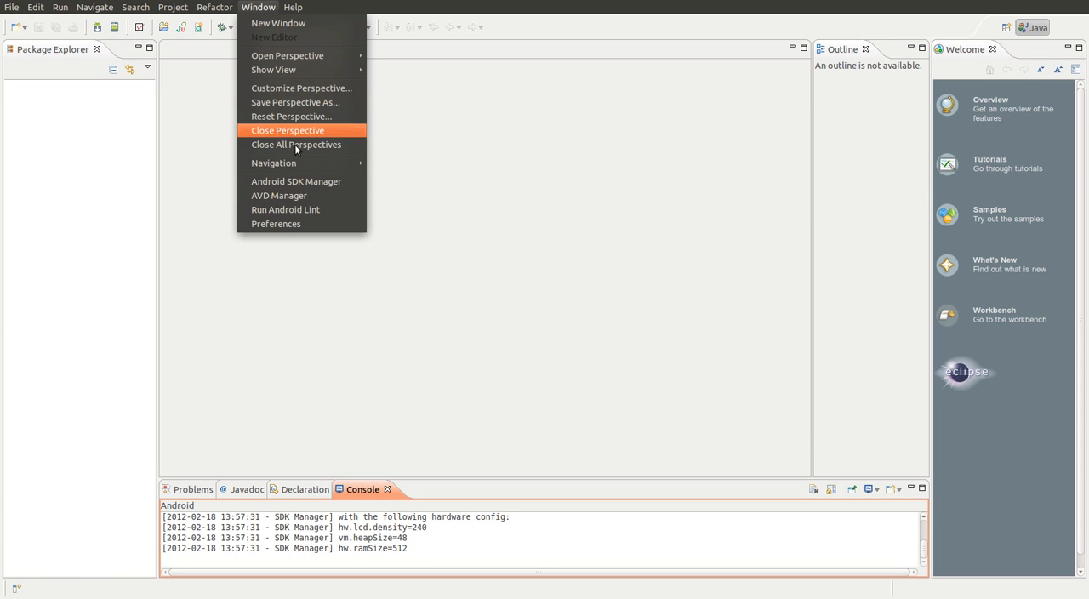
mouse_move(296, 181)
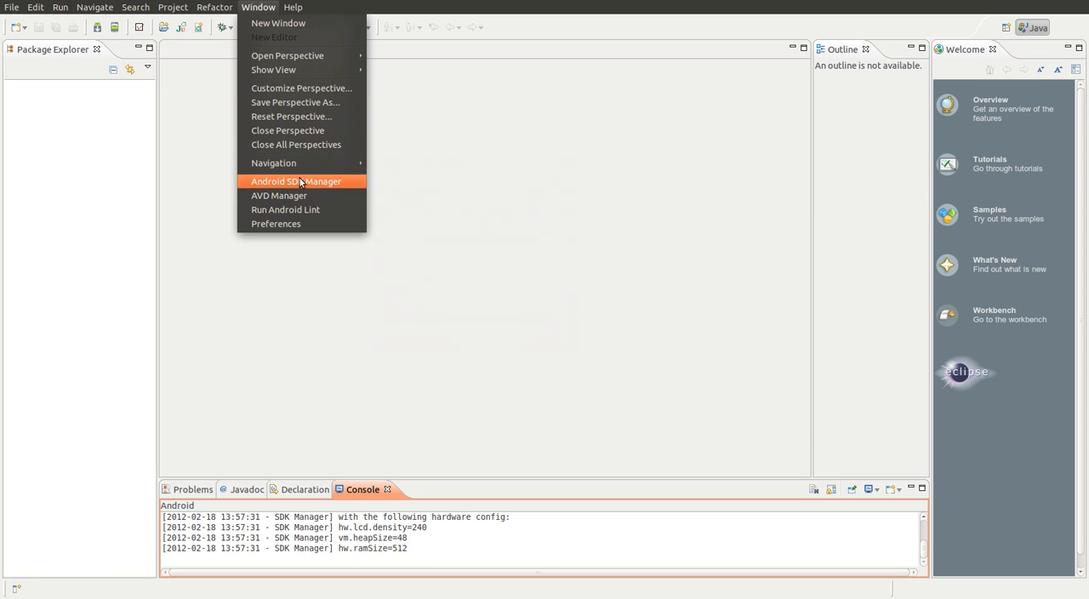
click(295, 181)
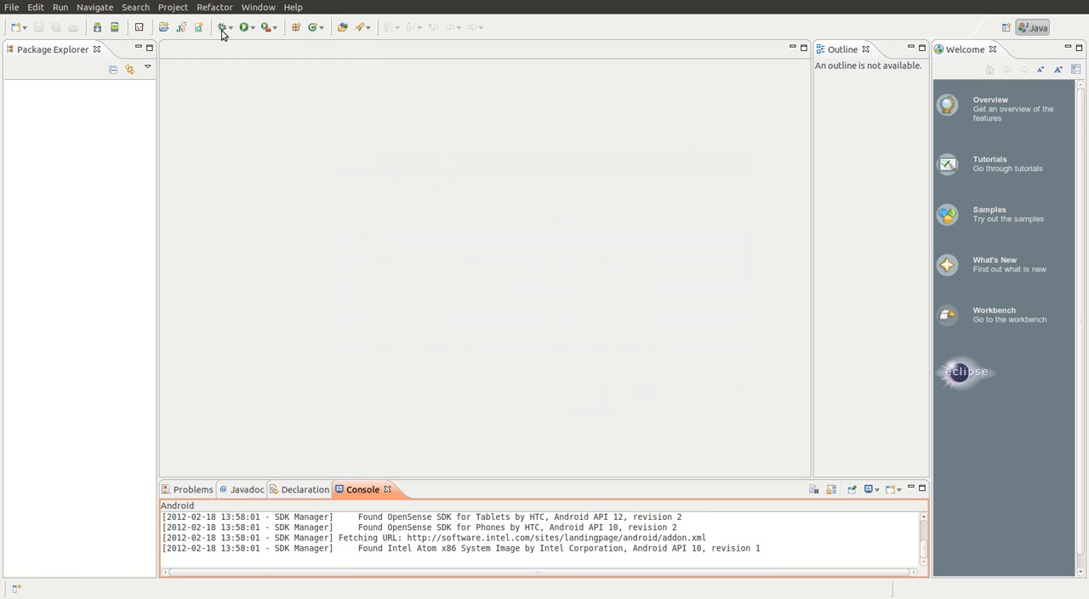
click(258, 7)
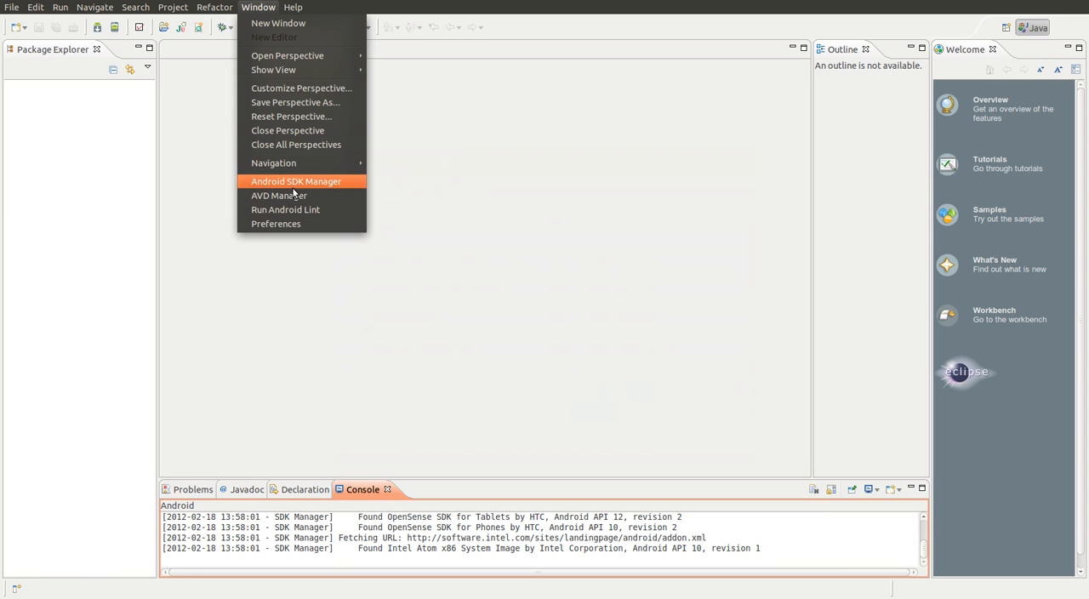
click(279, 195)
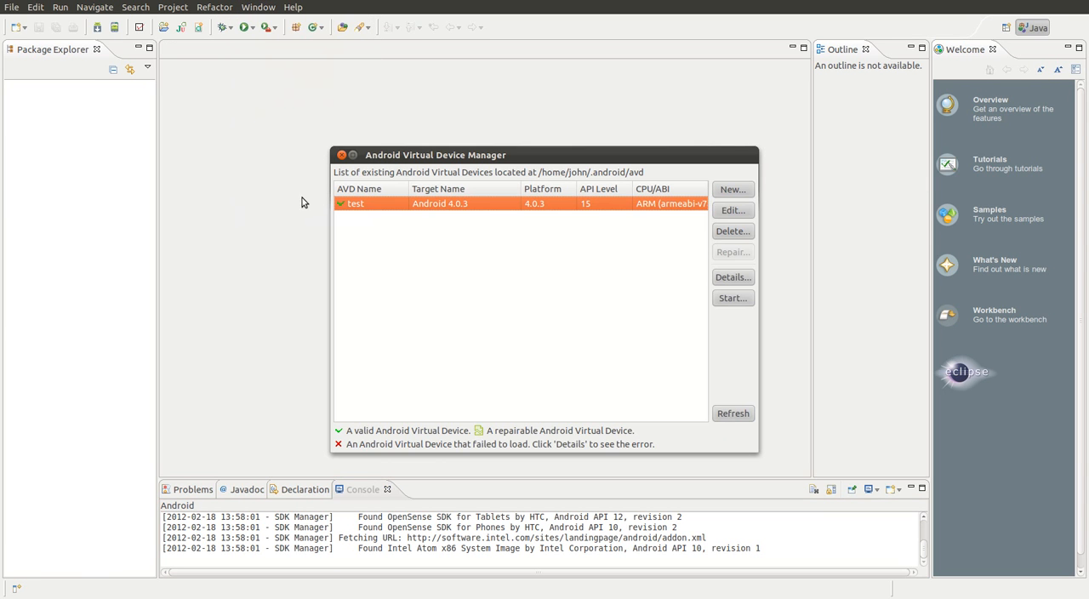
mouse_move(562, 199)
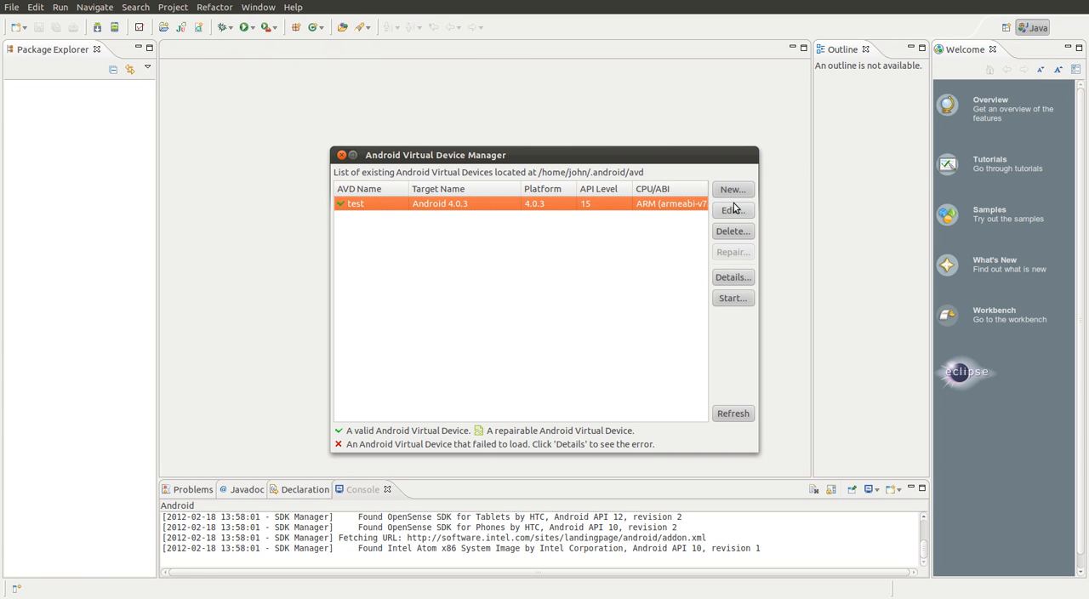
click(732, 211)
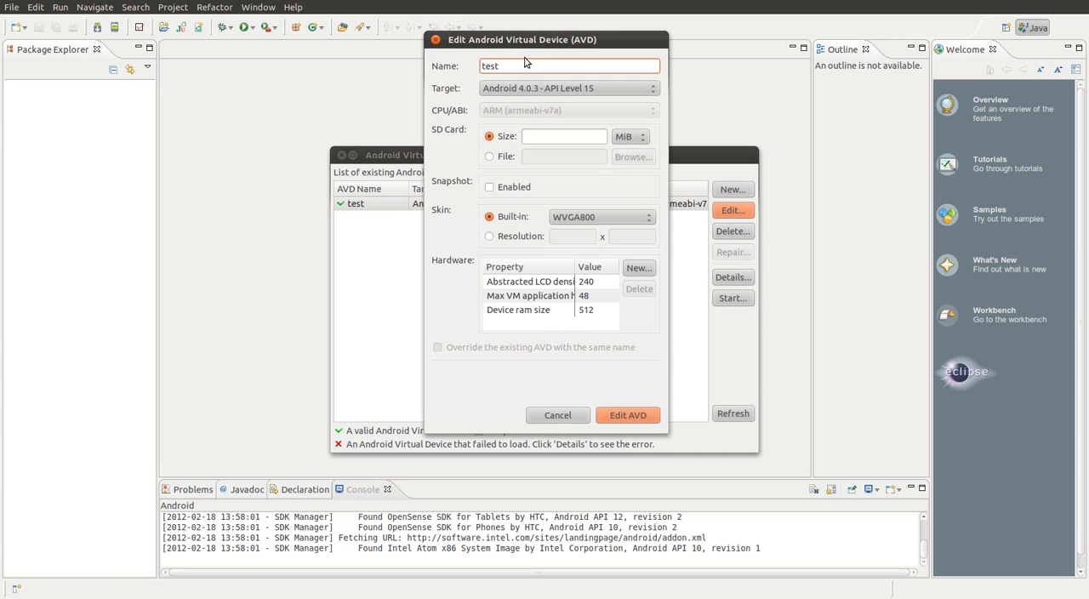
mouse_move(574, 500)
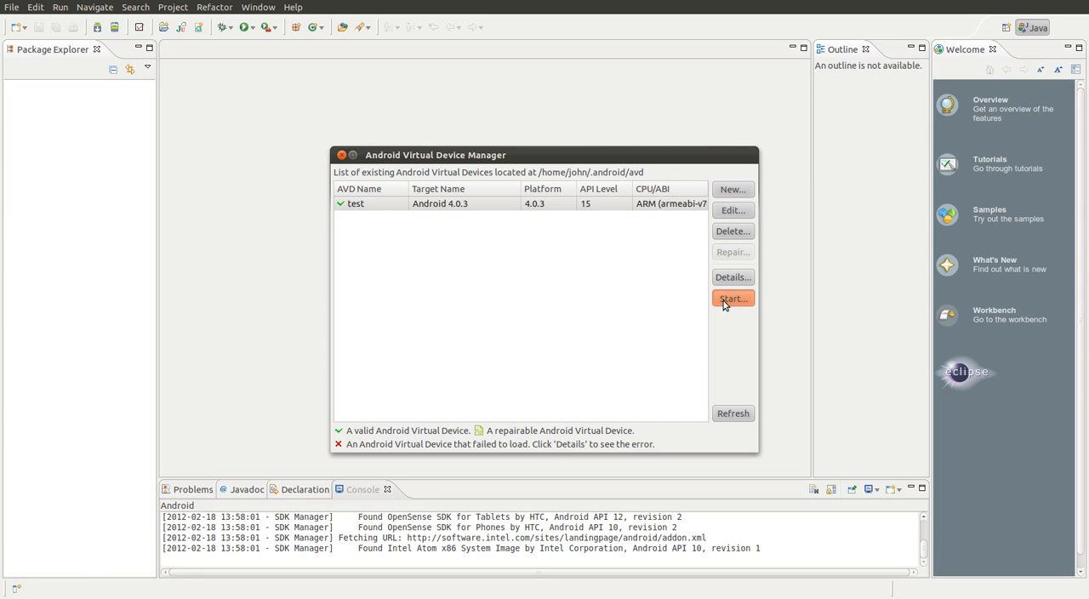
Start the test AVD with default launch options so the emulator boots
click(732, 297)
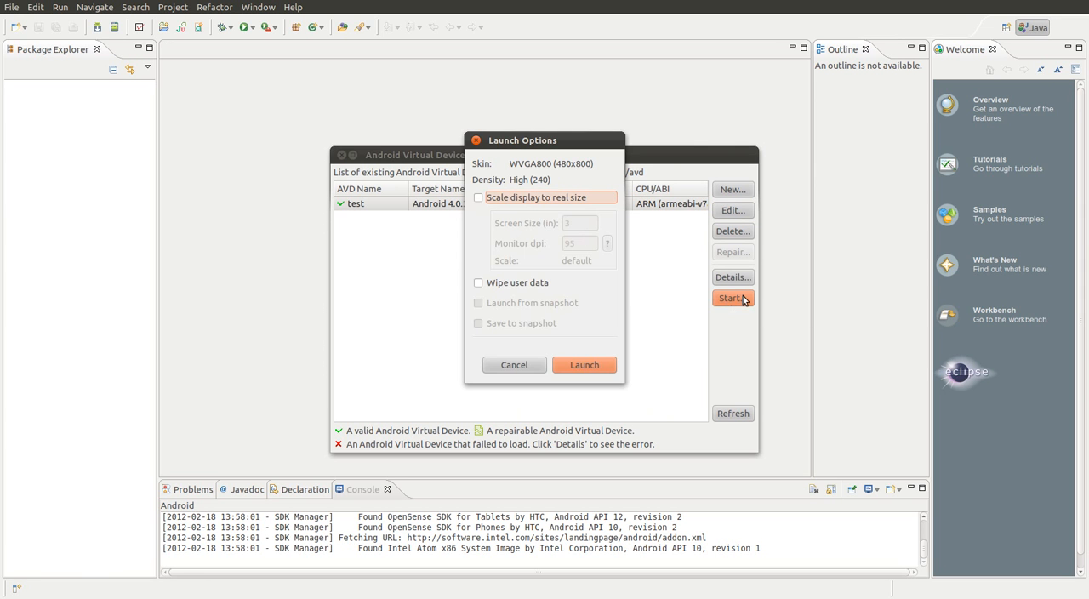
mouse_move(607, 367)
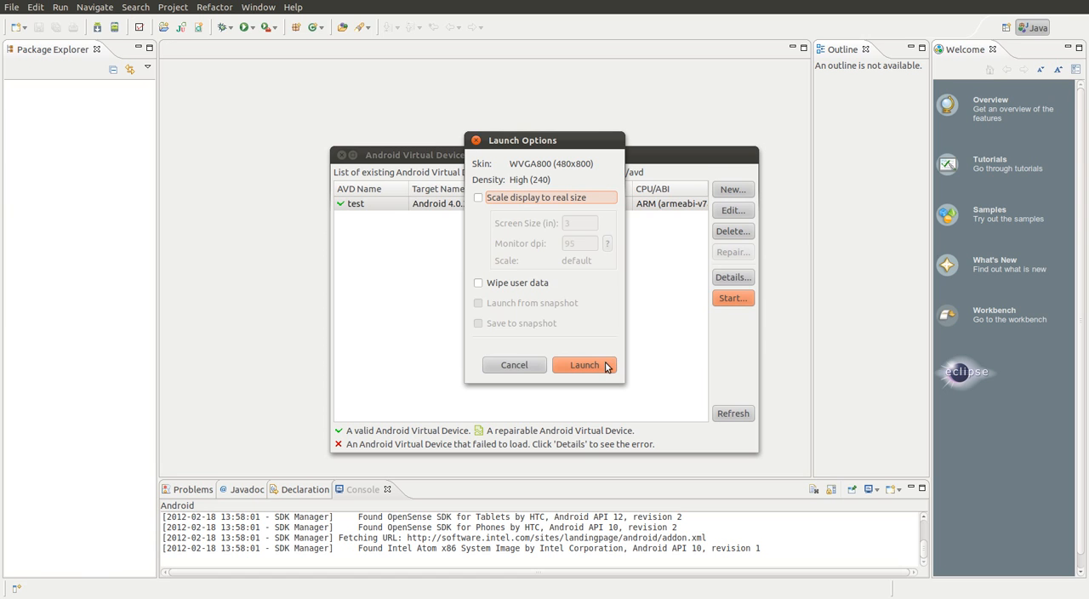
click(585, 365)
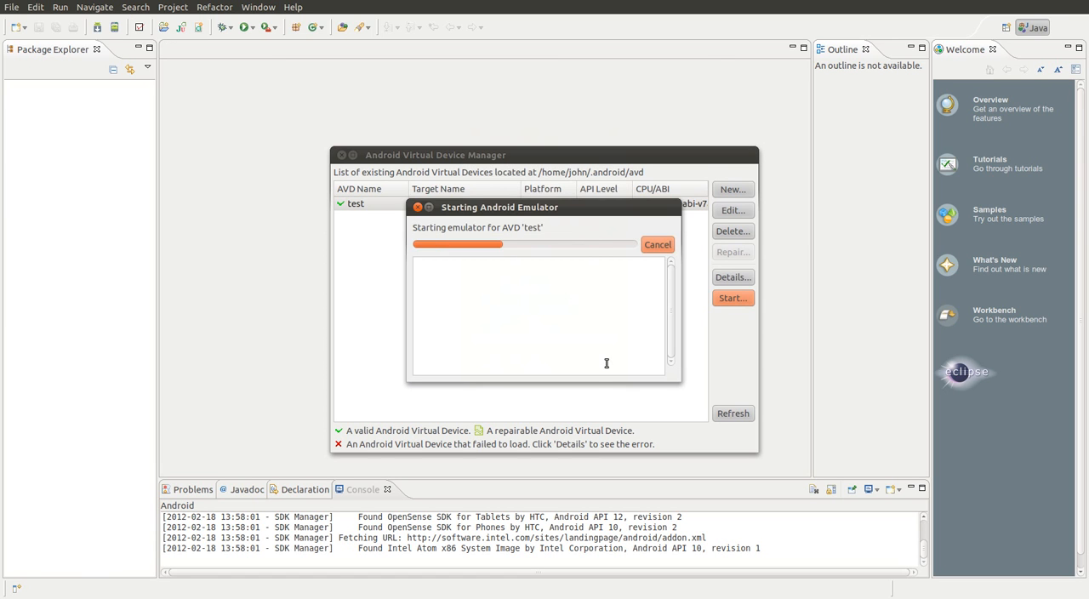
click(657, 245)
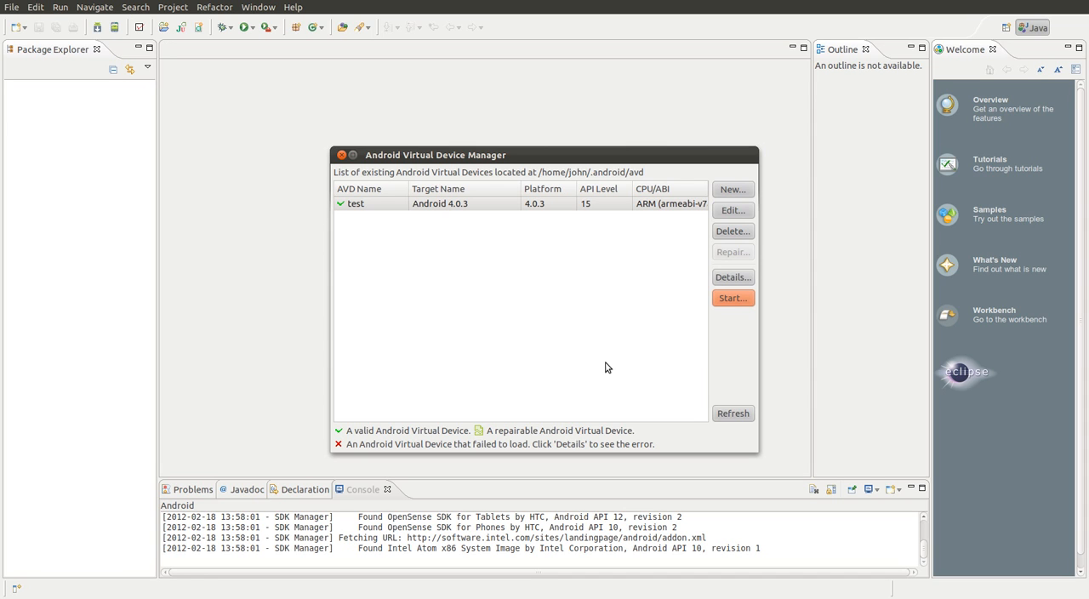
click(732, 298)
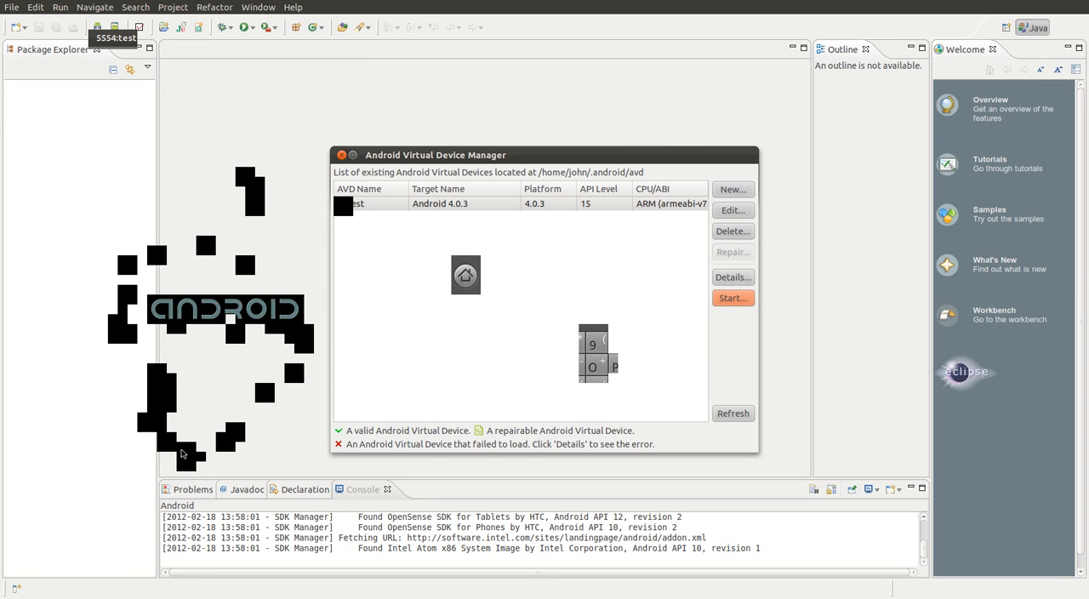
mouse_move(176, 369)
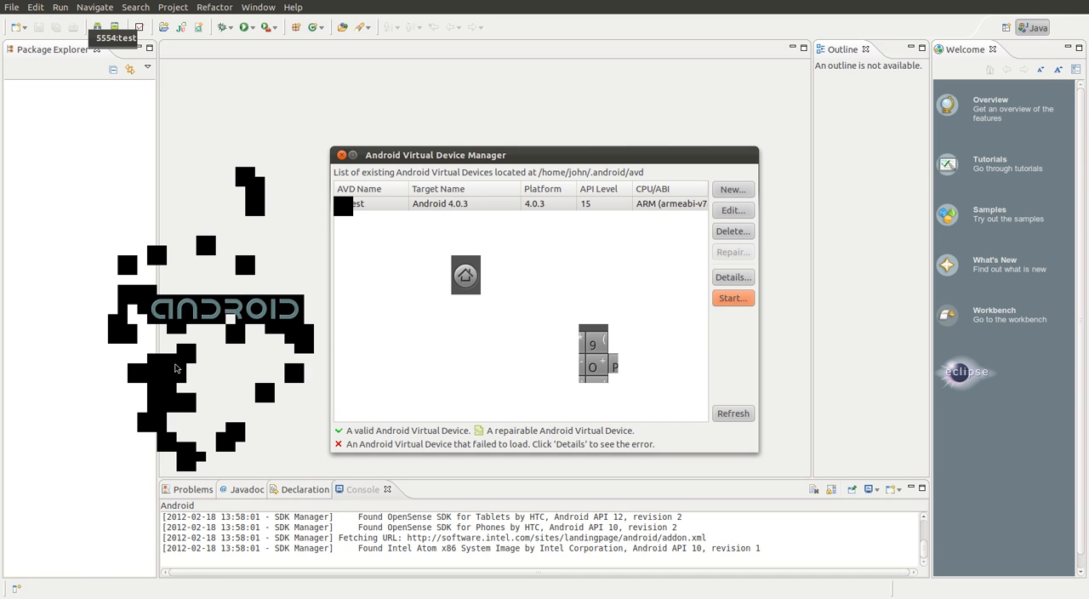